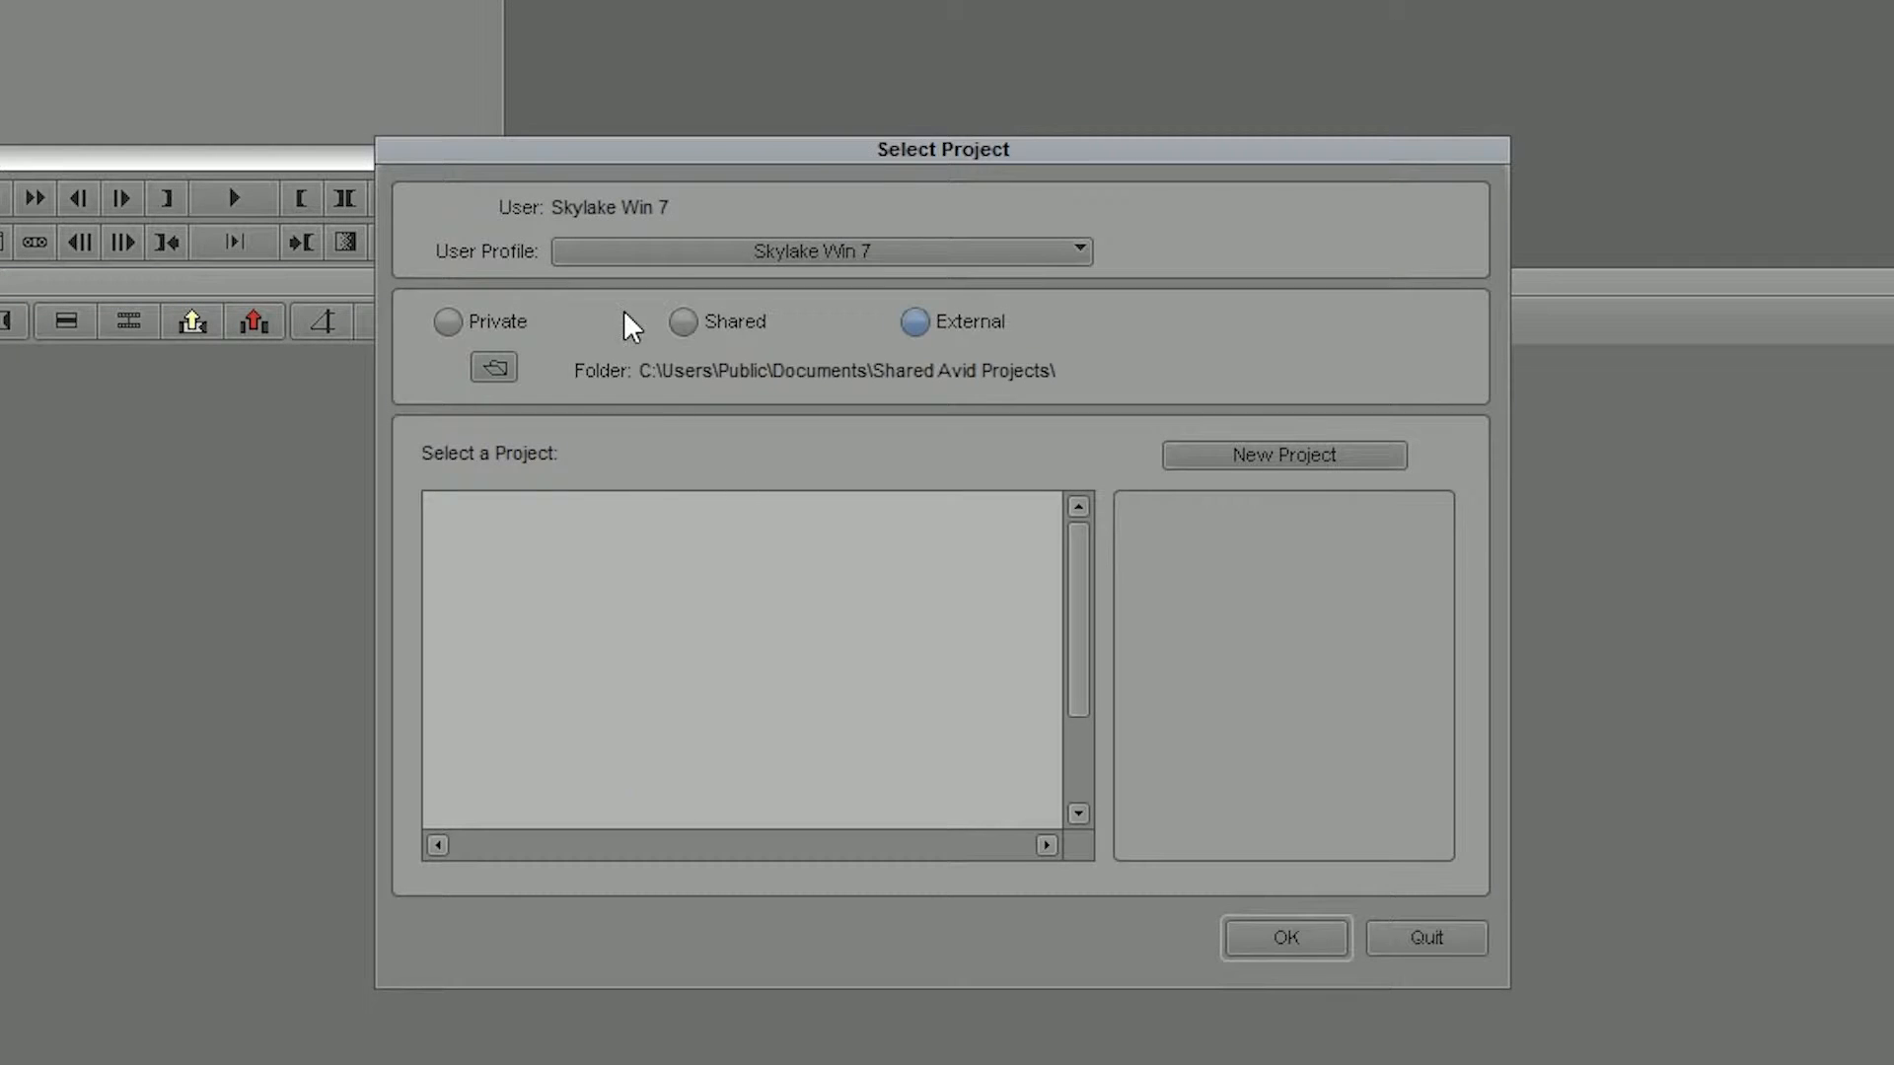
Create a new UHD 25p project named 'grade' with YCbCr 709 color.
{"action": "left_click", "coordinate": [1284, 455]}
{"action": "type", "text": "grade"}
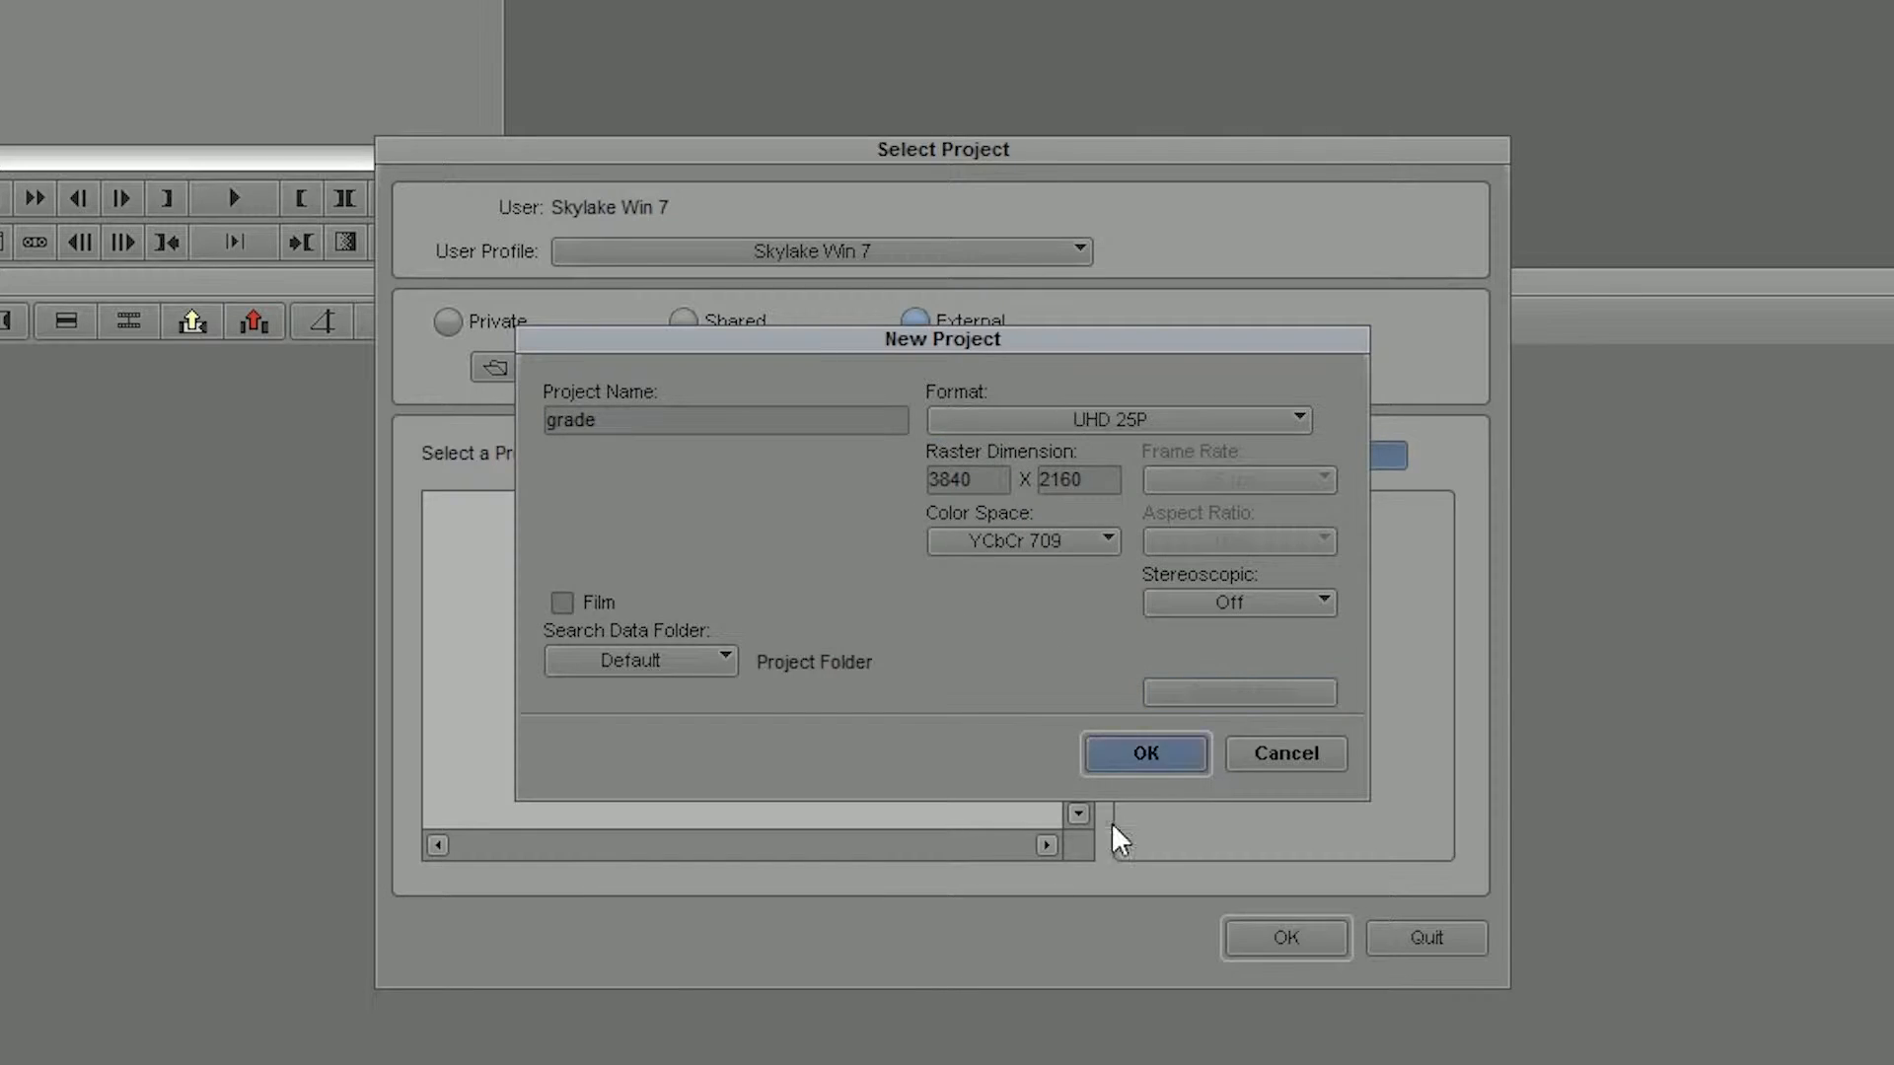
{"action": "left_click", "coordinate": [1142, 752]}
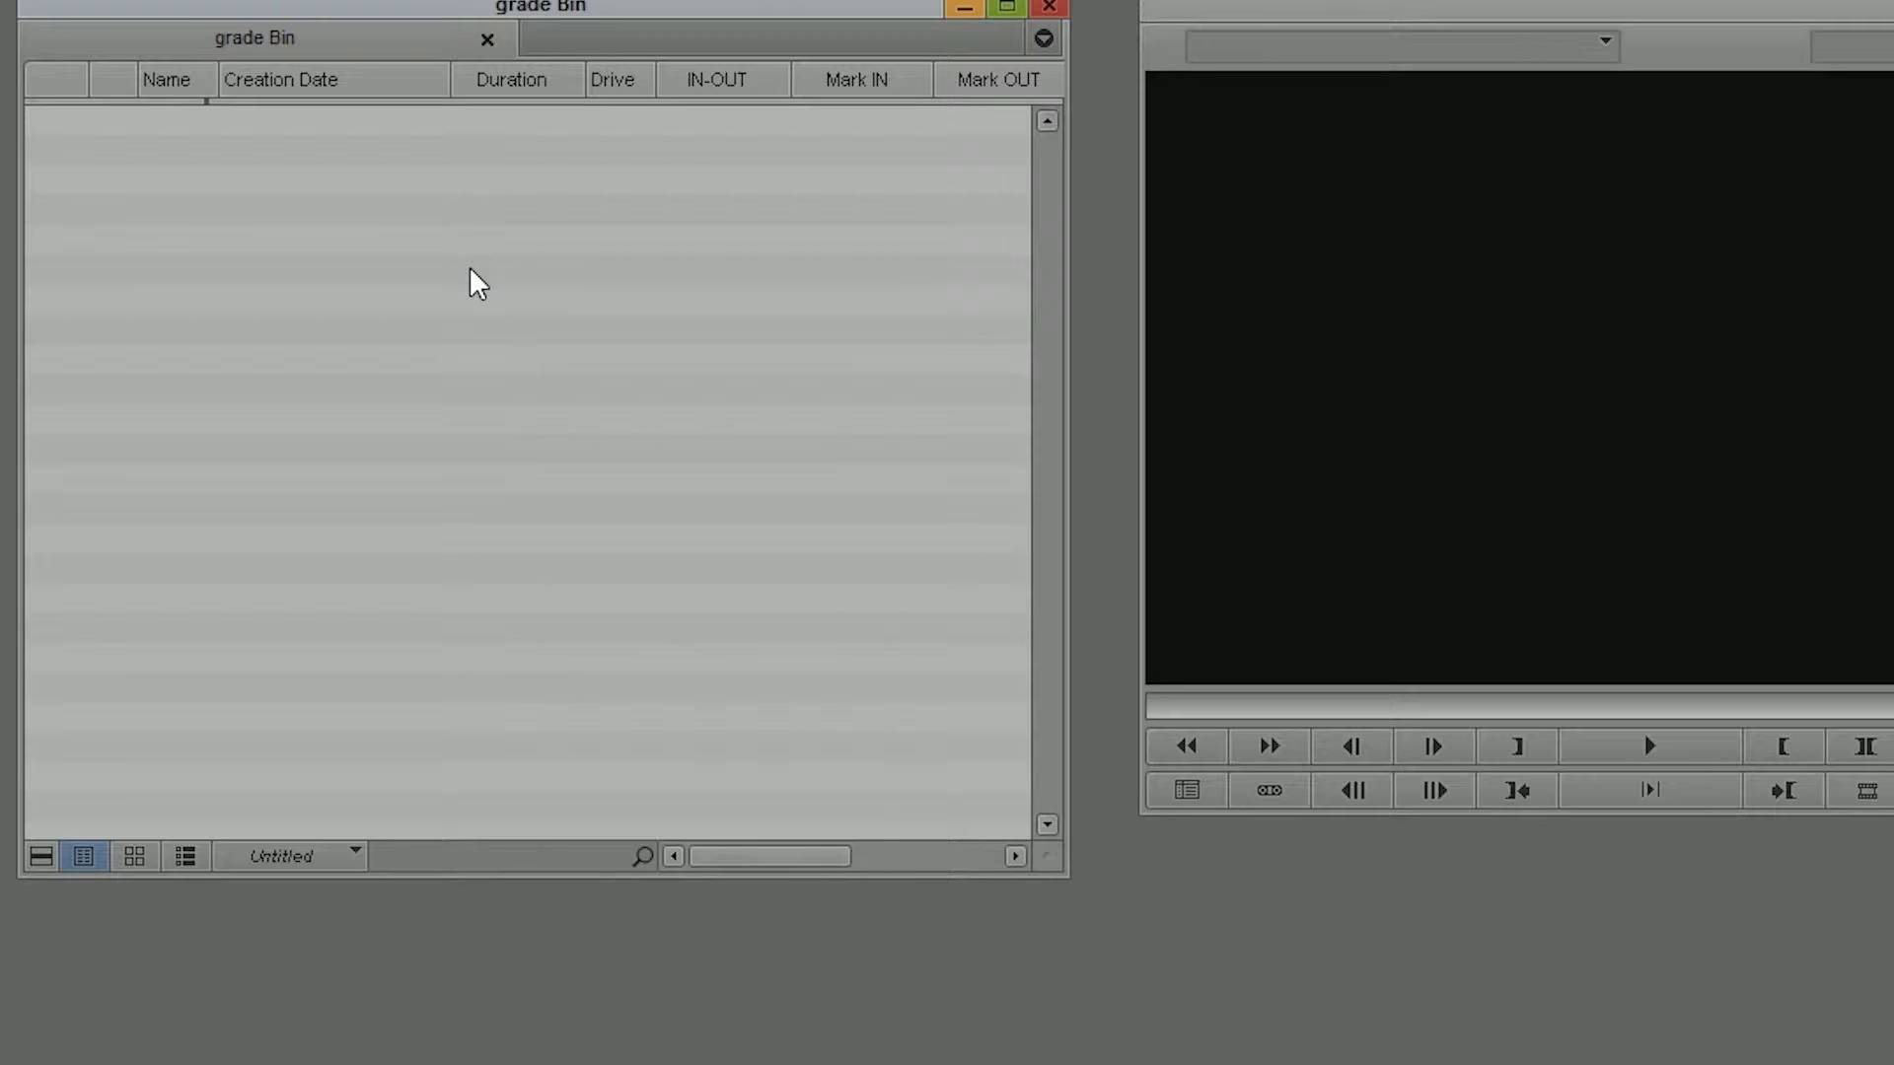
Link the V-Log clips from the G:\4k# folder into the grade bin using Link to Media.
{"action": "right_click", "coordinate": [472, 284]}
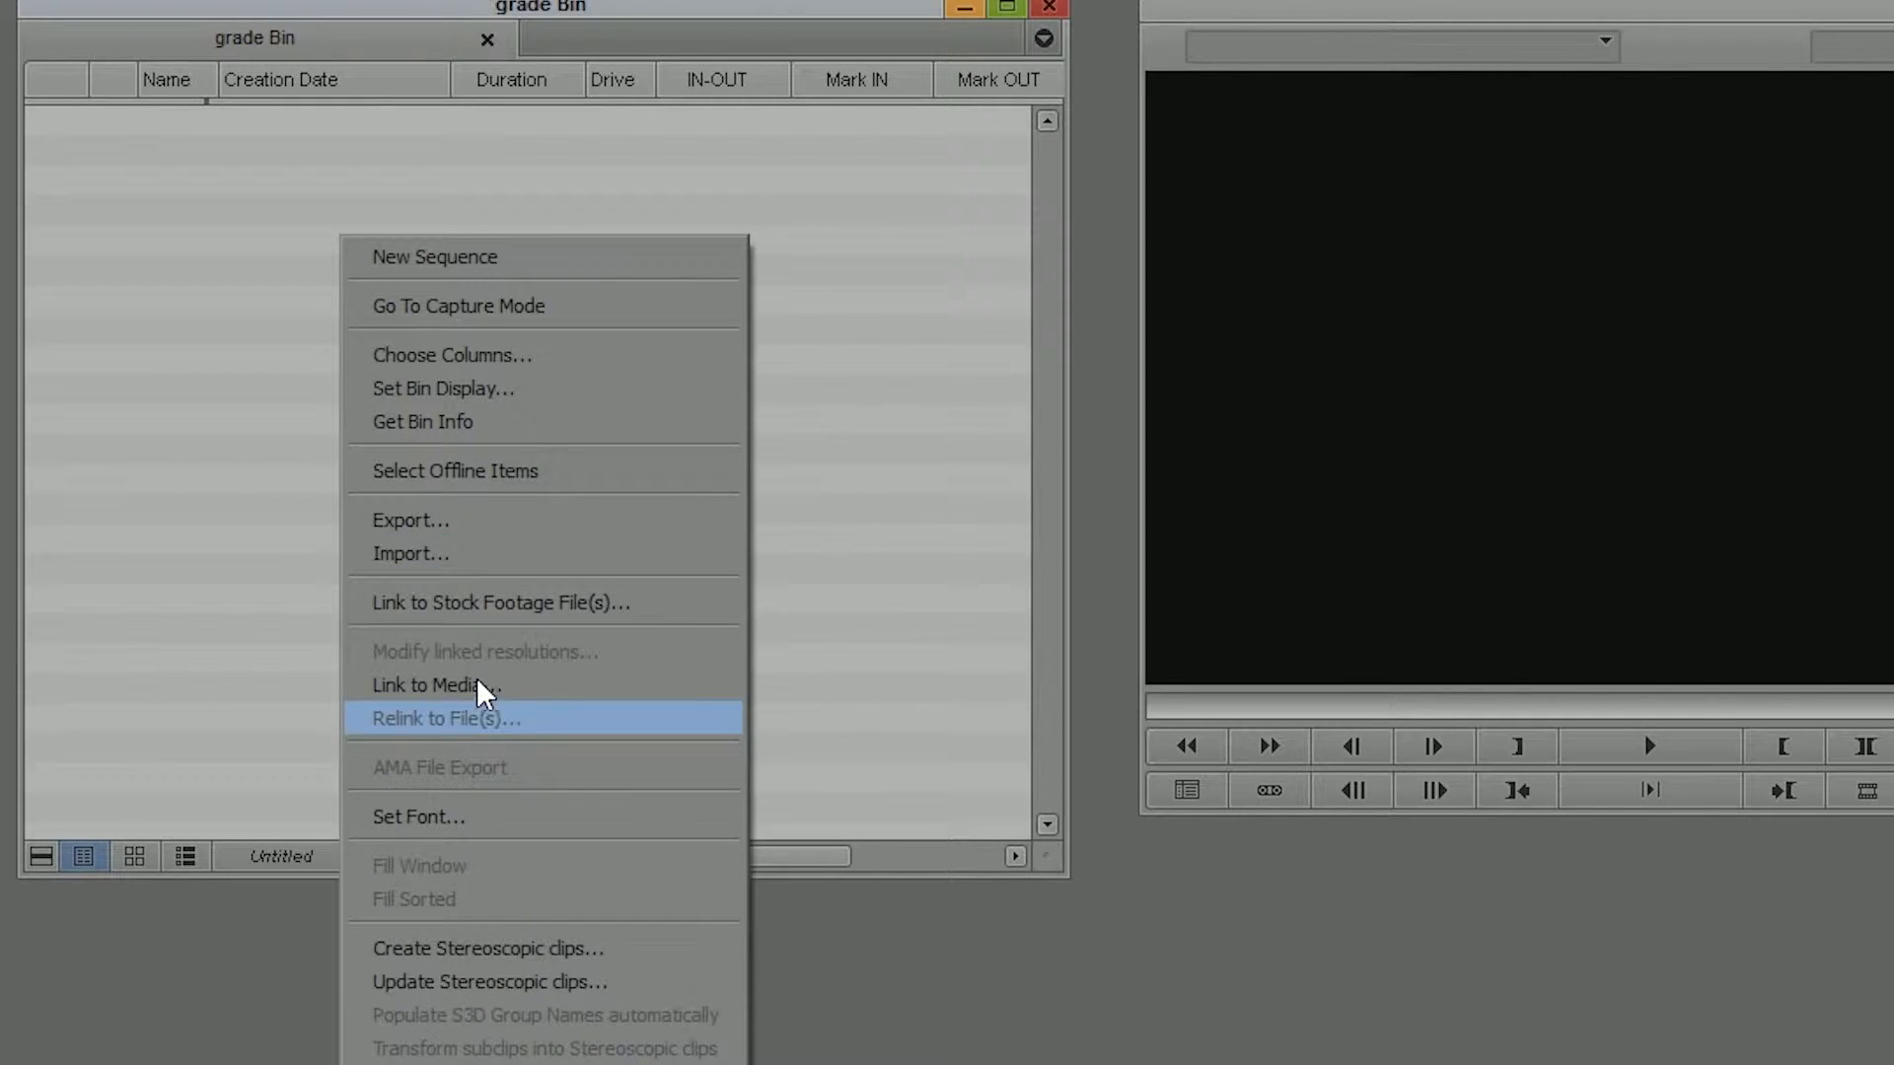
{"action": "left_click", "coordinate": [446, 716]}
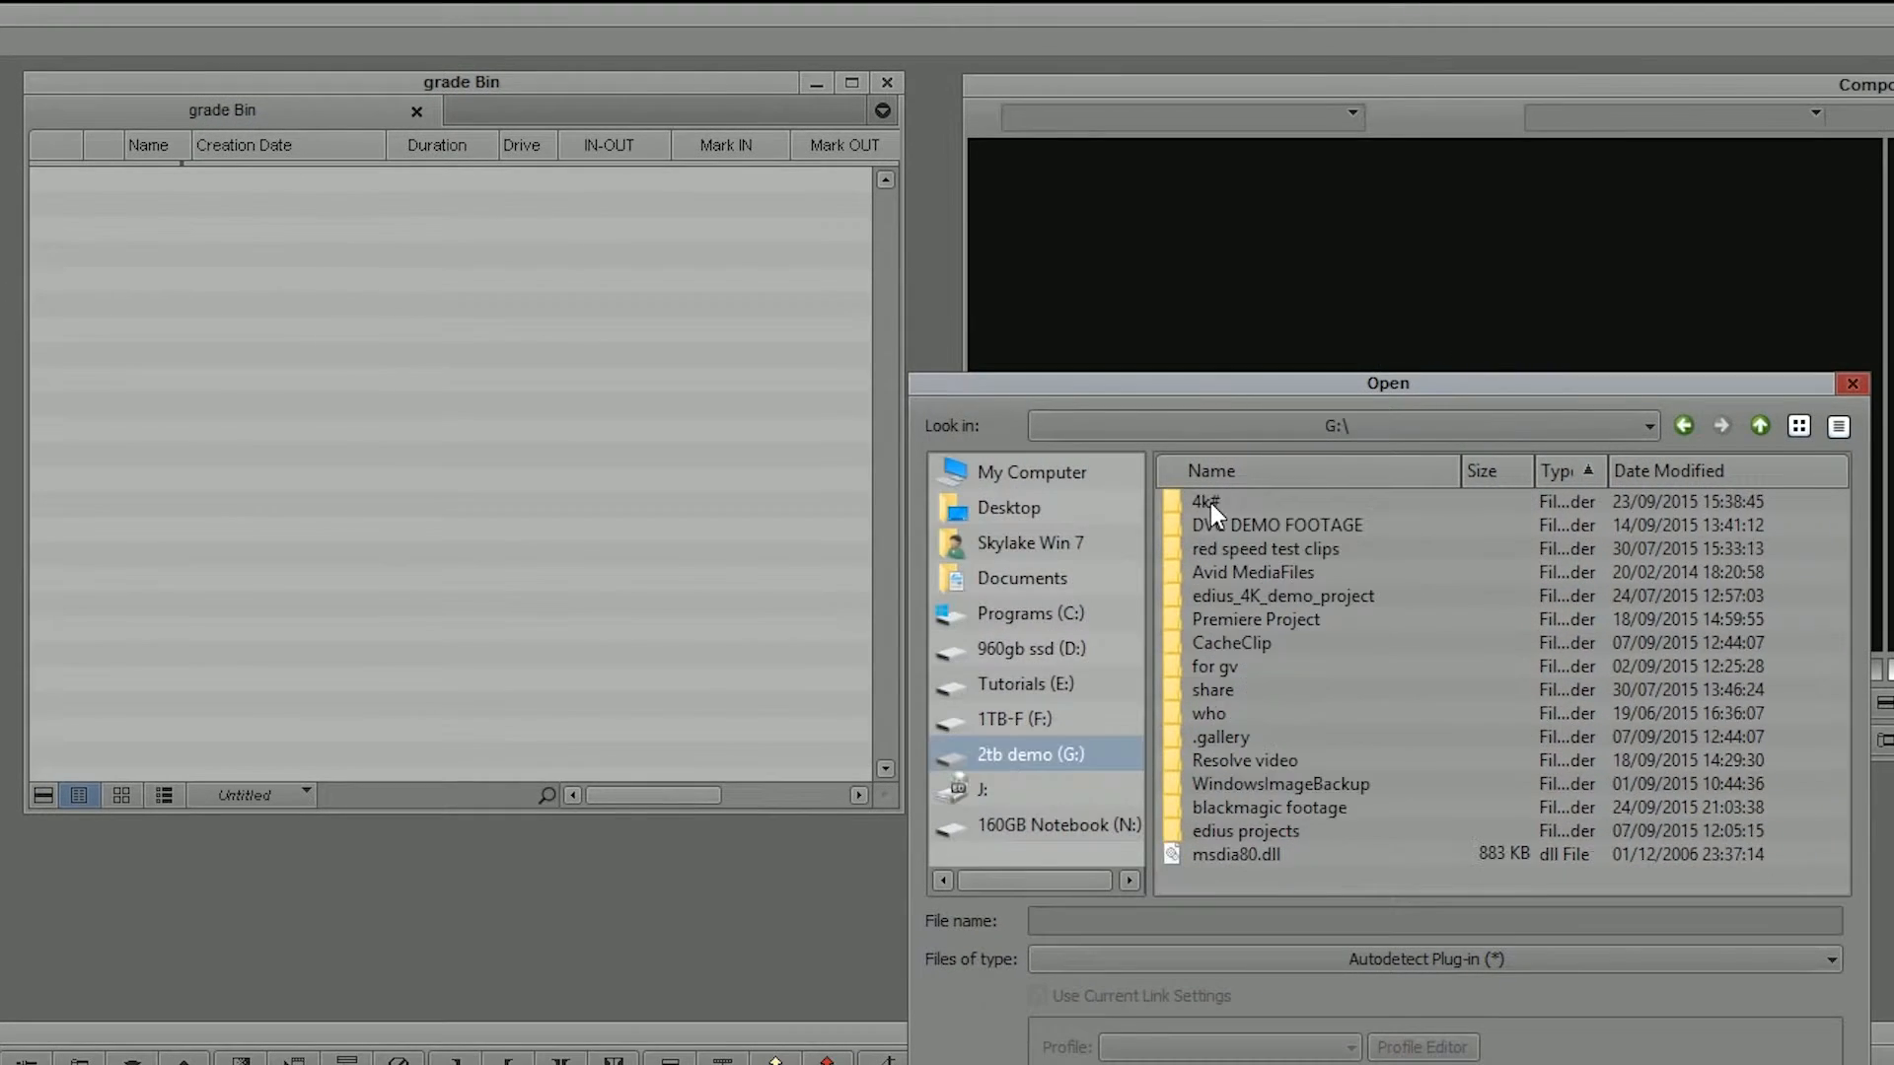
{"action": "double_click", "coordinate": [1205, 501]}
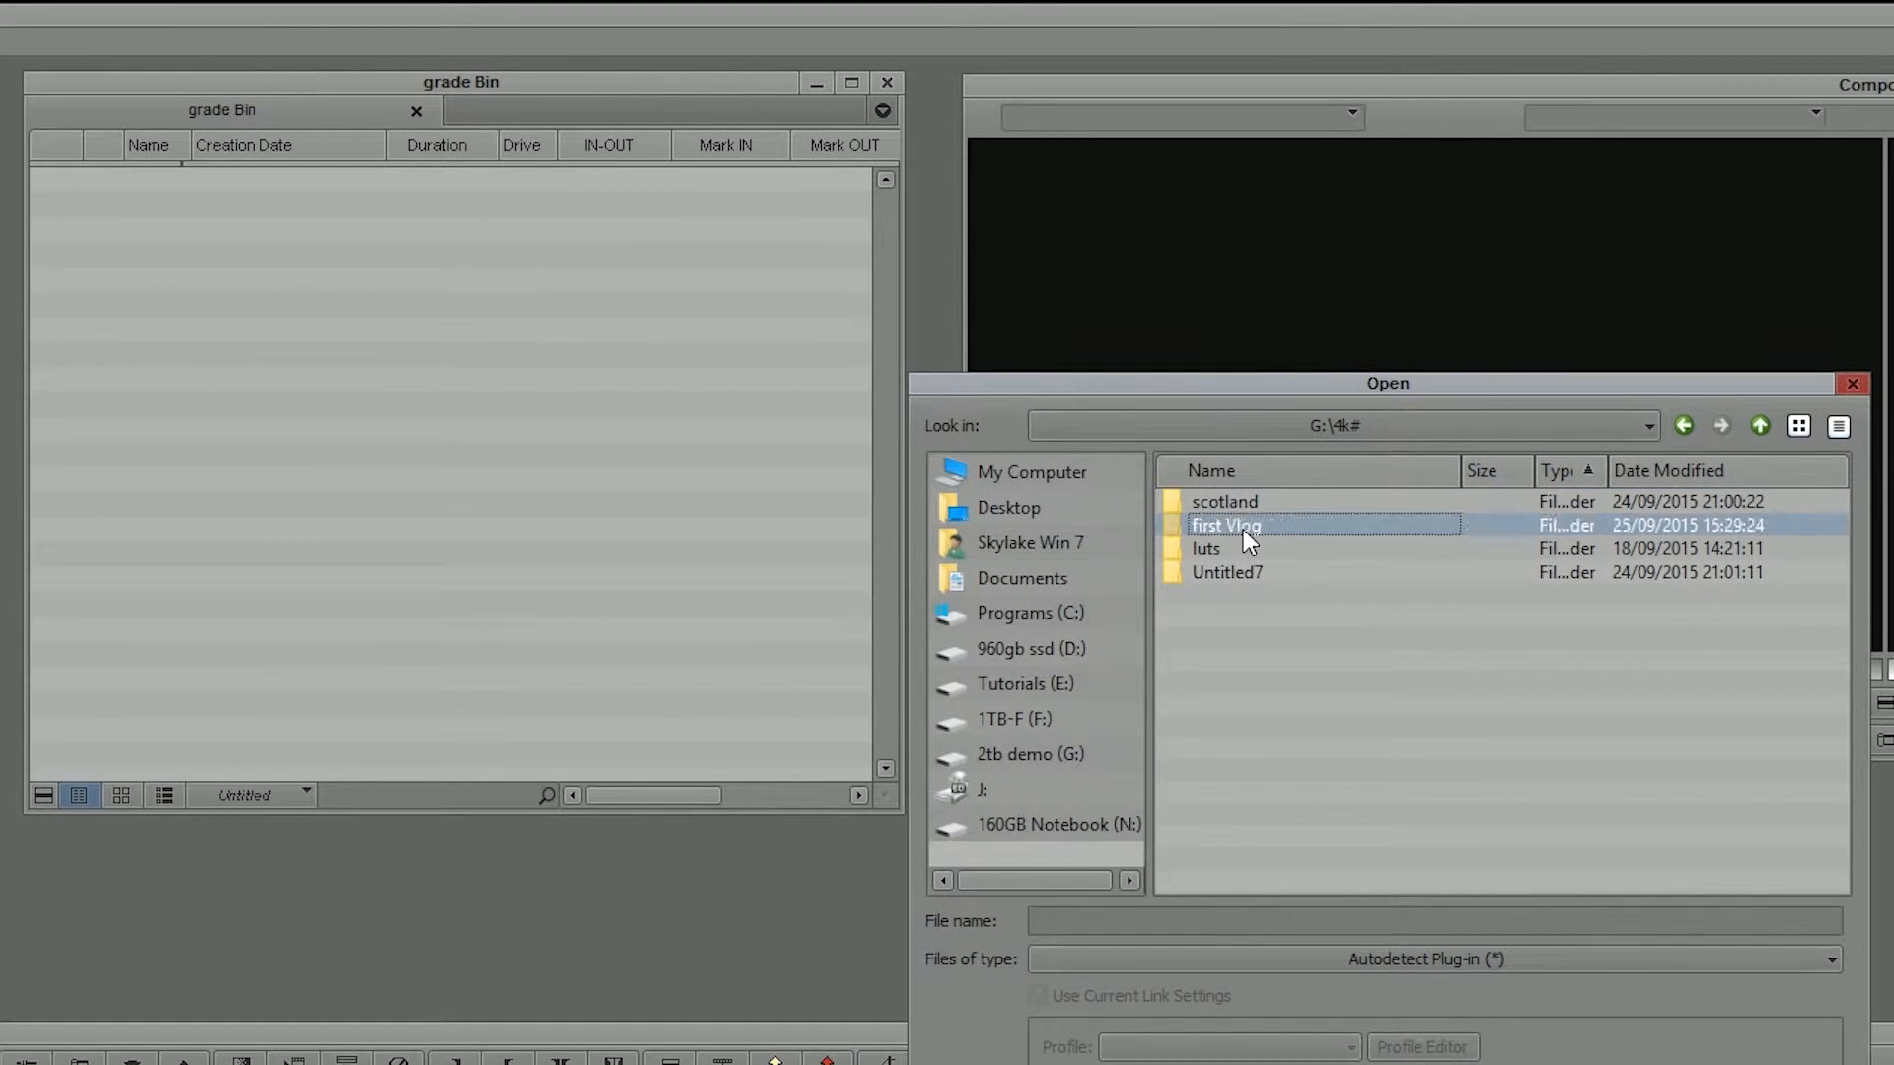
{"action": "double_click", "coordinate": [1226, 525]}
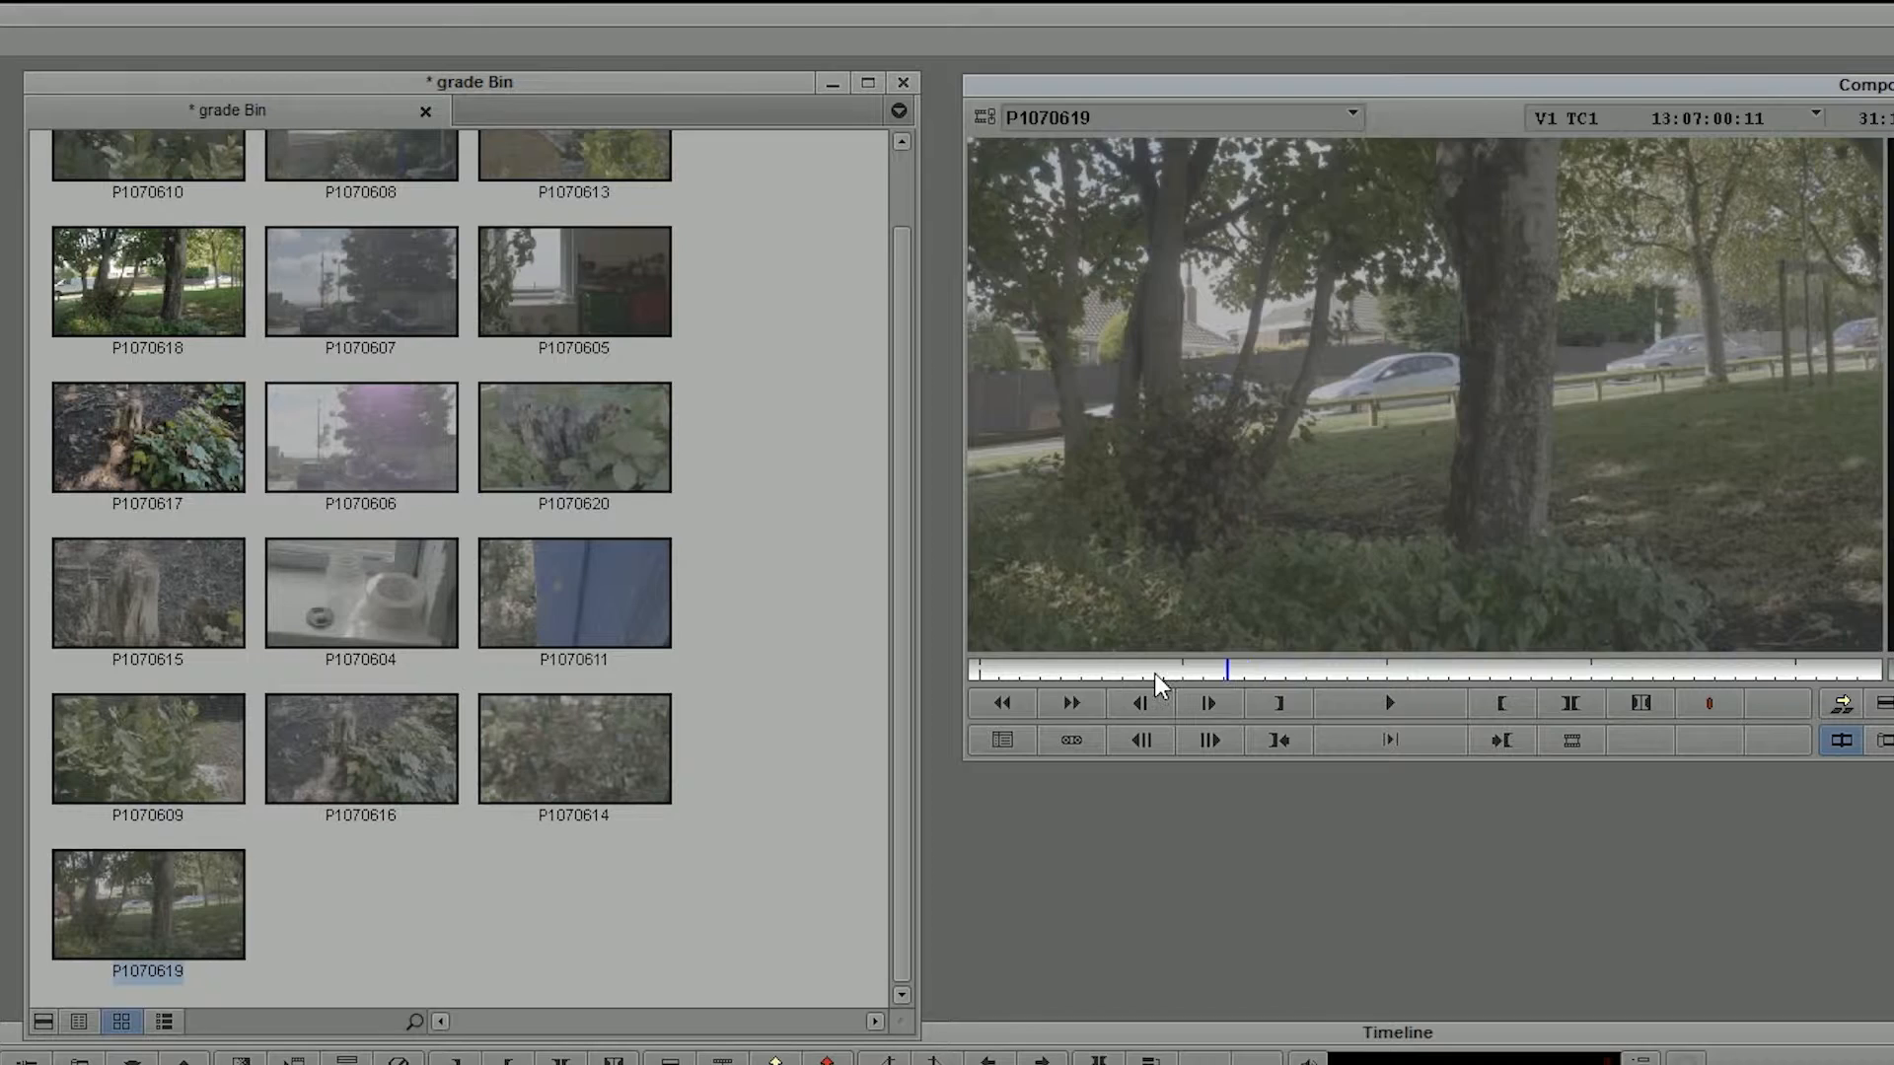
Scrub and play clip P1070619 in the source monitor to preview its flat V-Log footage.
{"action": "left_click", "coordinate": [1388, 701]}
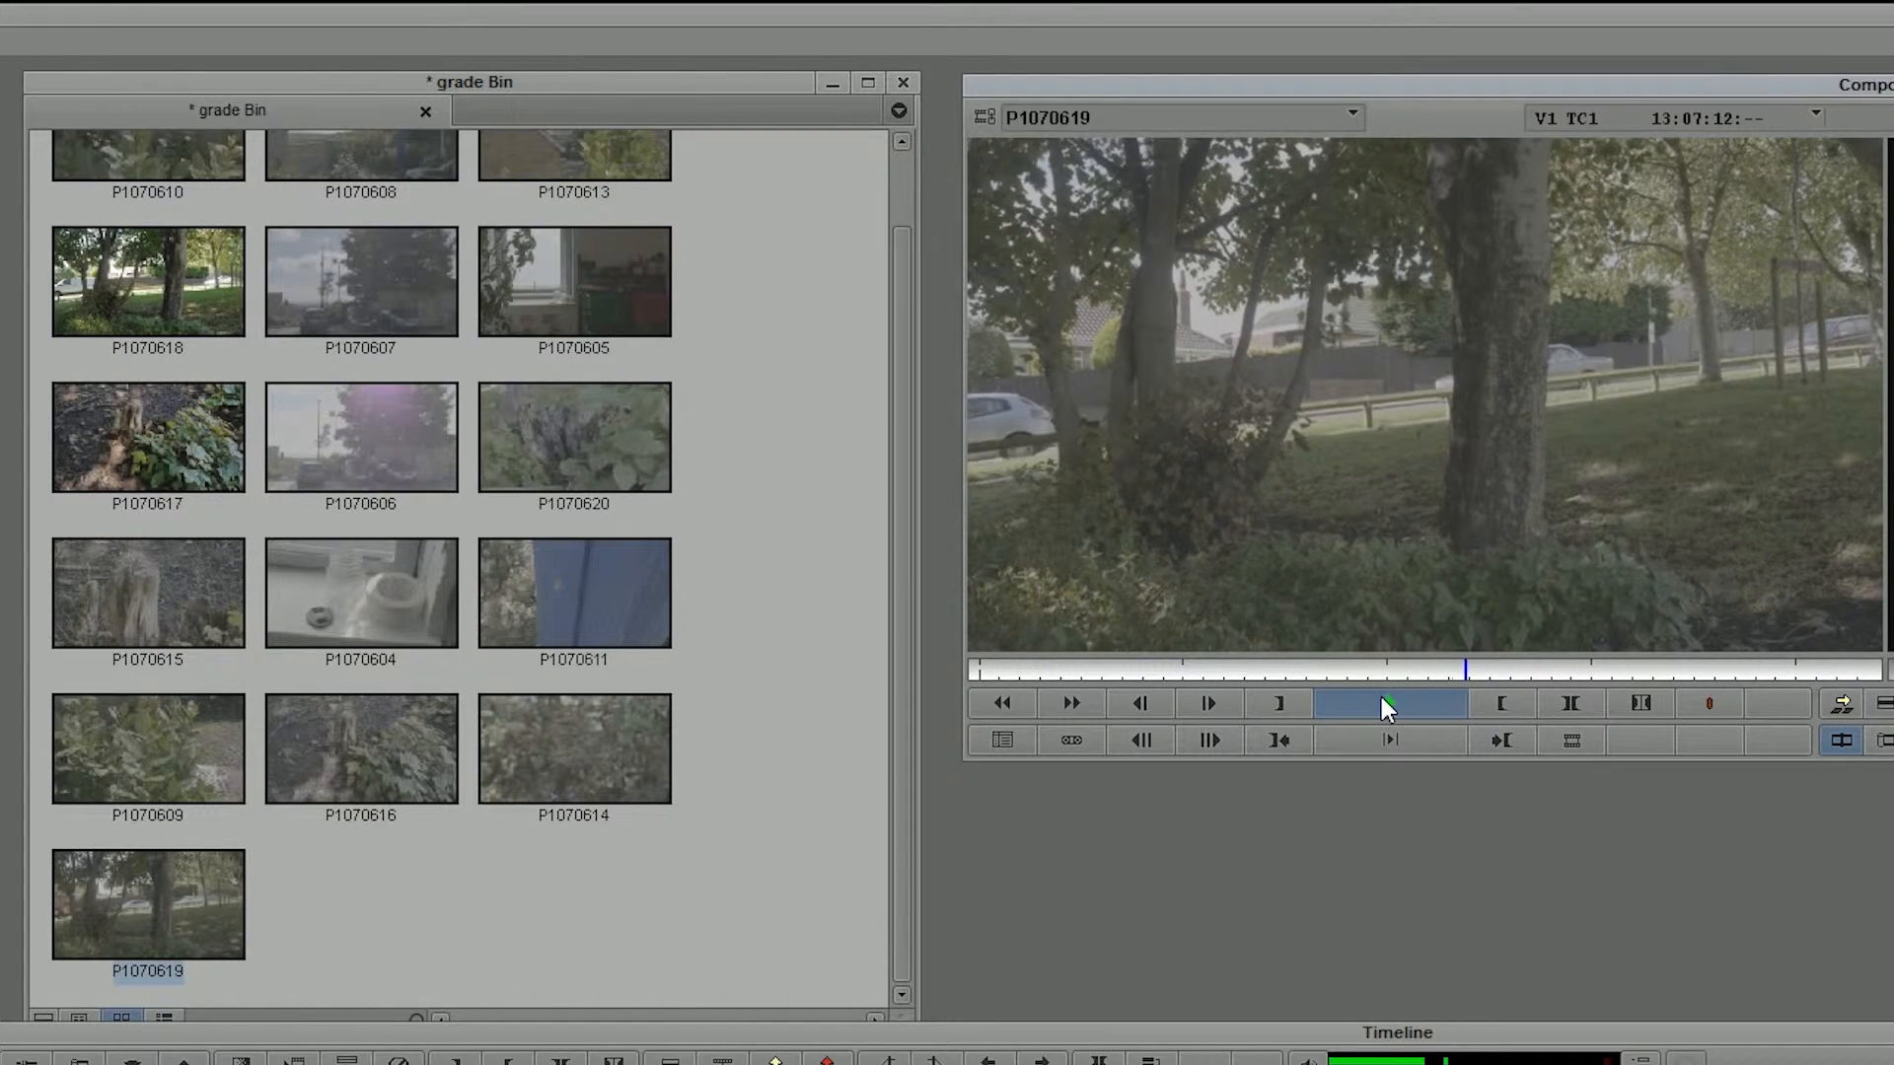
{"action": "left_click", "coordinate": [1389, 701]}
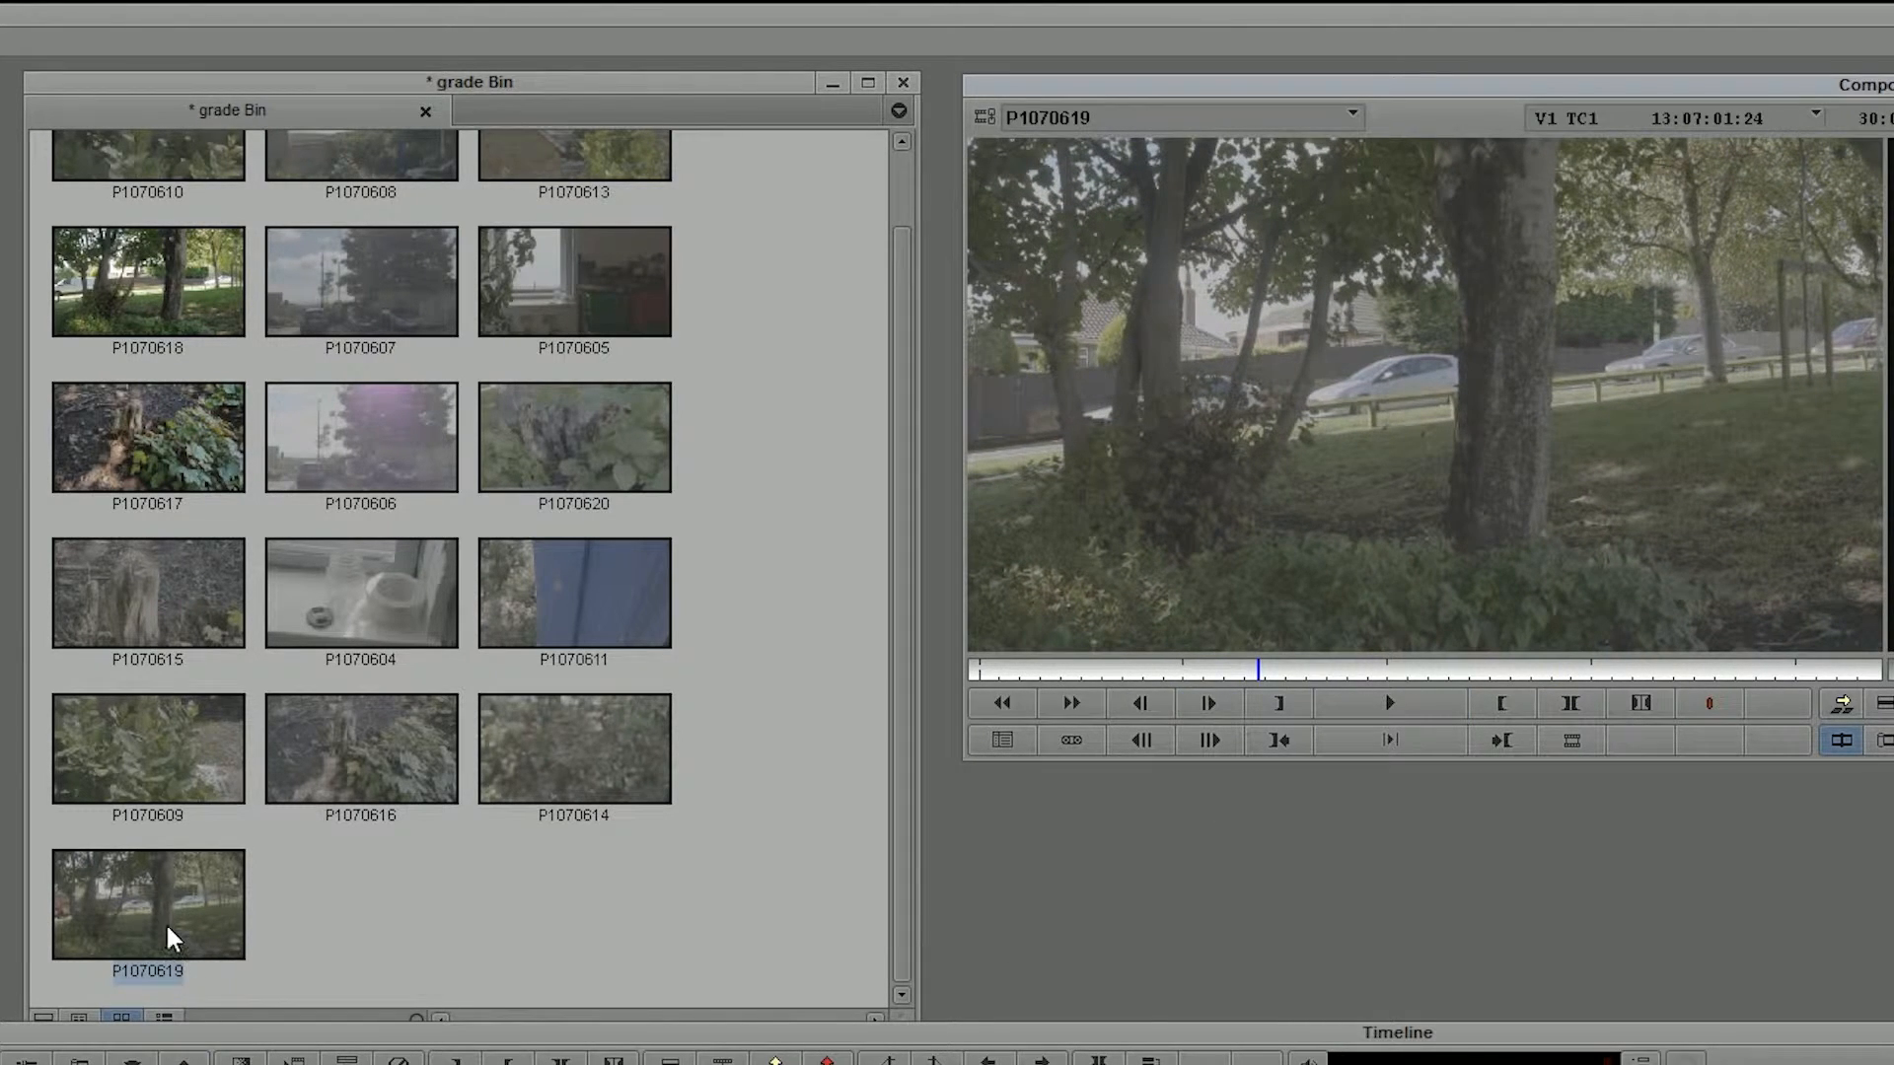
{"action": "mouse_move", "coordinate": [1383, 469]}
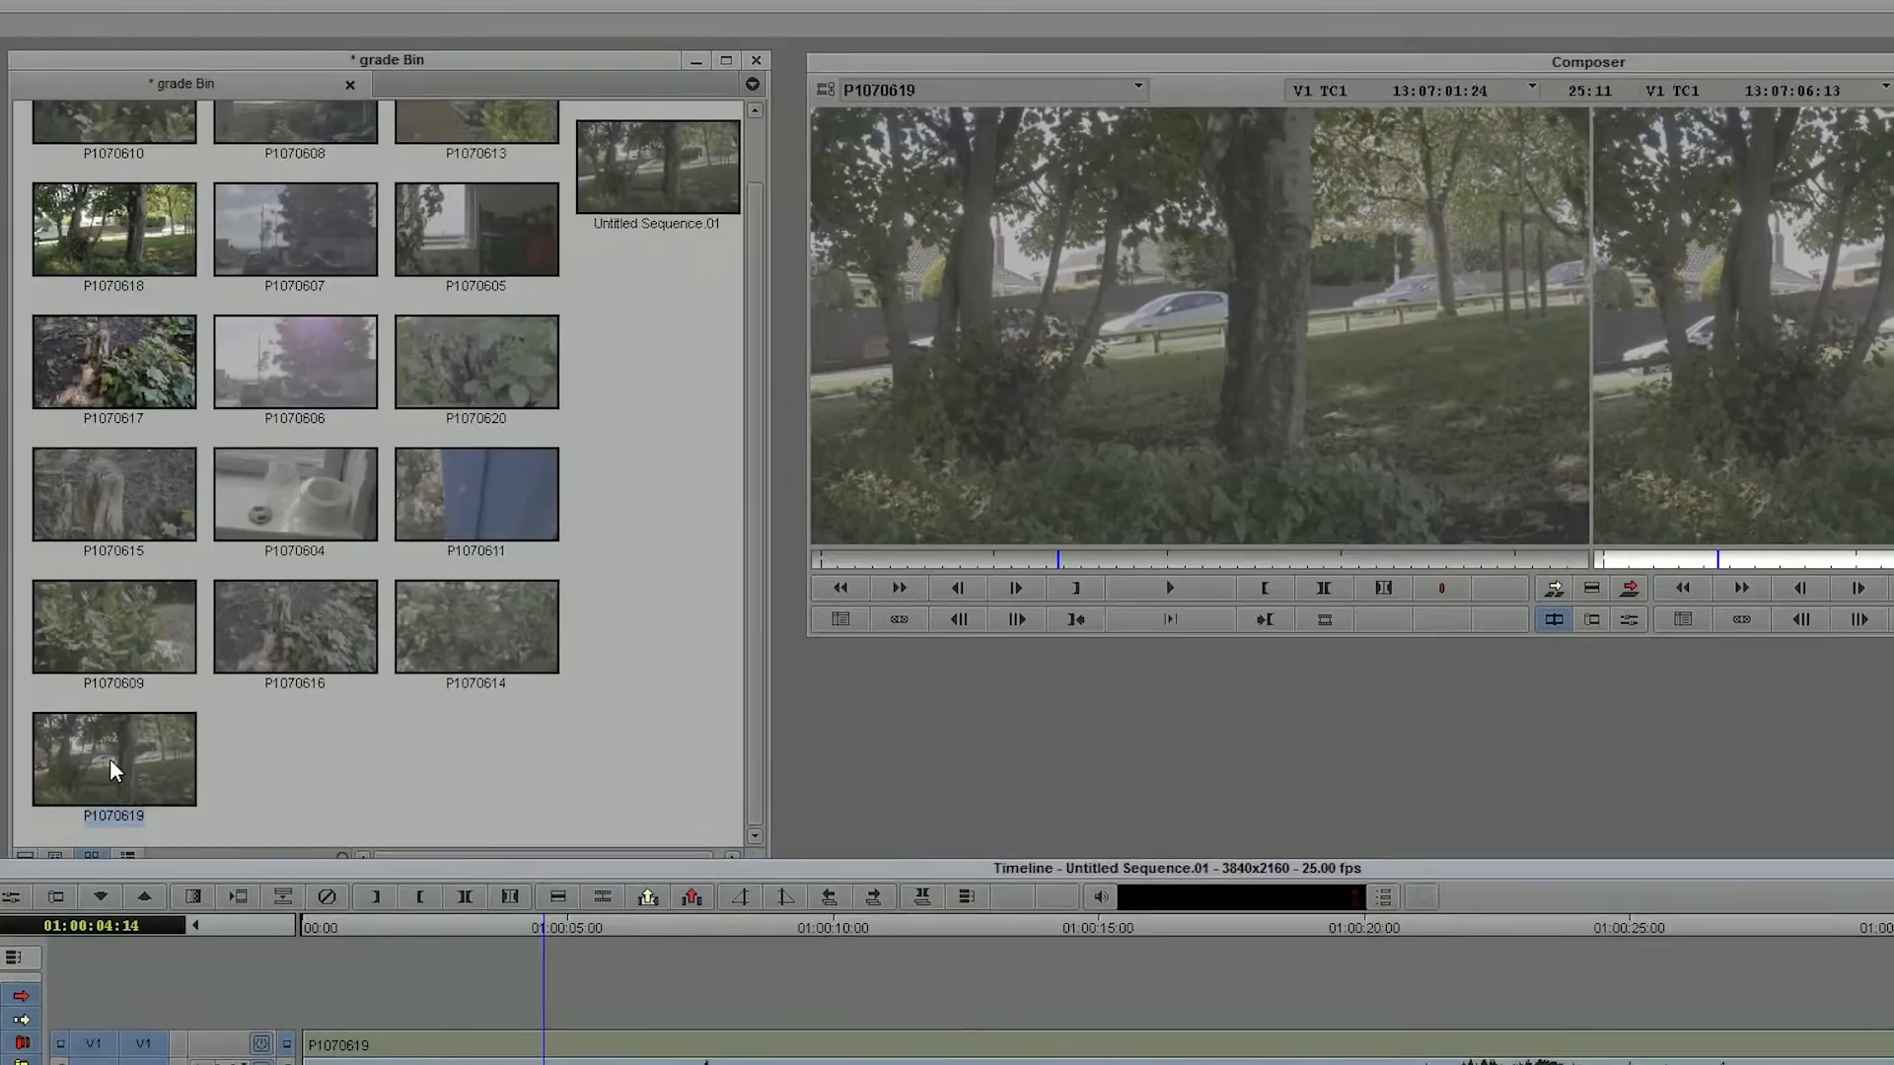
Open Source Settings for P1070619 from its bin context menu.
{"action": "right_click", "coordinate": [114, 759]}
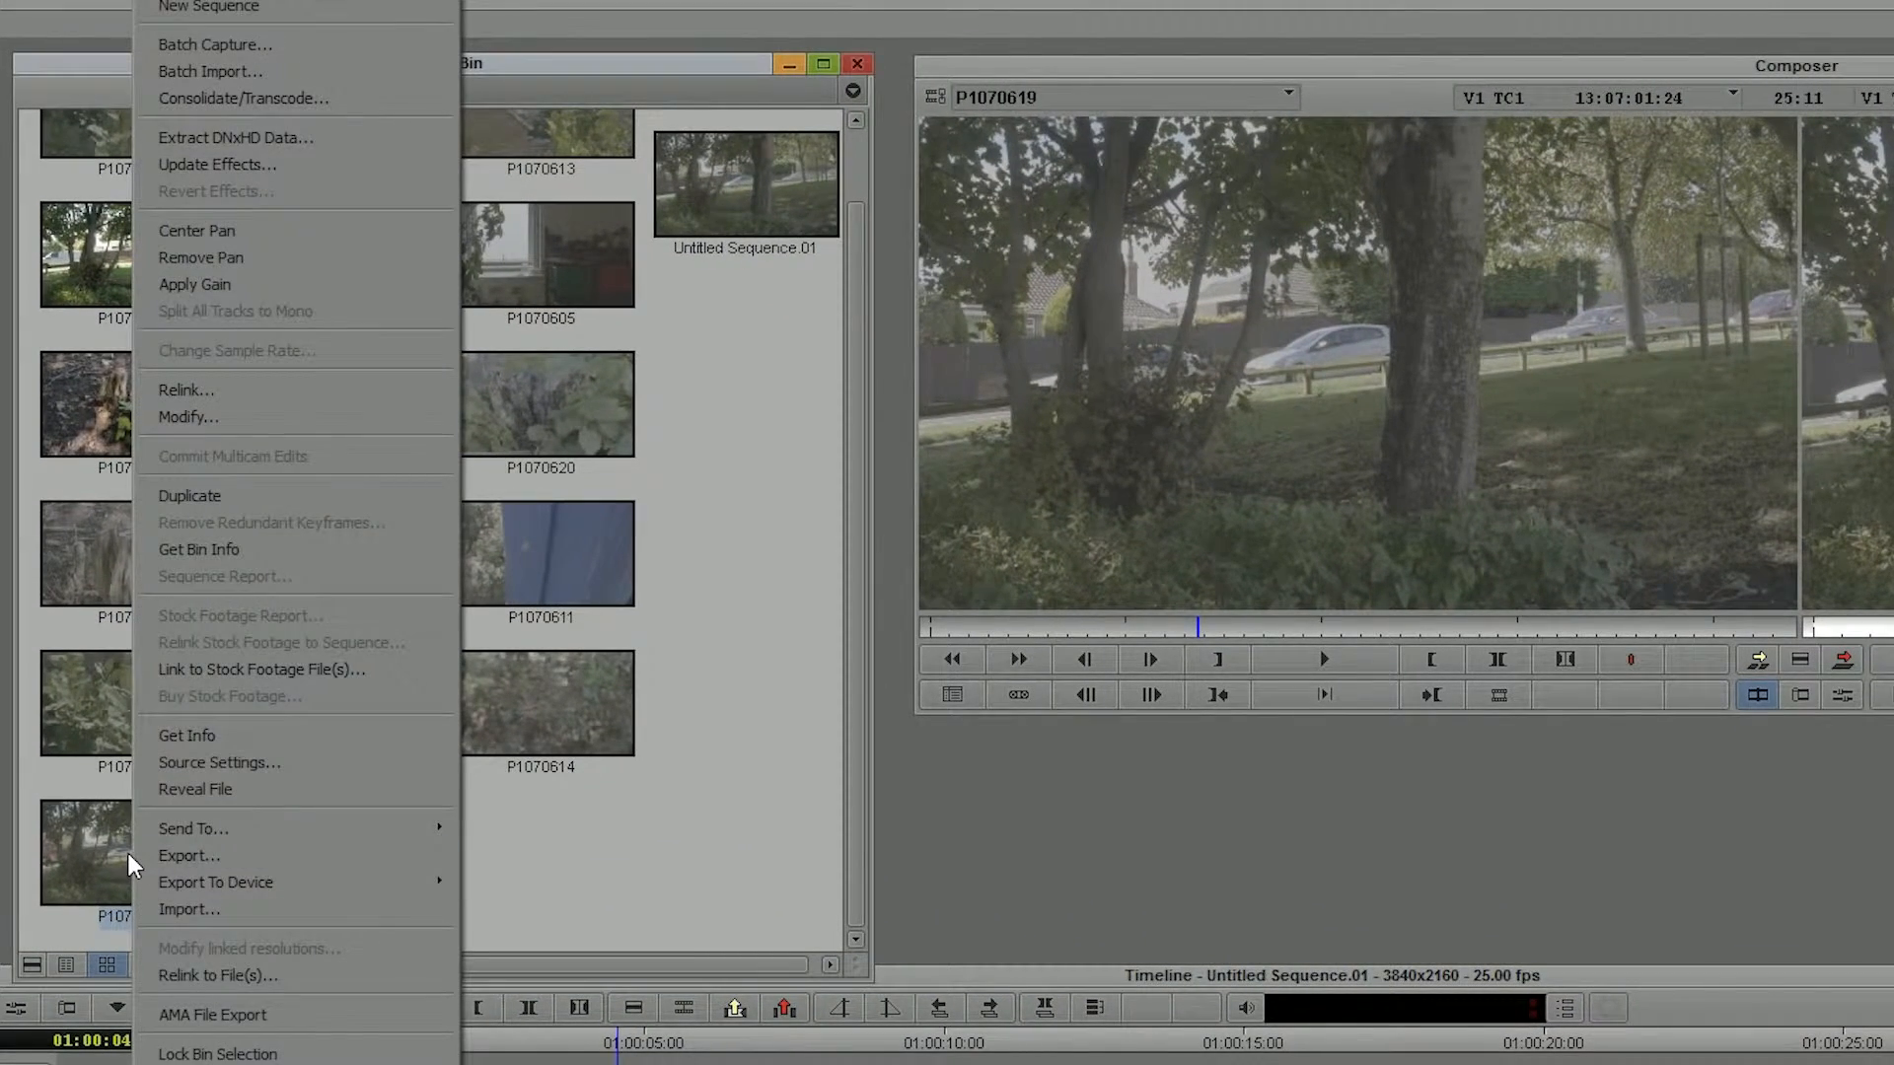
{"action": "left_click", "coordinate": [219, 762]}
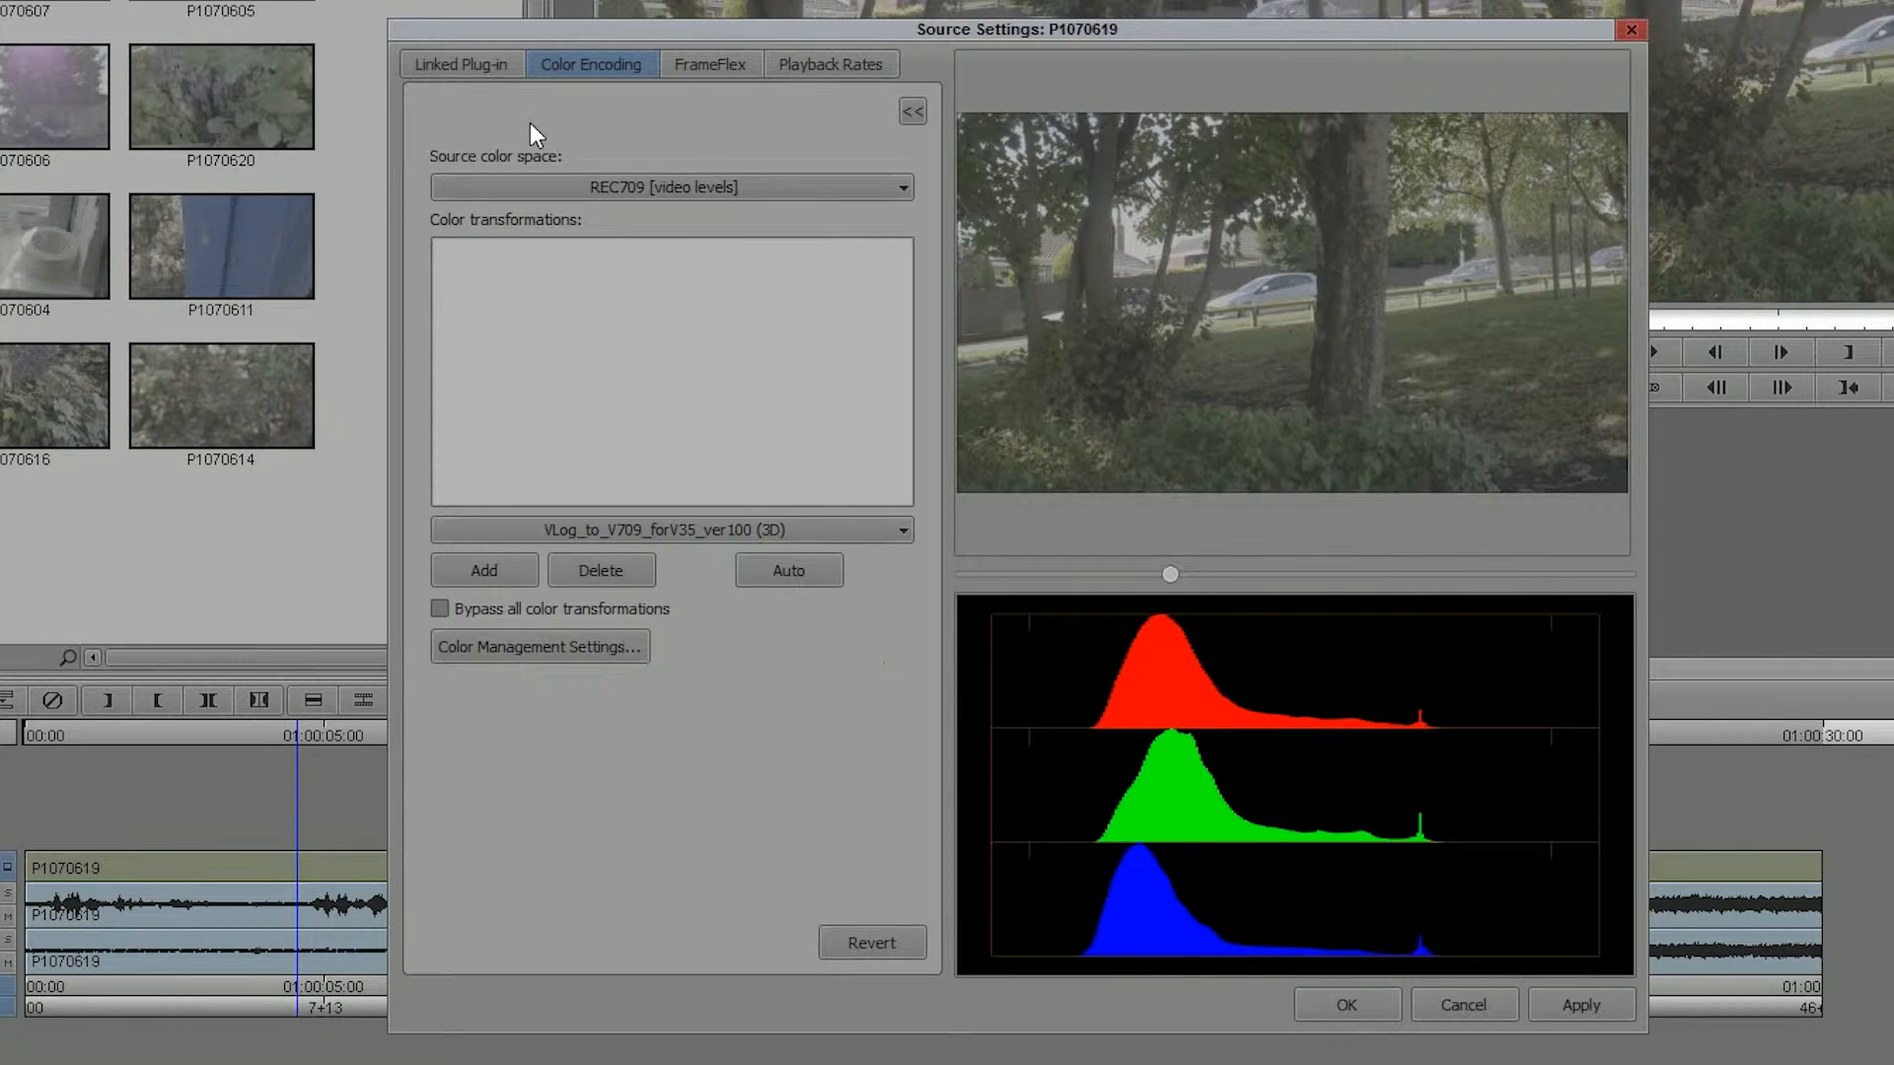
Add the VLog_to_V709_forV35_ver100 (3D) LUT to the clip's color transformations.
{"action": "left_click", "coordinate": [830, 63]}
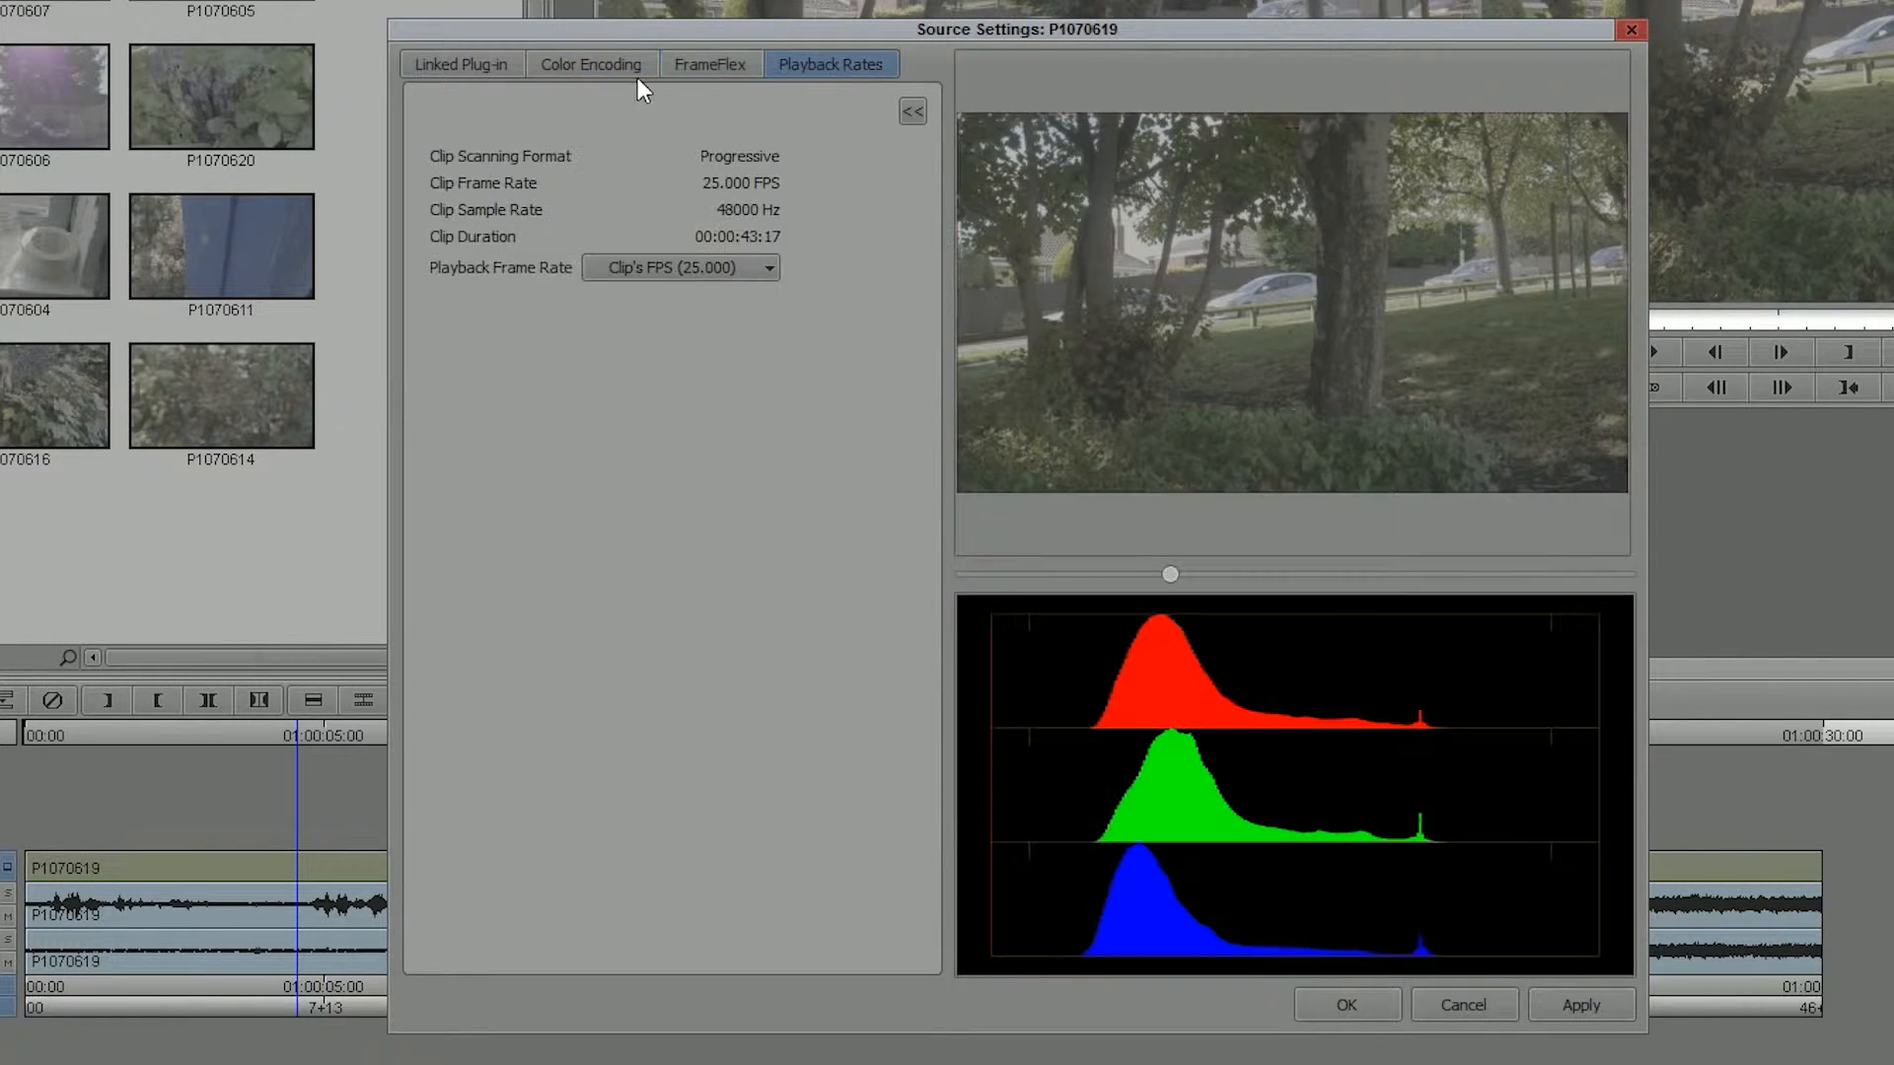
{"action": "left_click", "coordinate": [591, 64]}
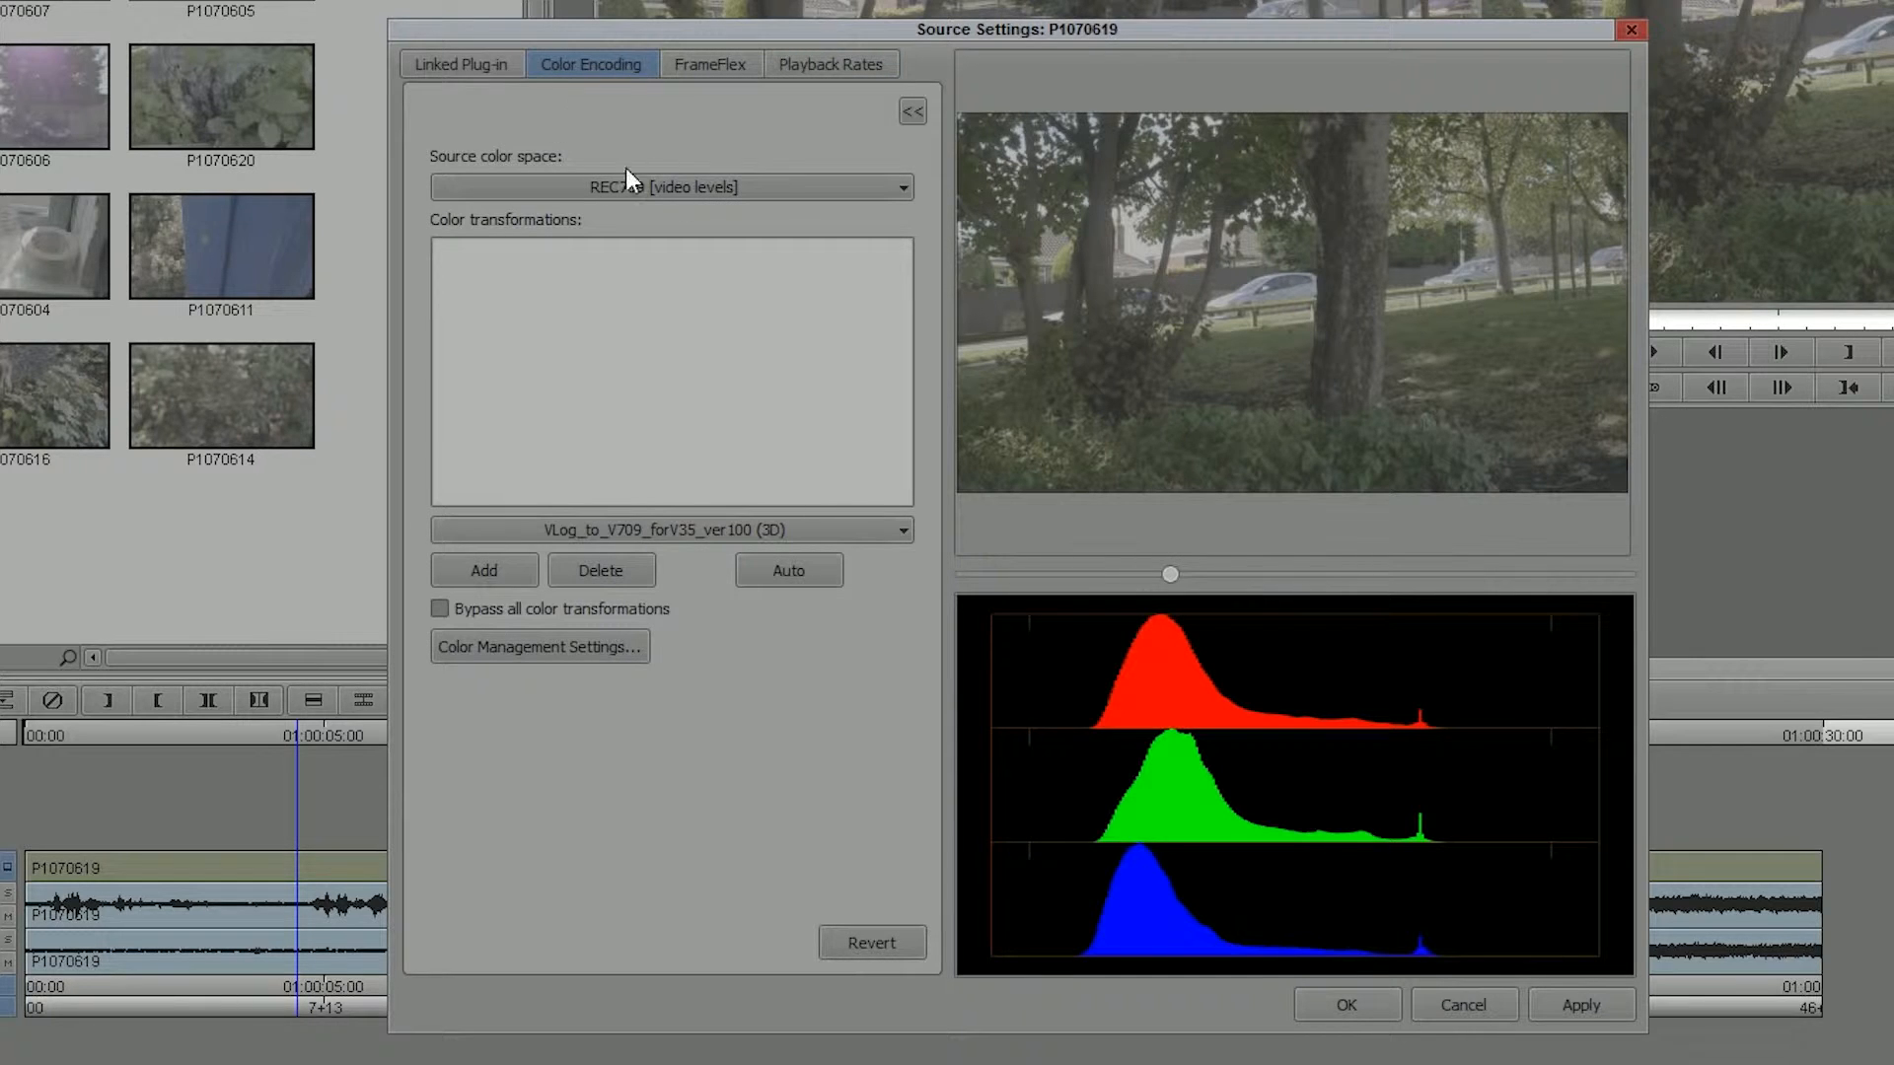
{"action": "mouse_move", "coordinate": [851, 767]}
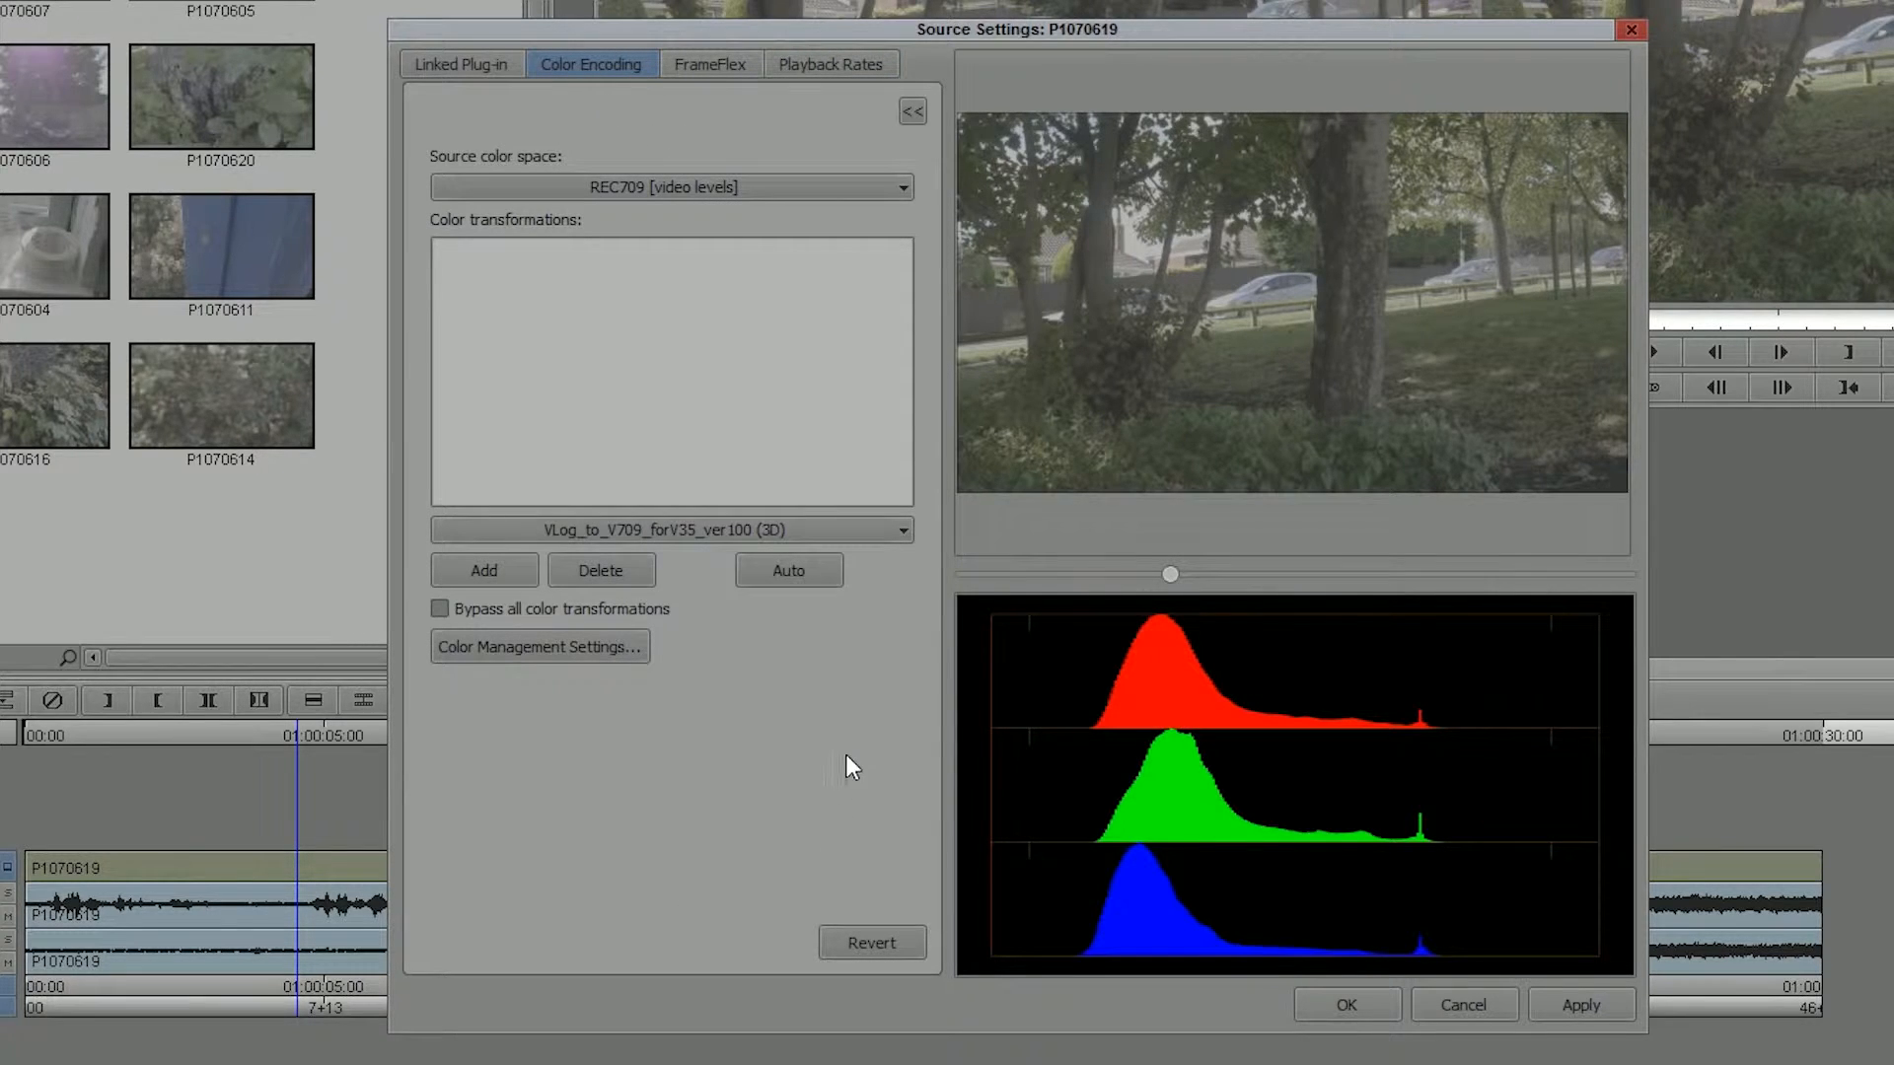
{"action": "left_click", "coordinate": [671, 528]}
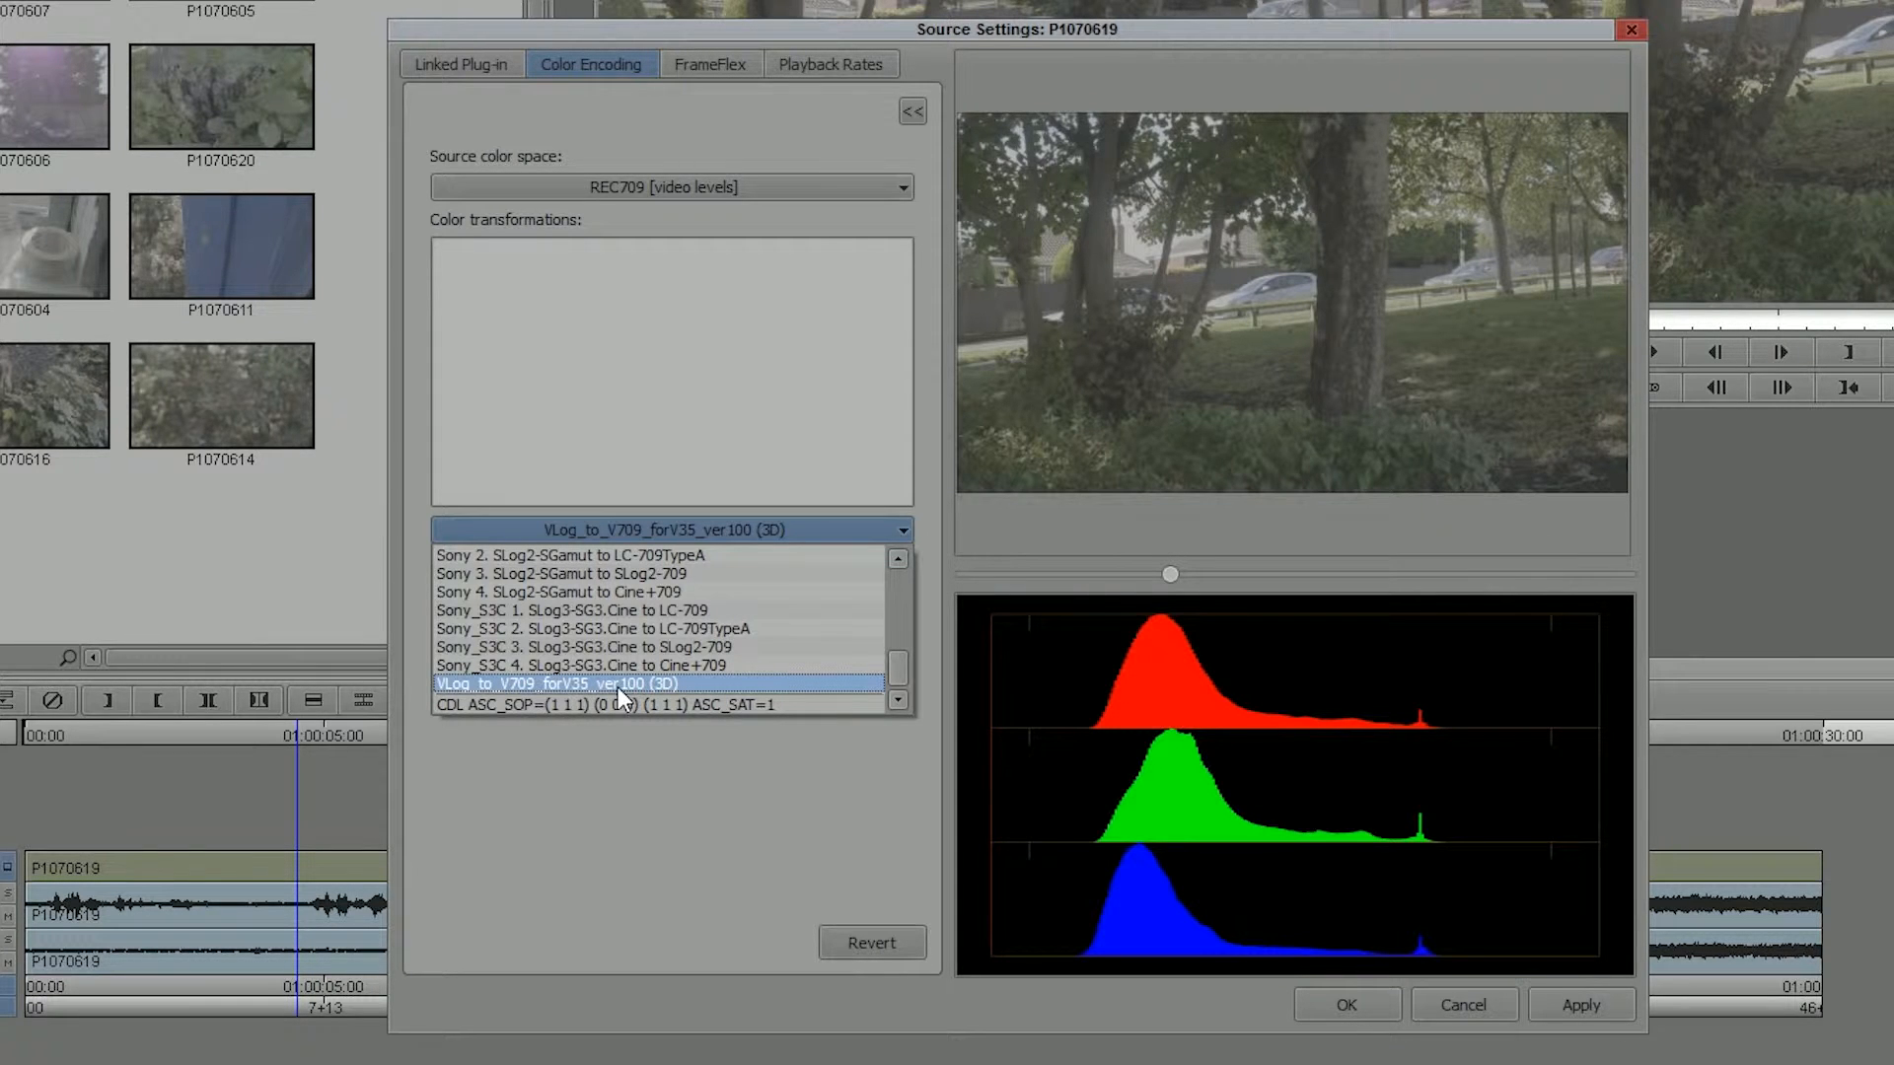
{"action": "left_click", "coordinate": [557, 684]}
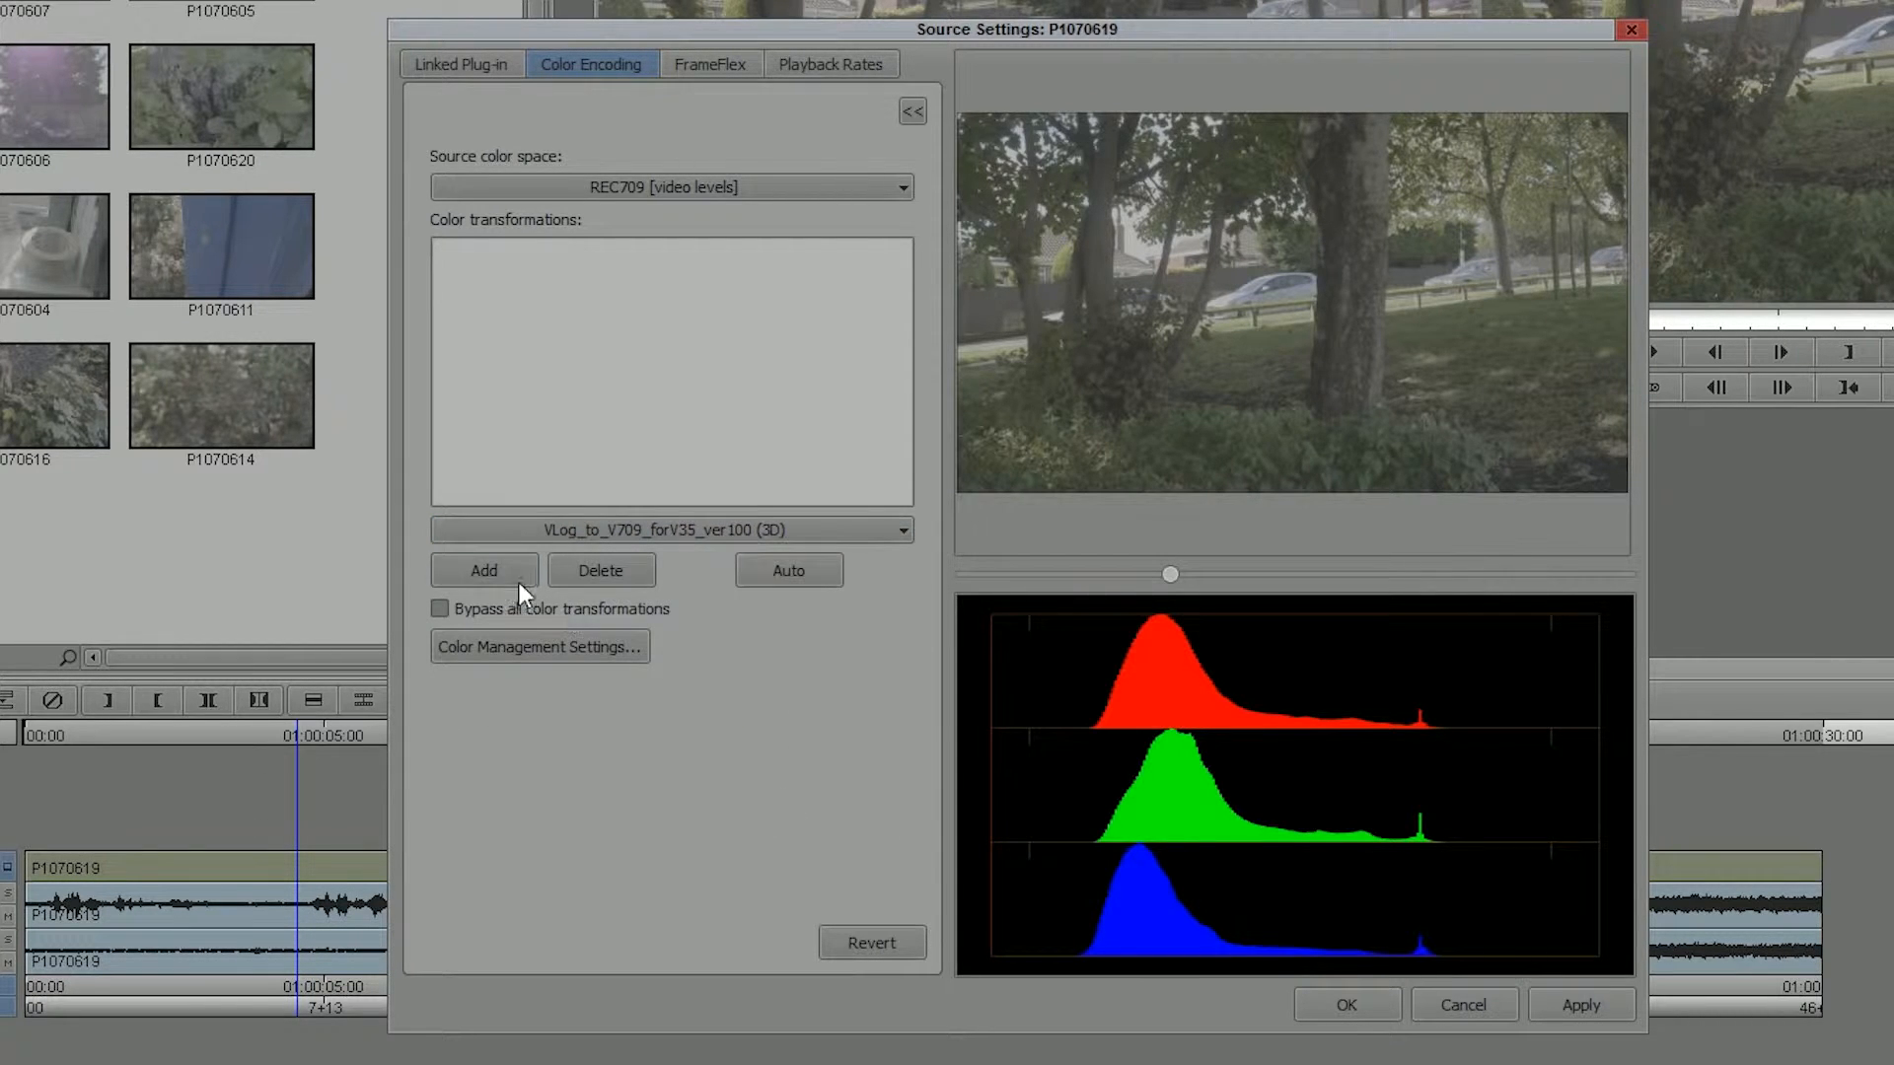
{"action": "left_click", "coordinate": [484, 570]}
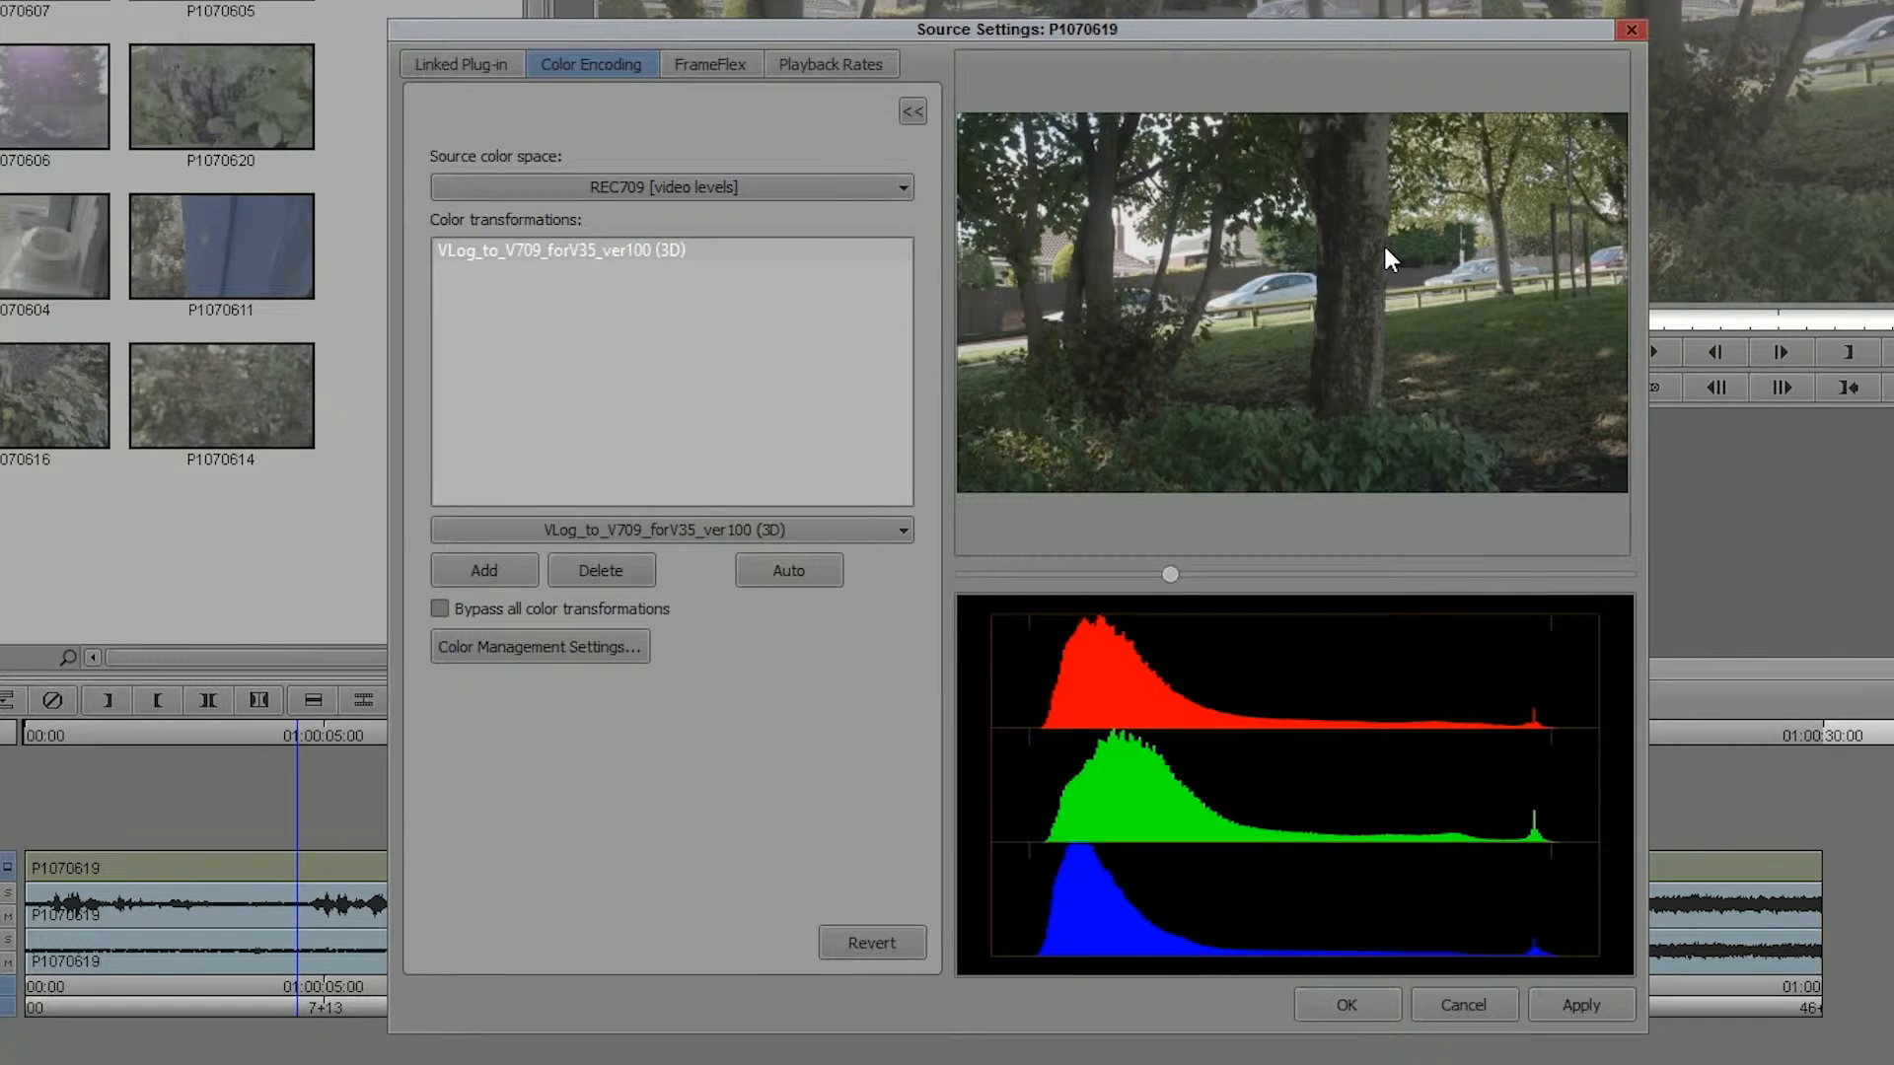
Browse the other available colour transformations and bring up Color Management Settings.
{"action": "left_click", "coordinate": [672, 528]}
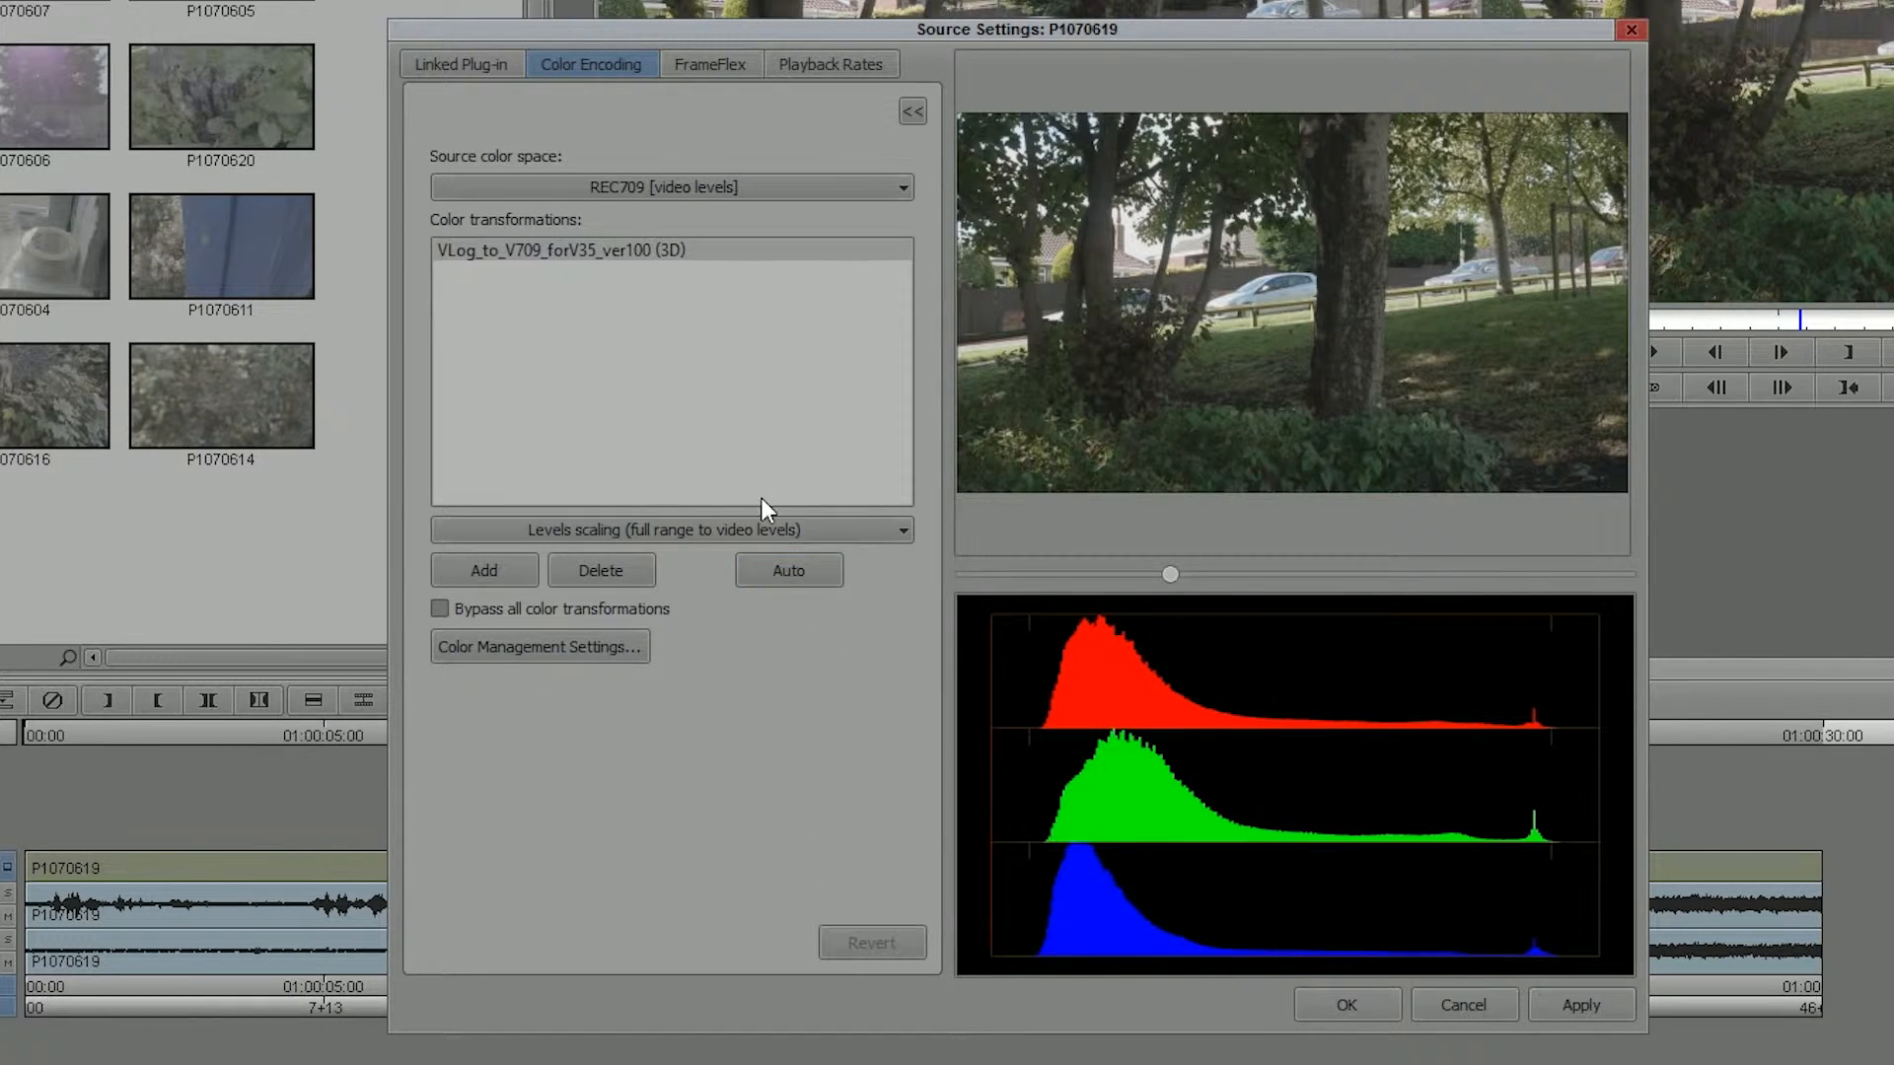
{"action": "left_click", "coordinate": [667, 529]}
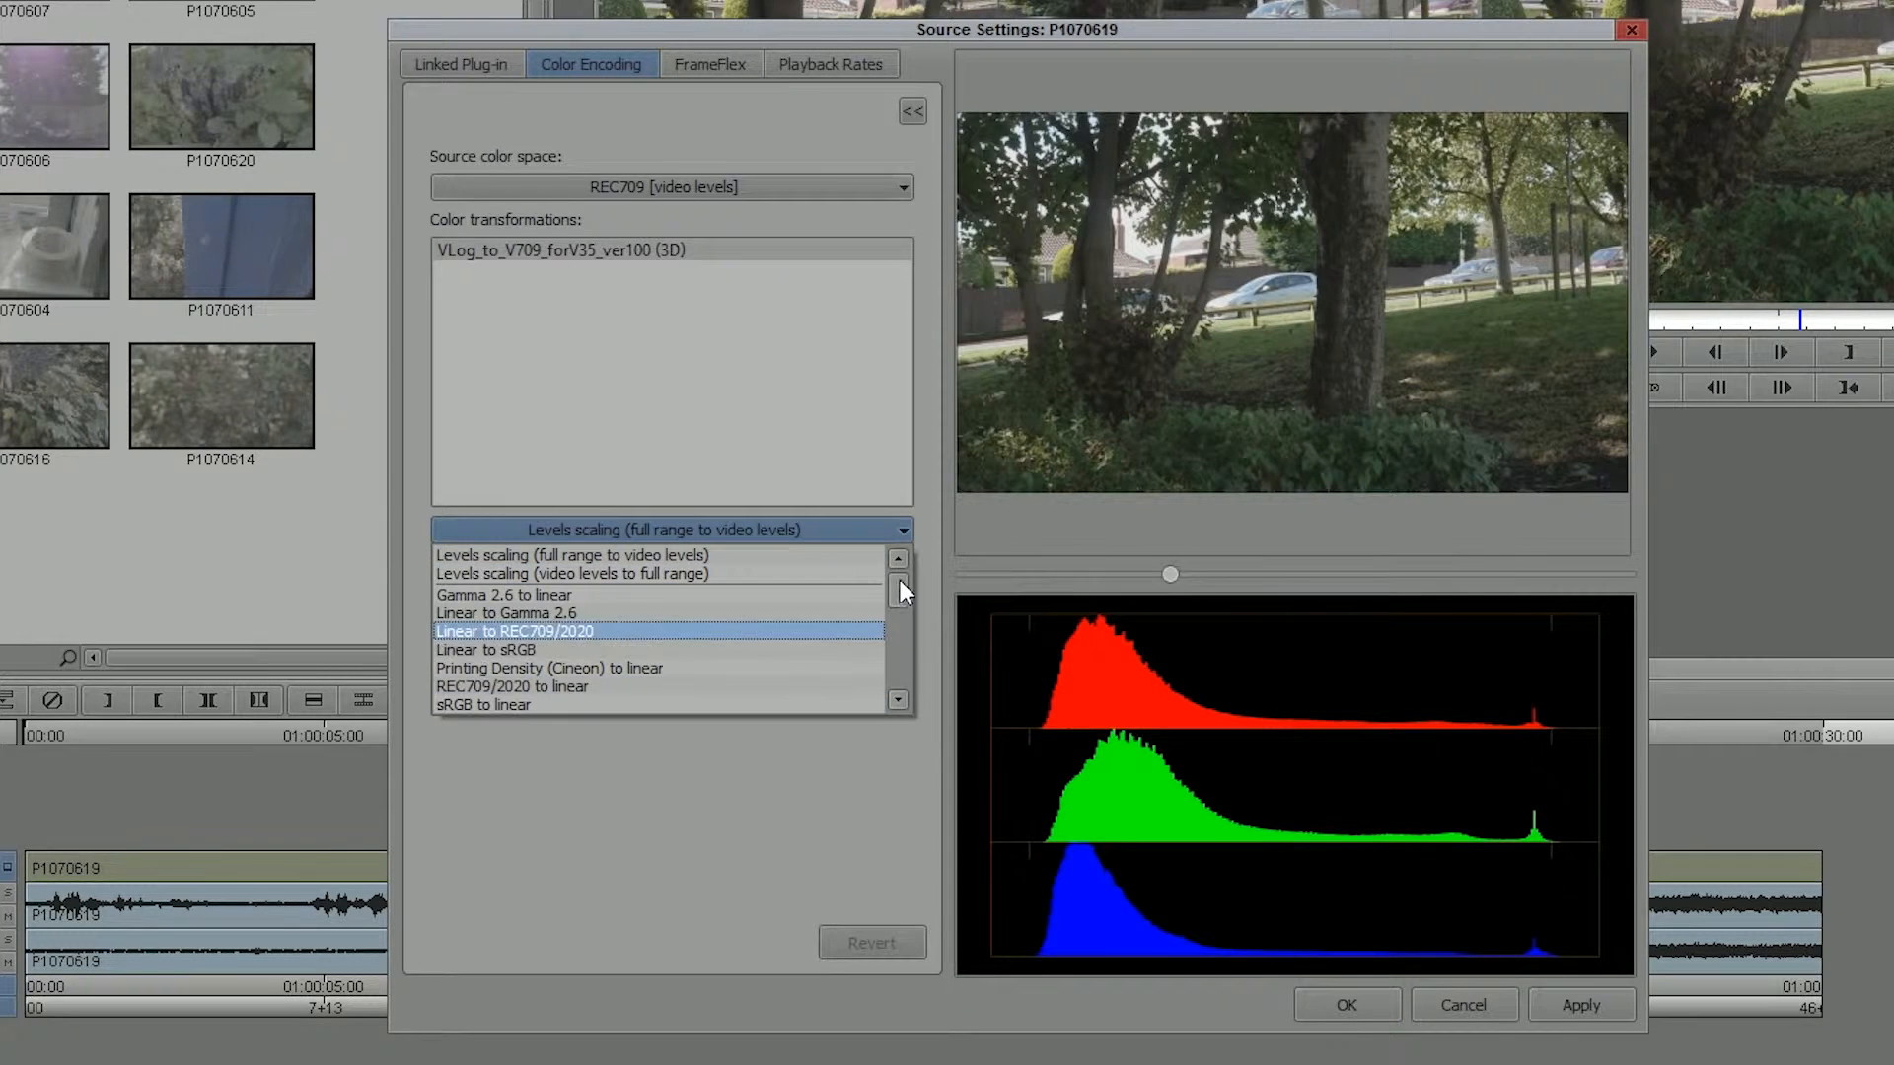
{"action": "scroll", "scroll_direction": "down", "scroll_amount": 3}
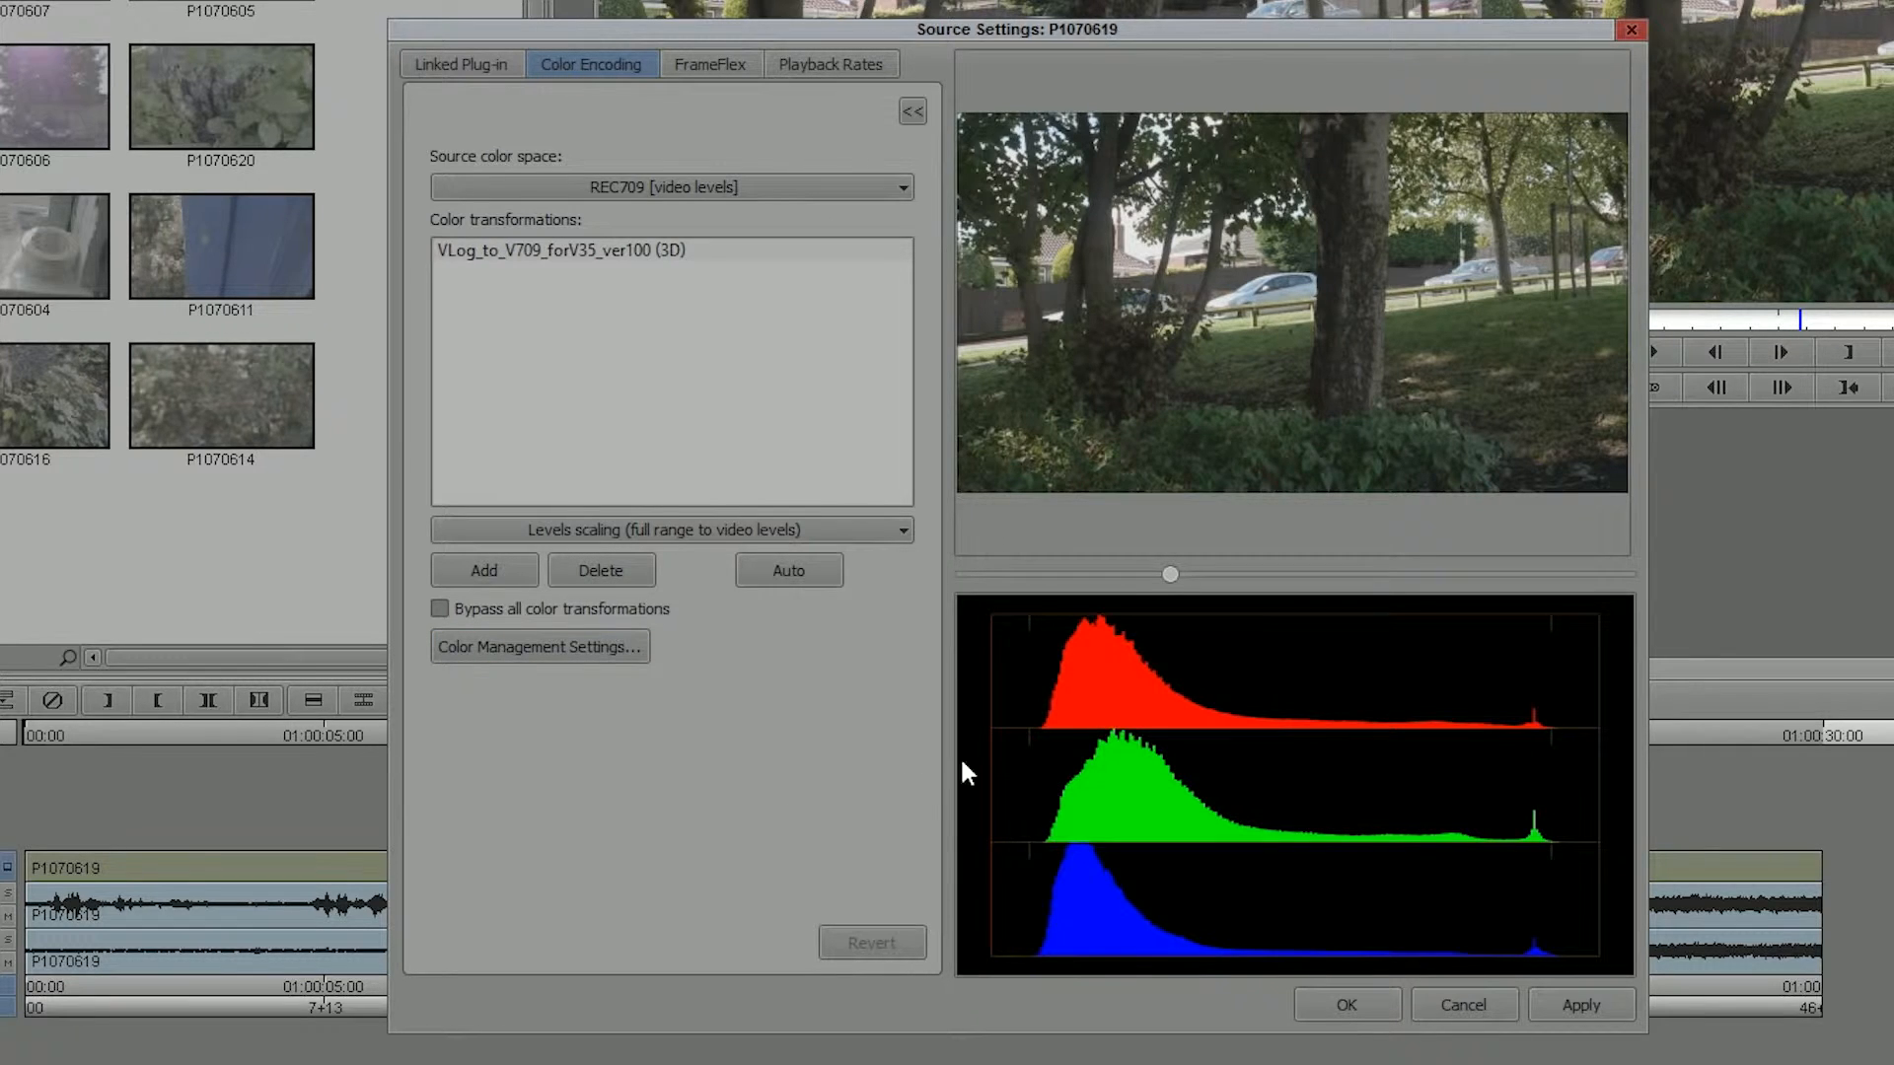
{"action": "left_click", "coordinate": [539, 646]}
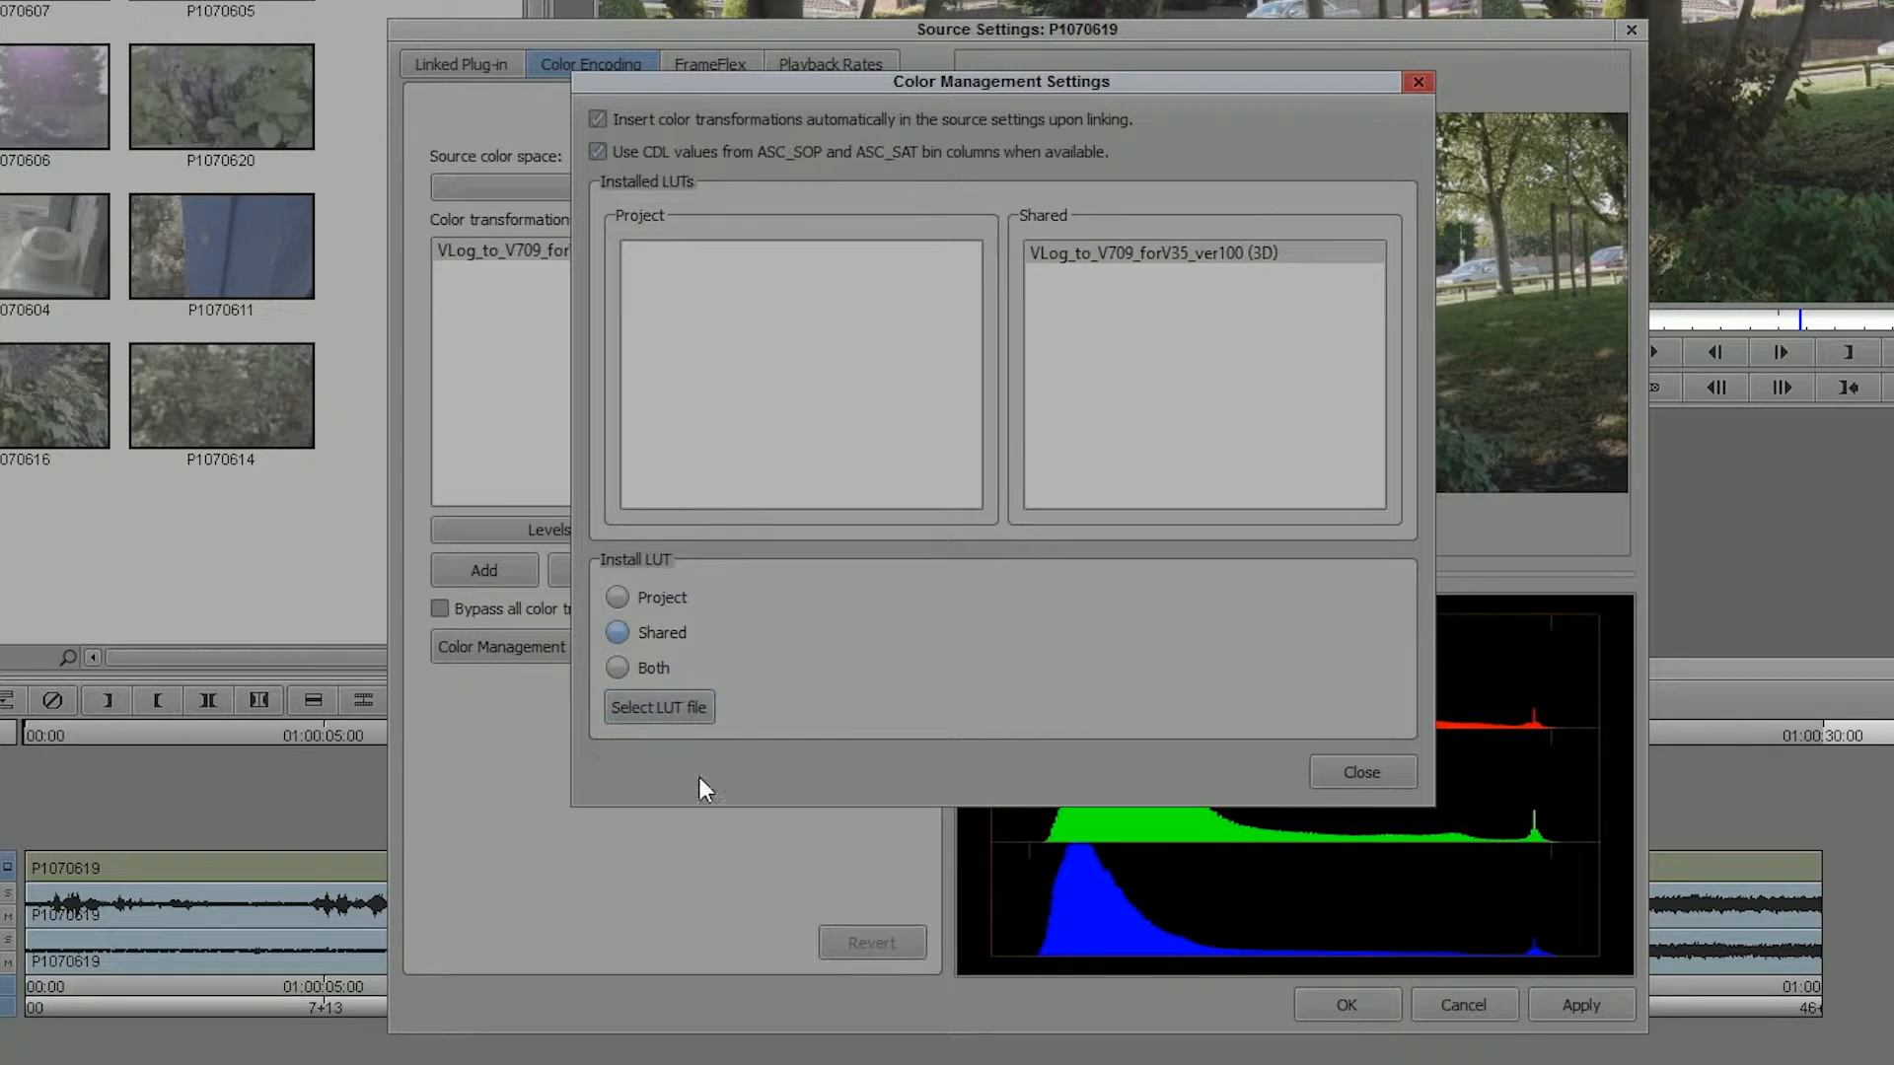
{"action": "mouse_move", "coordinate": [1188, 269]}
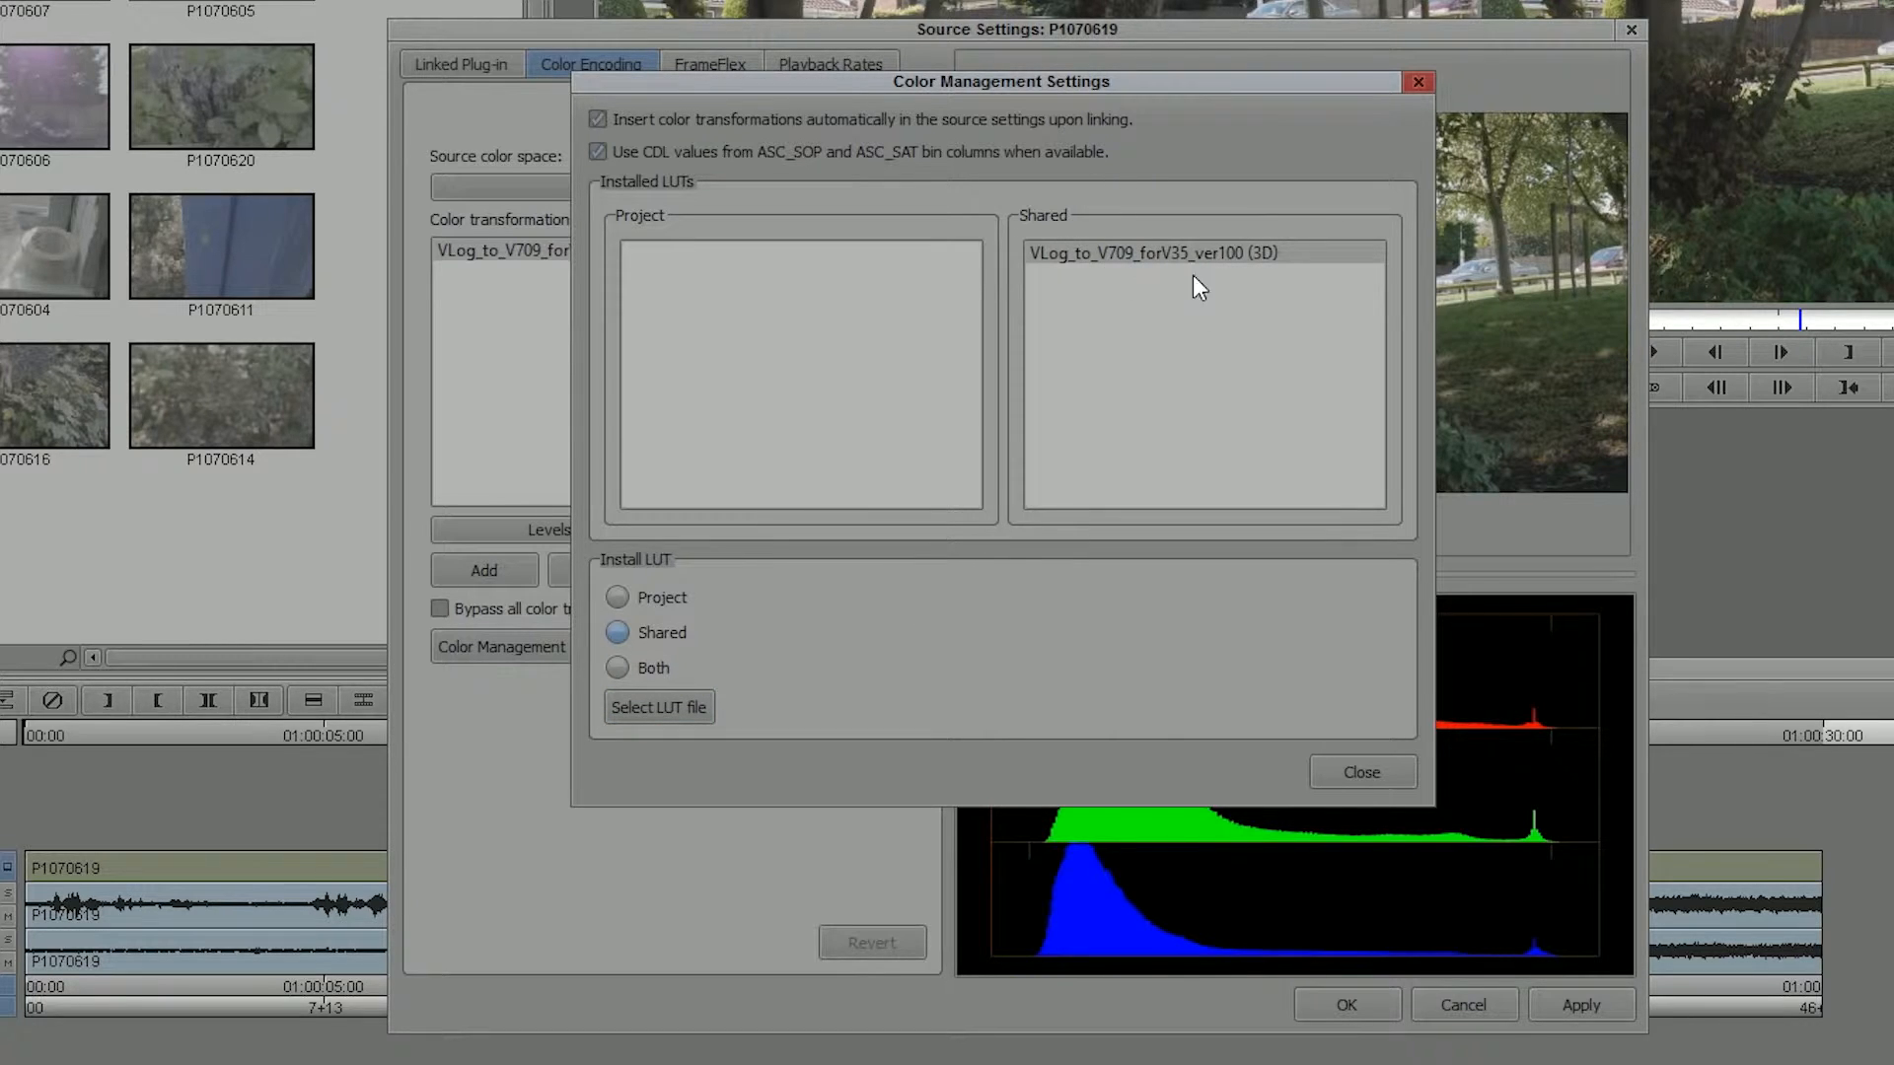
Install VLog_to_V709_forV35_ver100.cube as a shared LUT and dismiss the success message.
{"action": "left_click", "coordinate": [657, 706]}
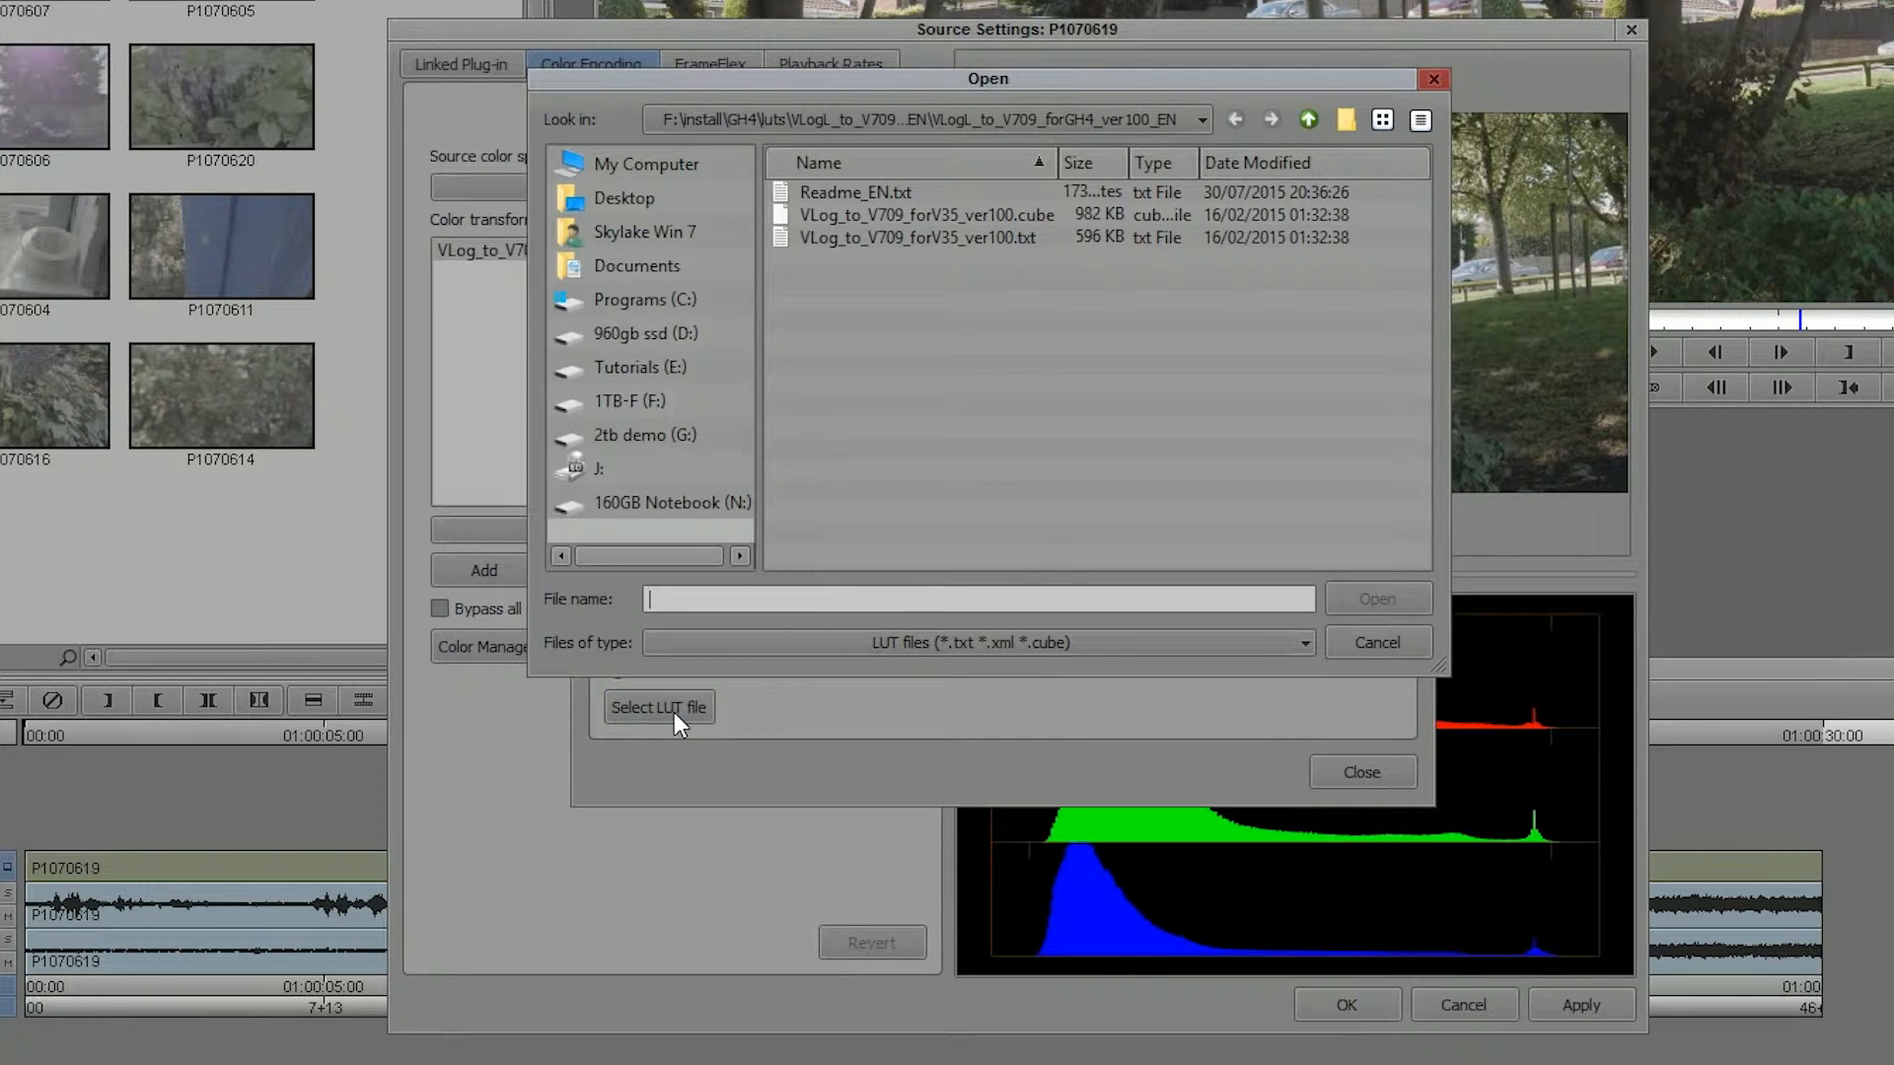
{"action": "left_click", "coordinate": [924, 214]}
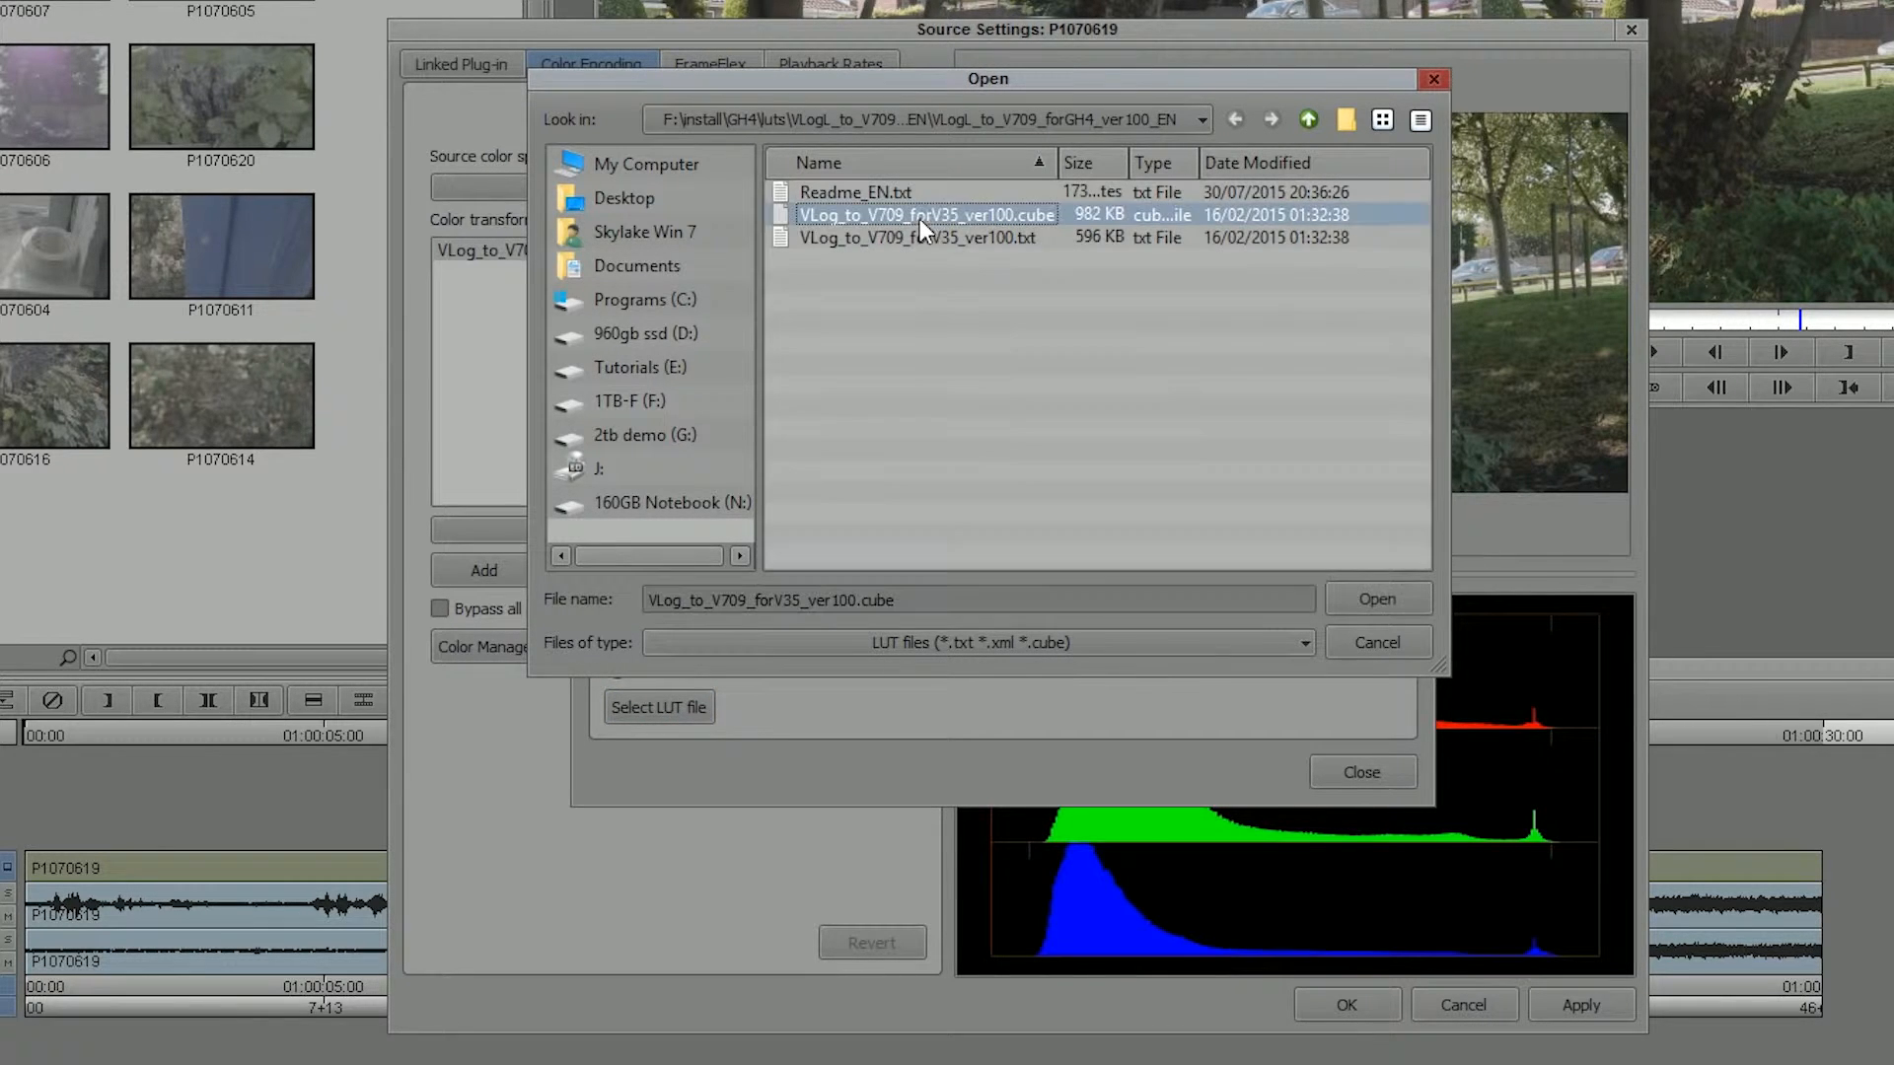
{"action": "left_click", "coordinate": [1376, 599]}
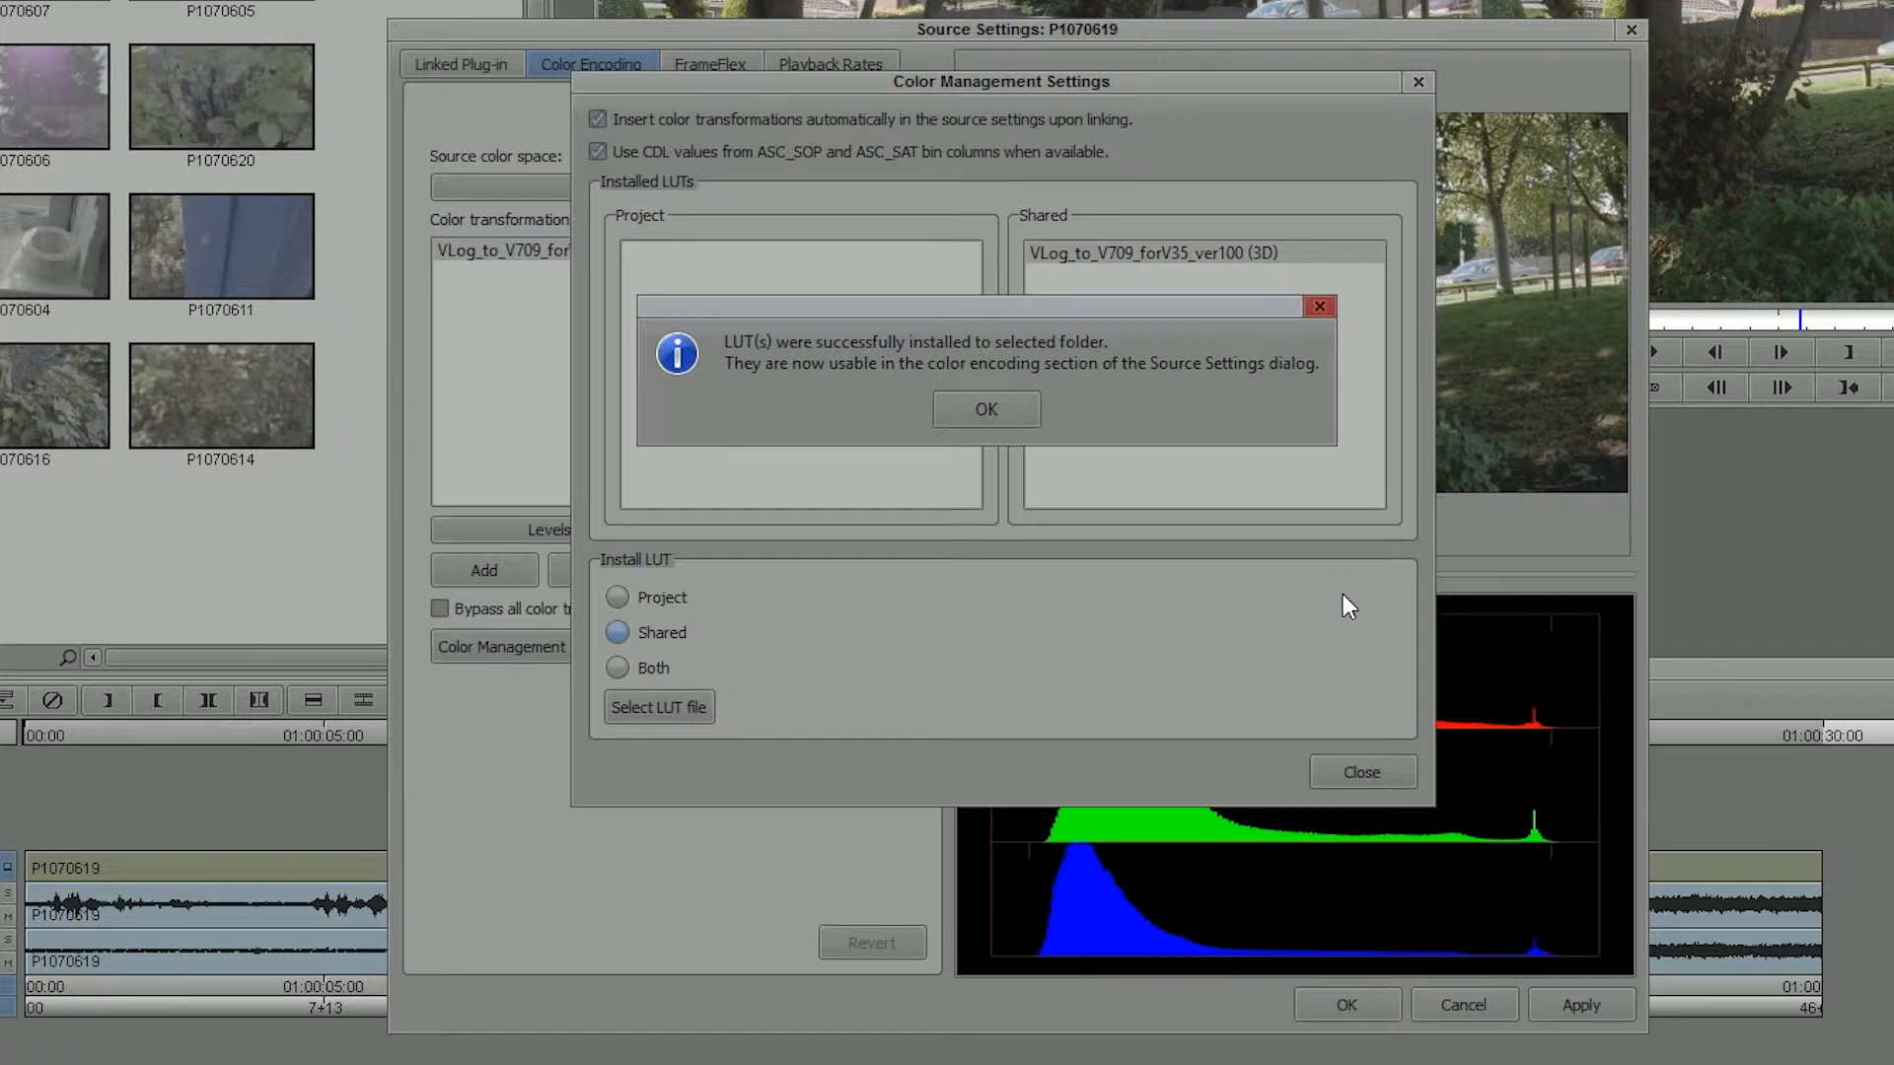
{"action": "left_click", "coordinate": [984, 409]}
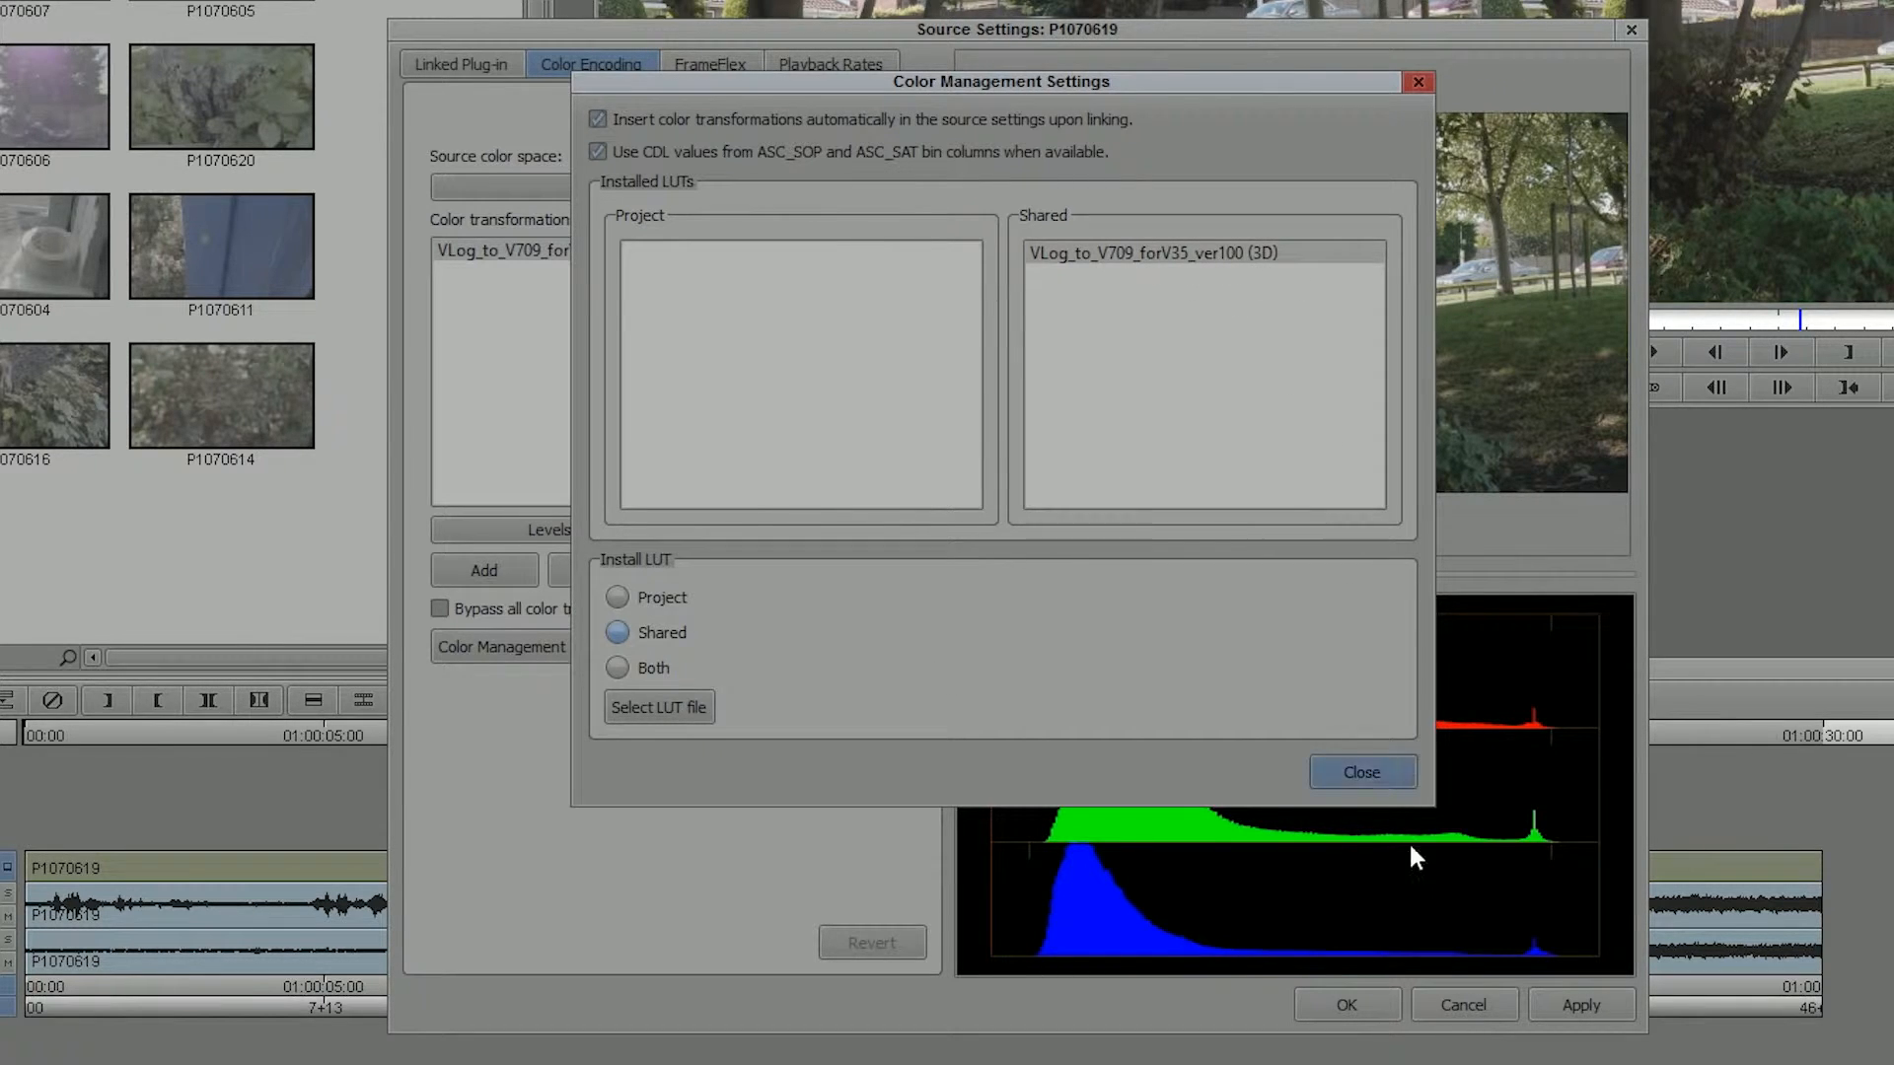
{"action": "left_click", "coordinate": [1360, 771]}
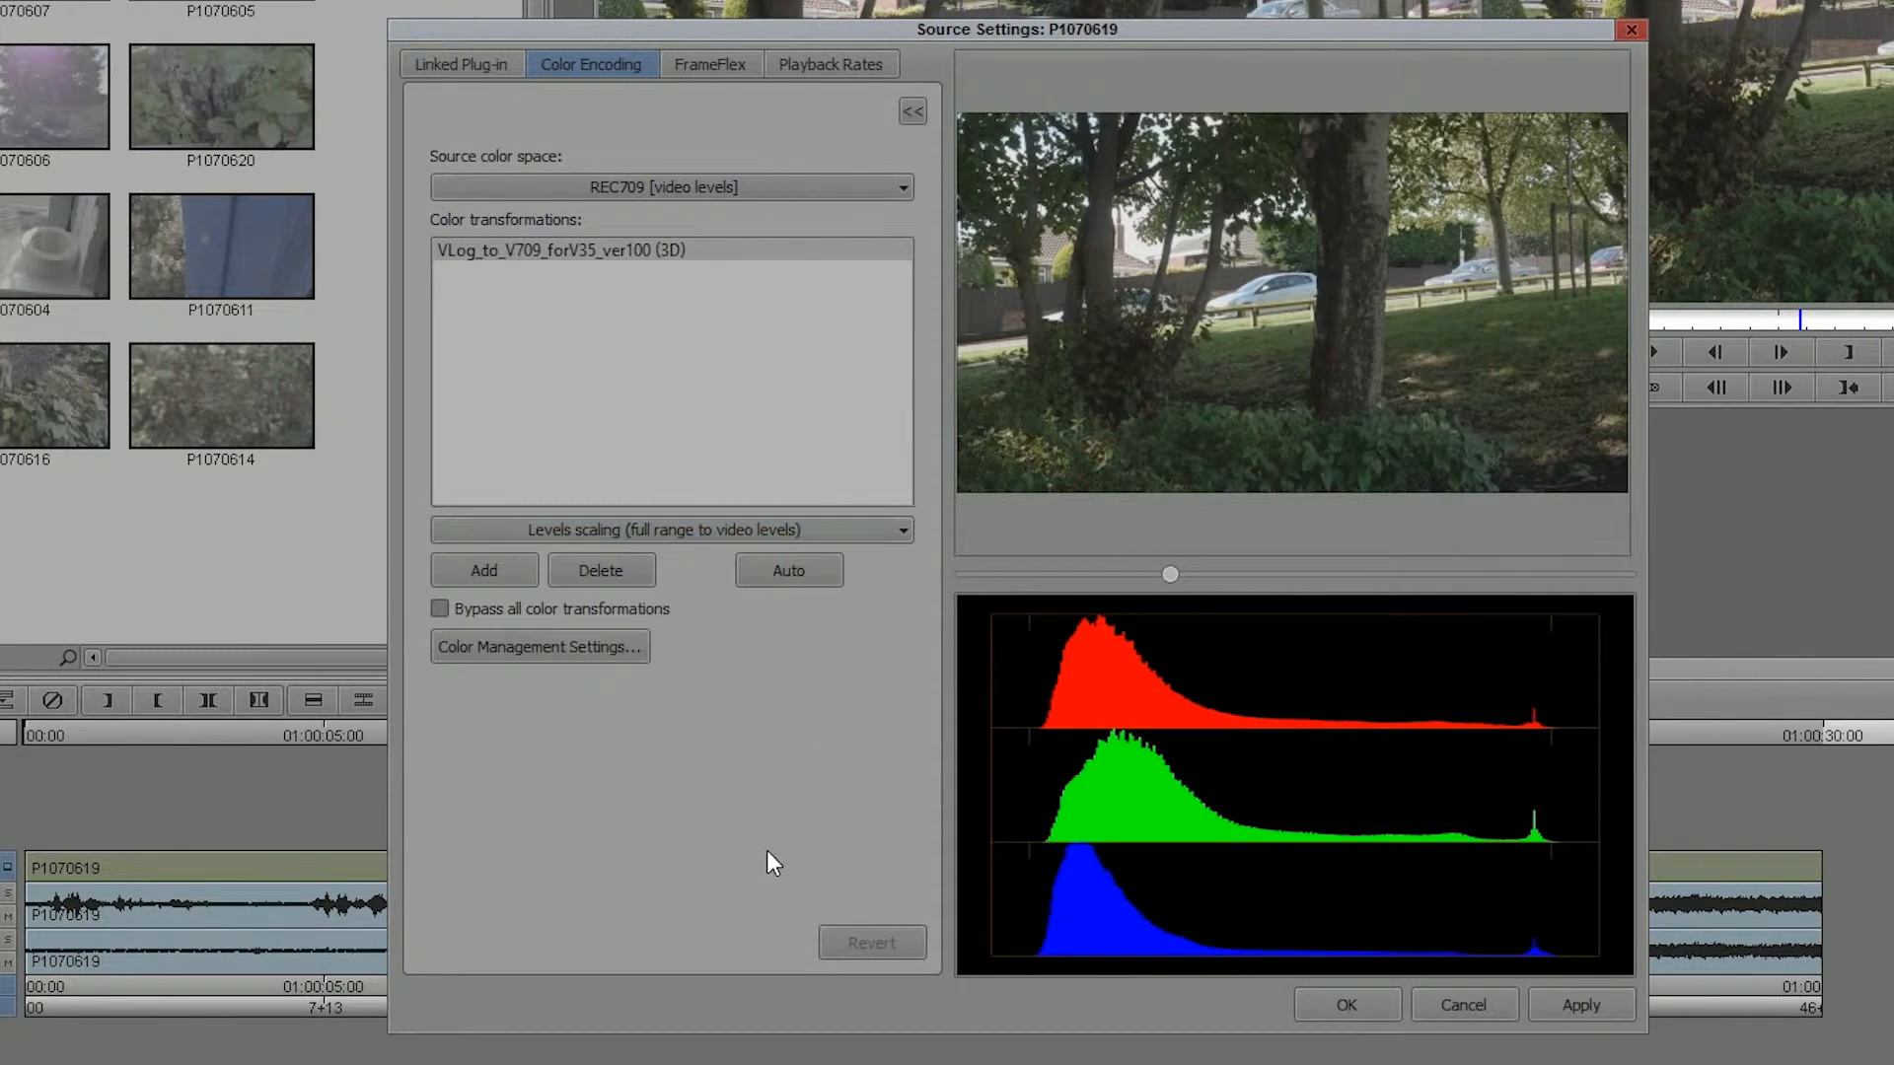
{"action": "left_click", "coordinate": [539, 646]}
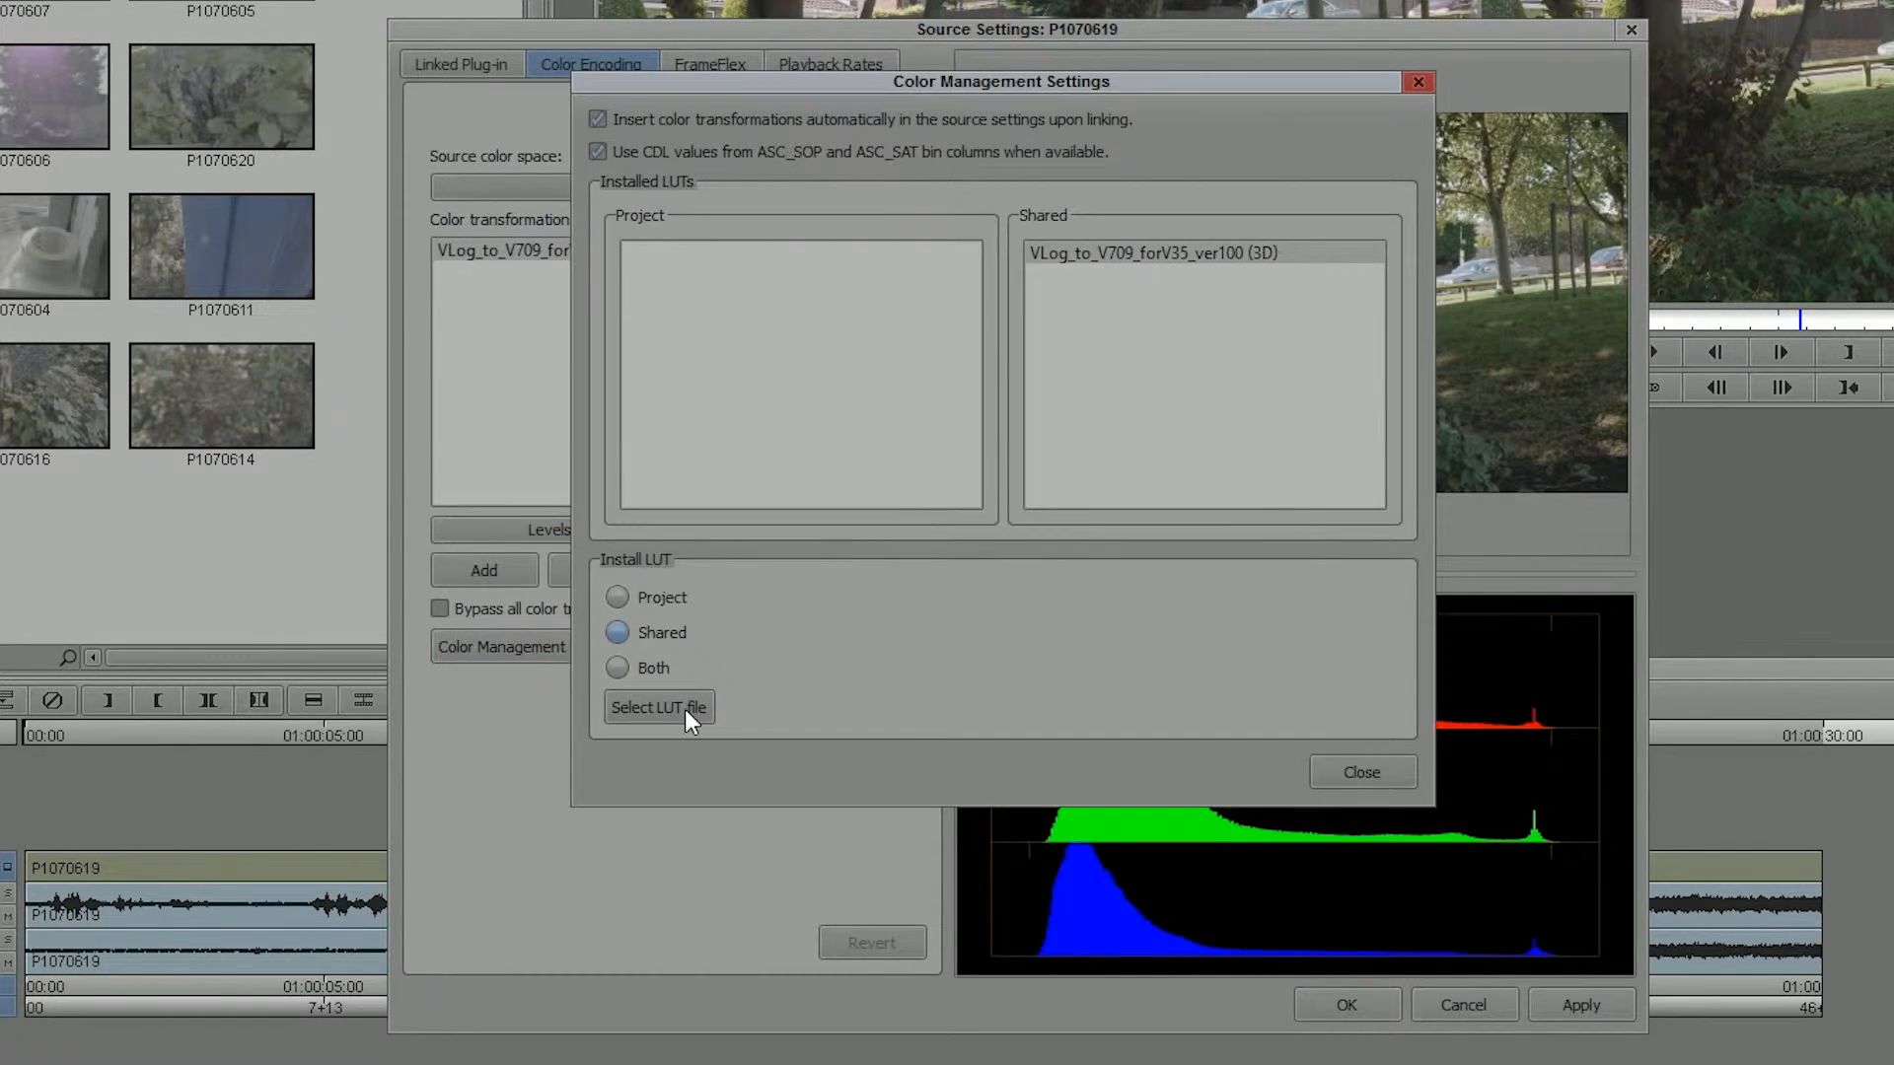
{"action": "mouse_move", "coordinate": [1304, 610]}
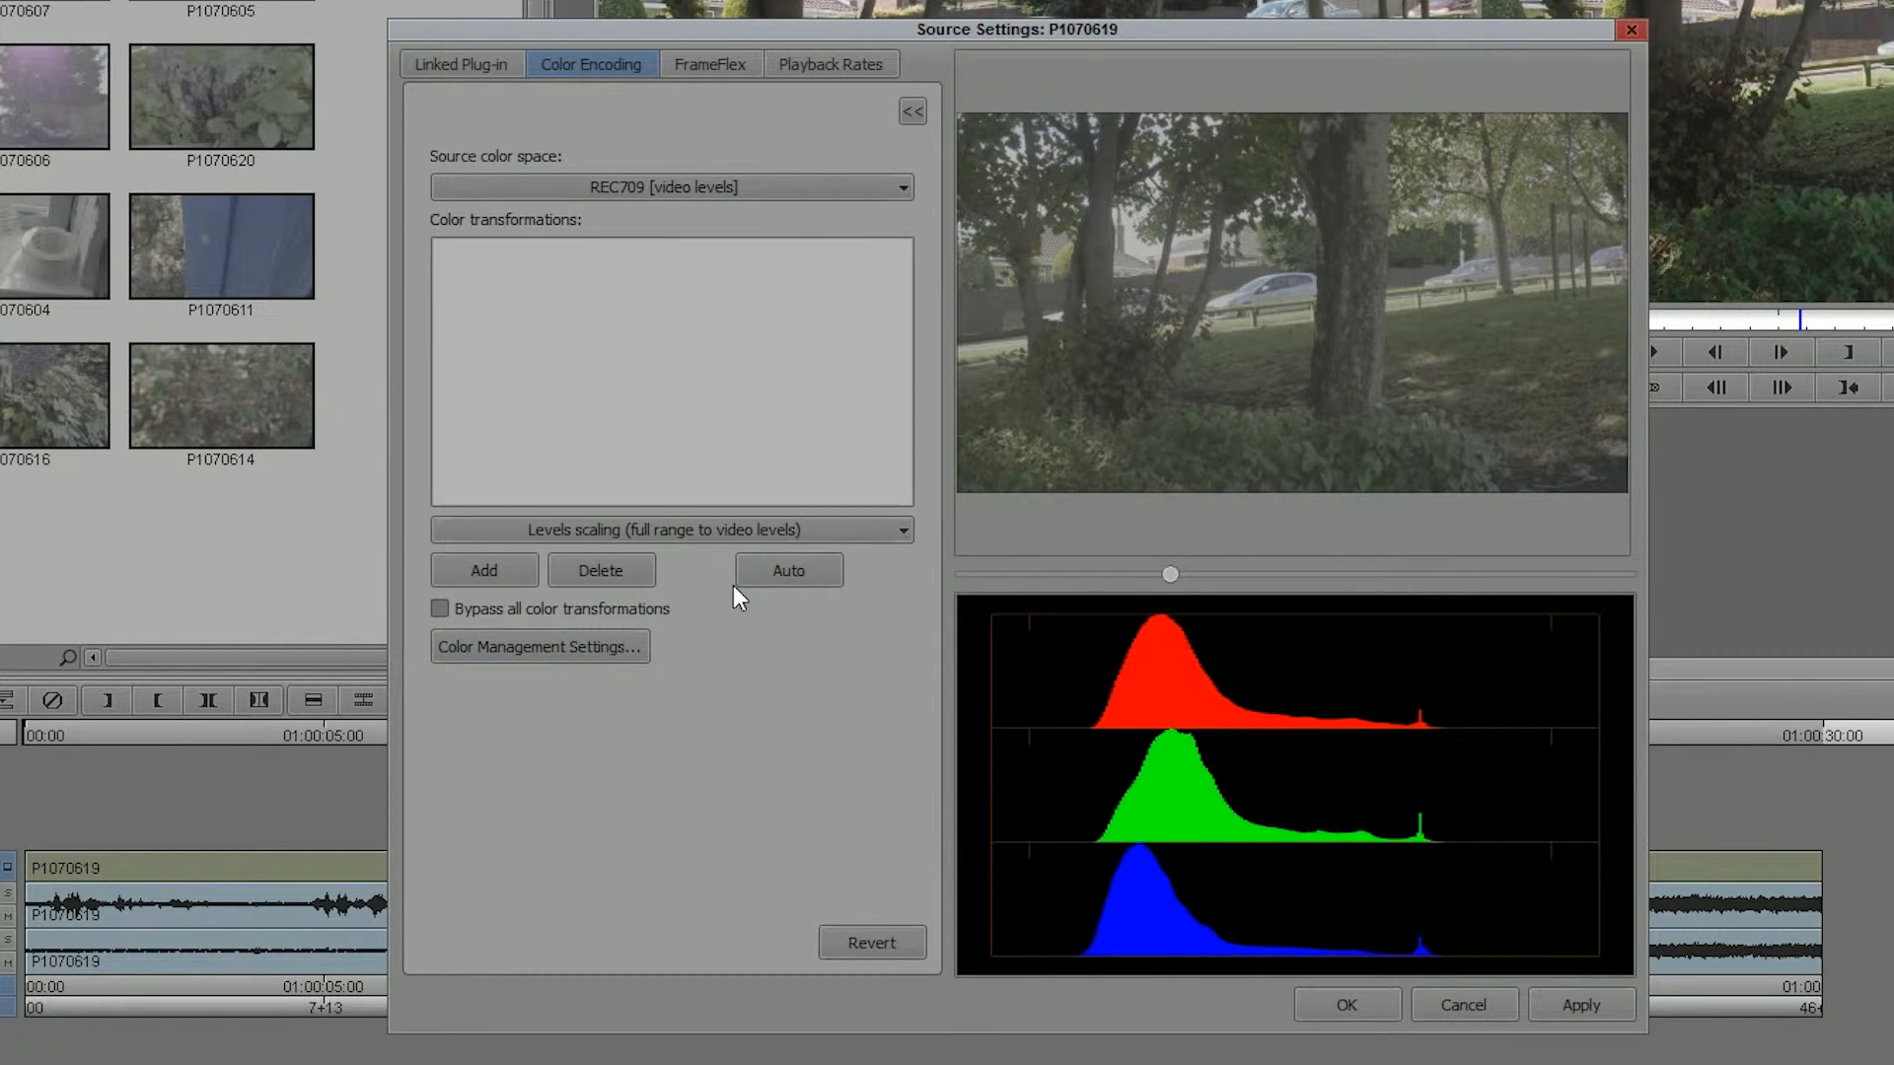
Apply the LUT source settings, then play and stop P1070619 in the source monitor.
{"action": "left_click", "coordinate": [664, 529]}
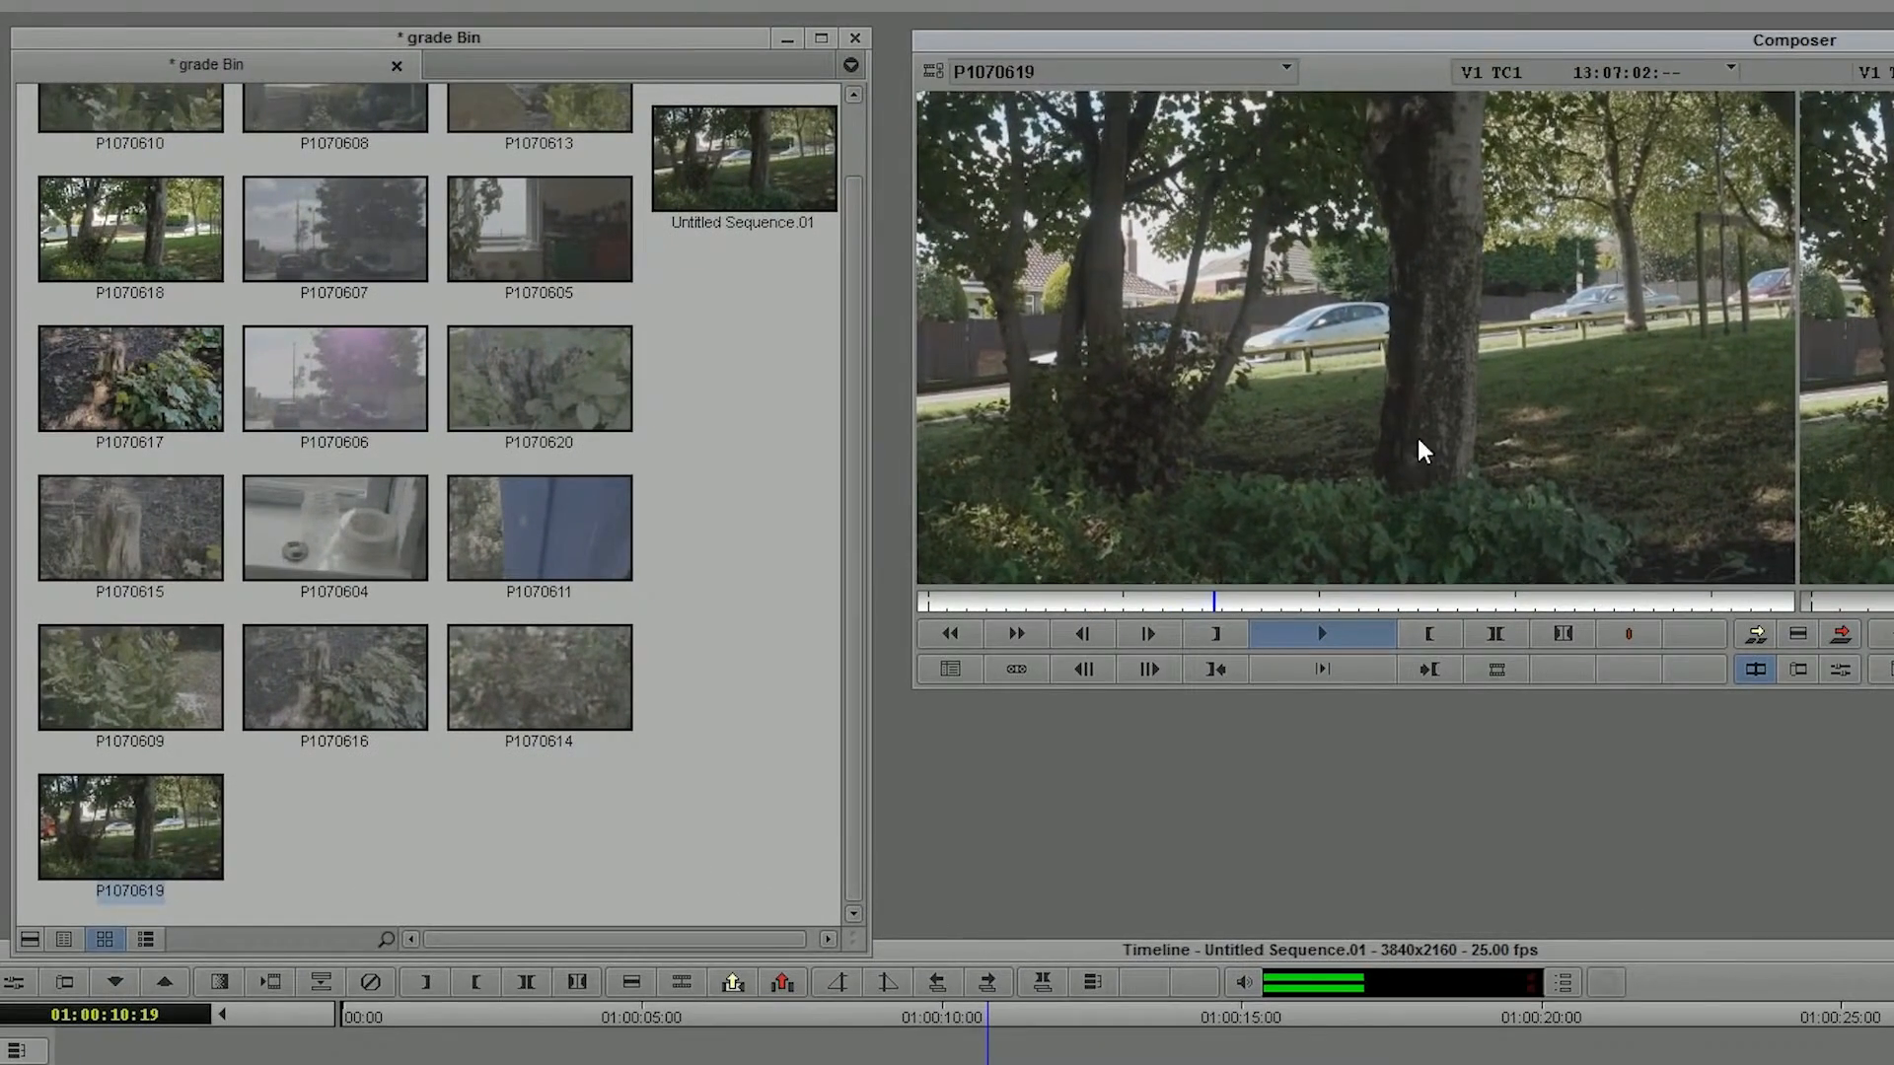
{"action": "left_click", "coordinate": [1319, 633]}
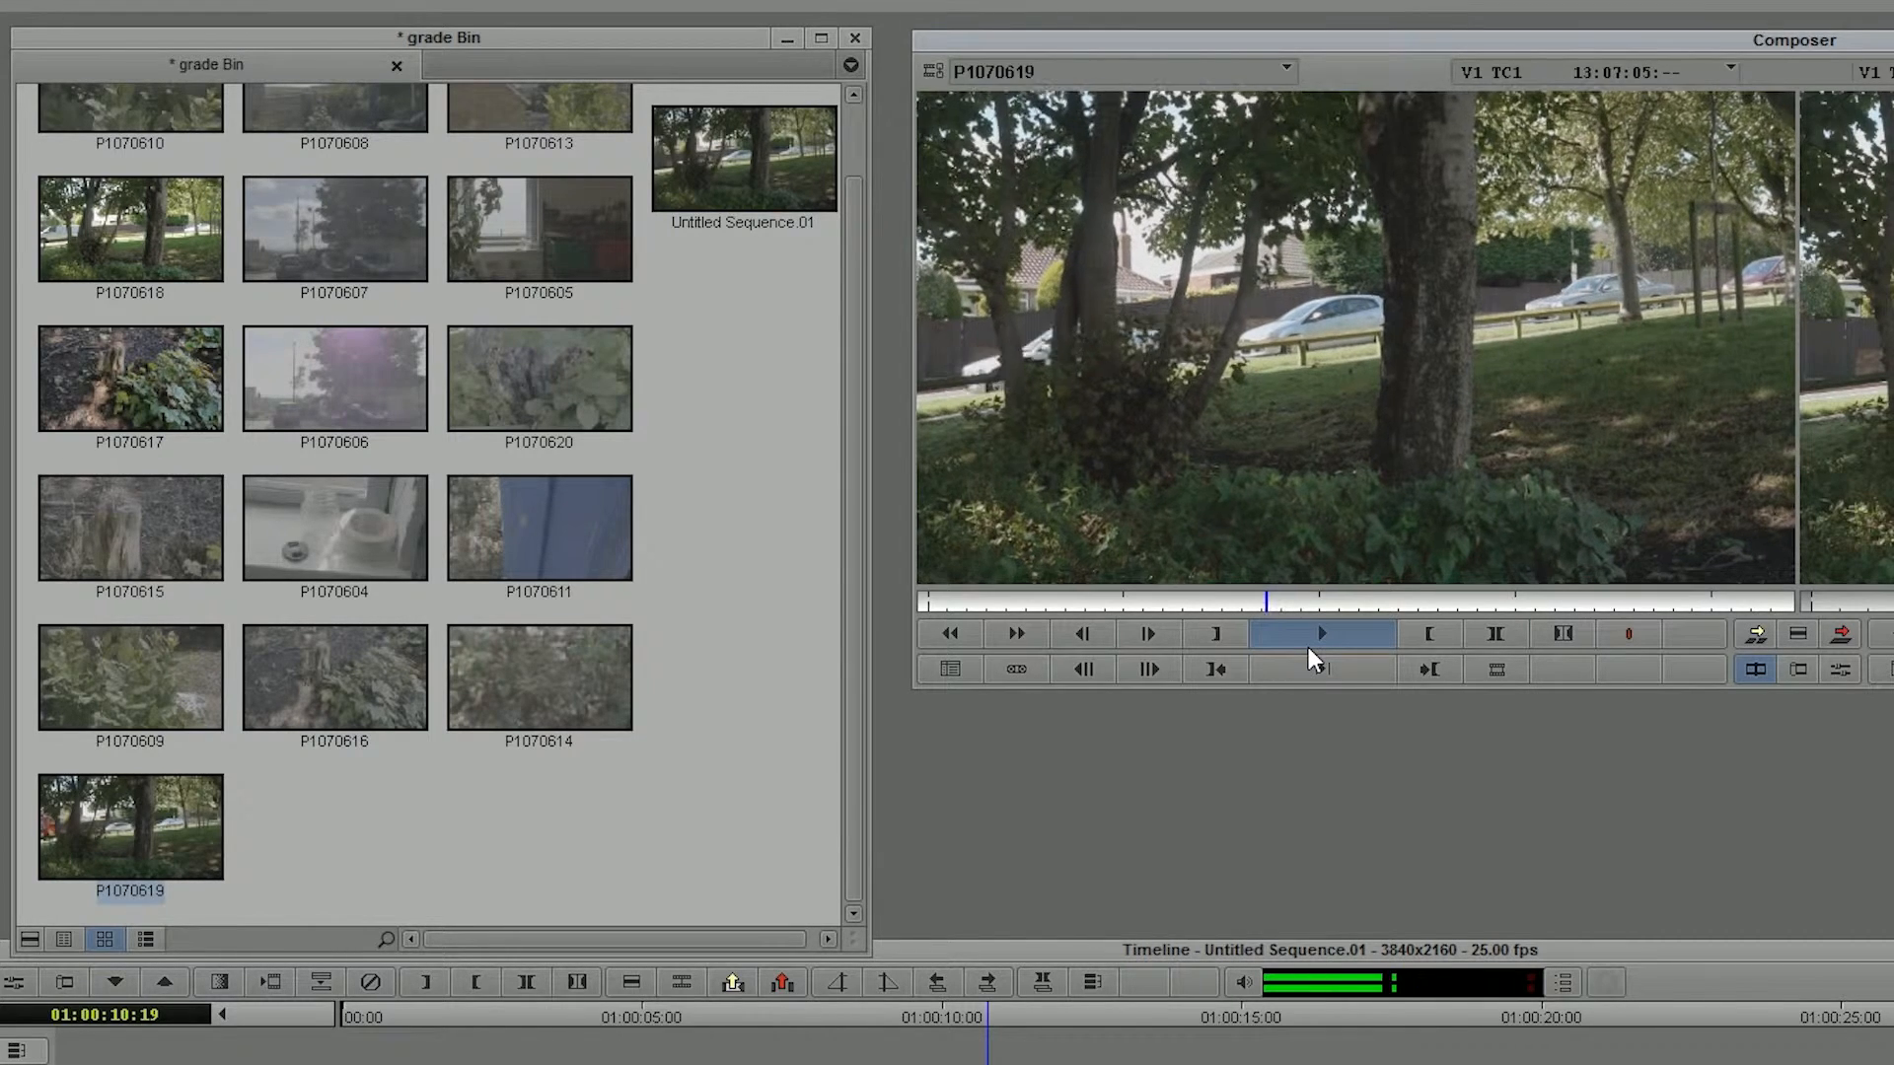
{"action": "left_click", "coordinate": [1320, 633]}
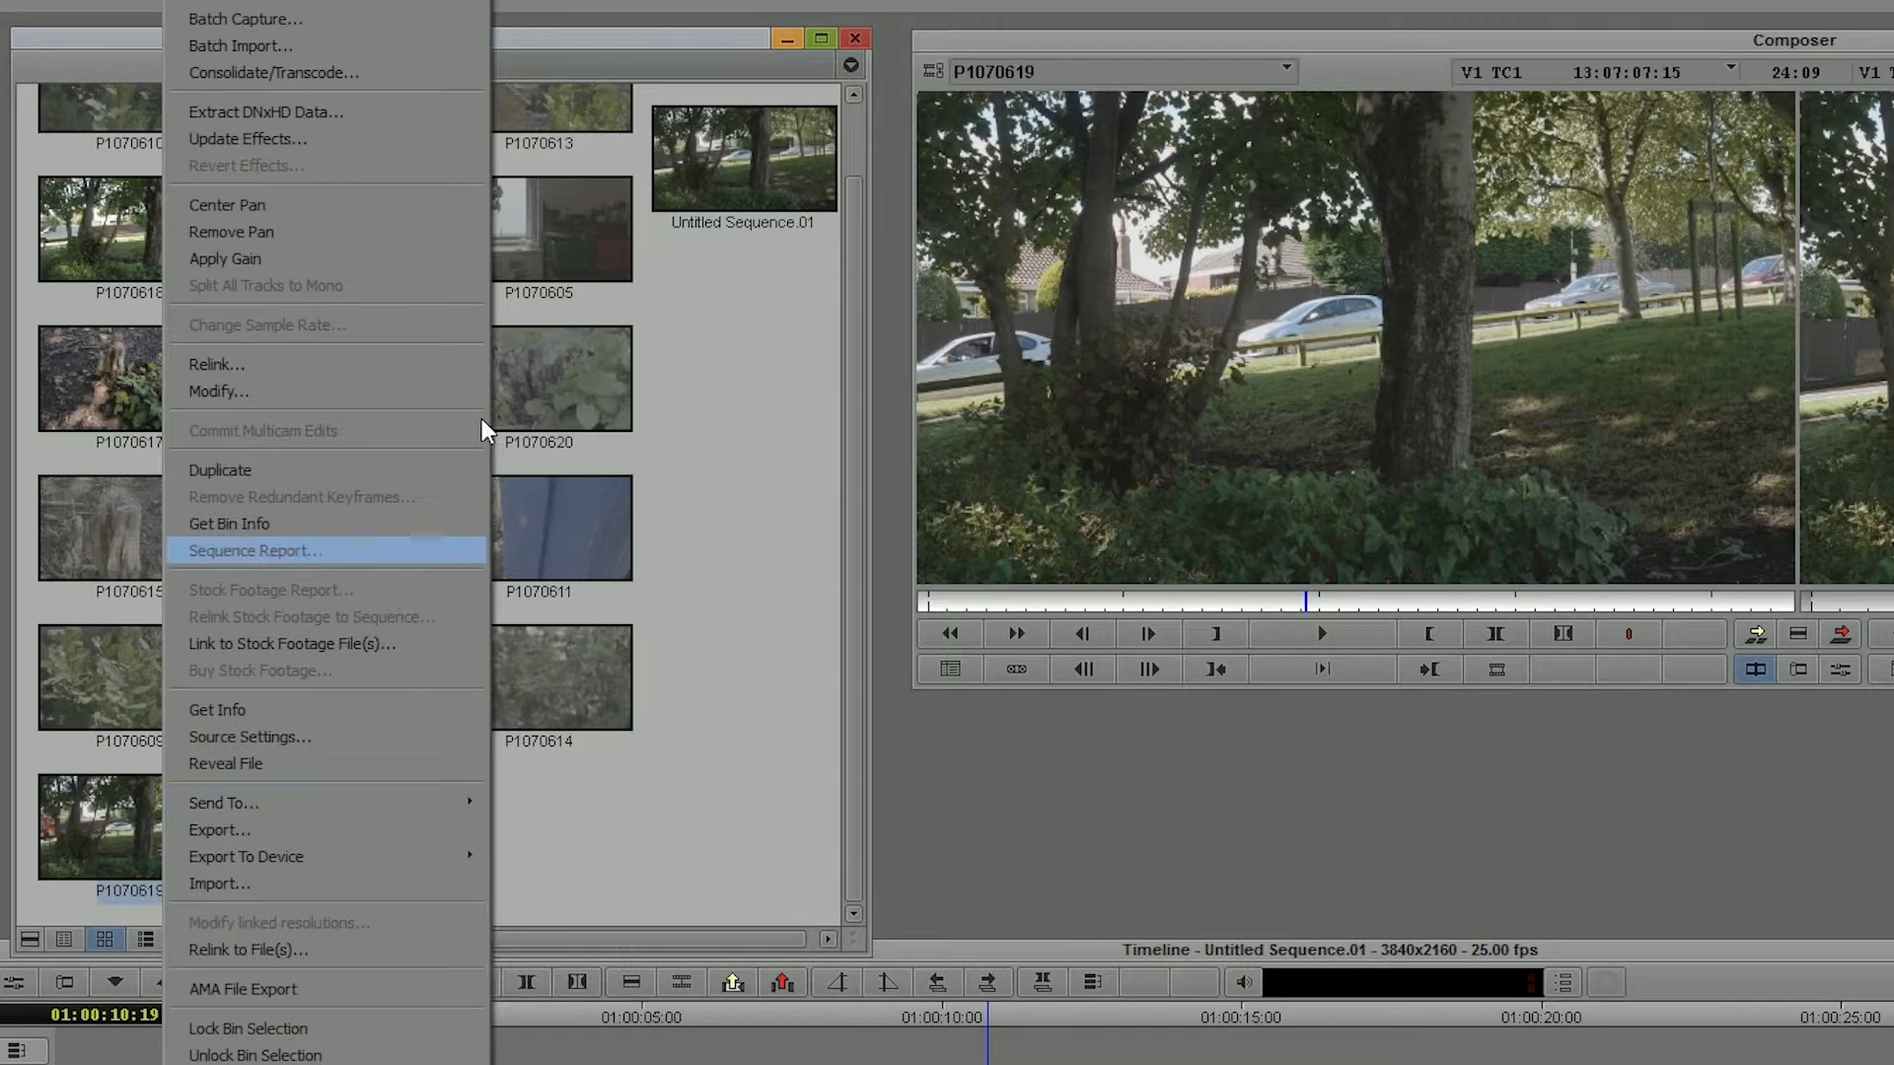
Bring up Consolidate/Transcode for P1070619 to view the DNxHR target resolutions.
{"action": "left_click", "coordinate": [273, 72]}
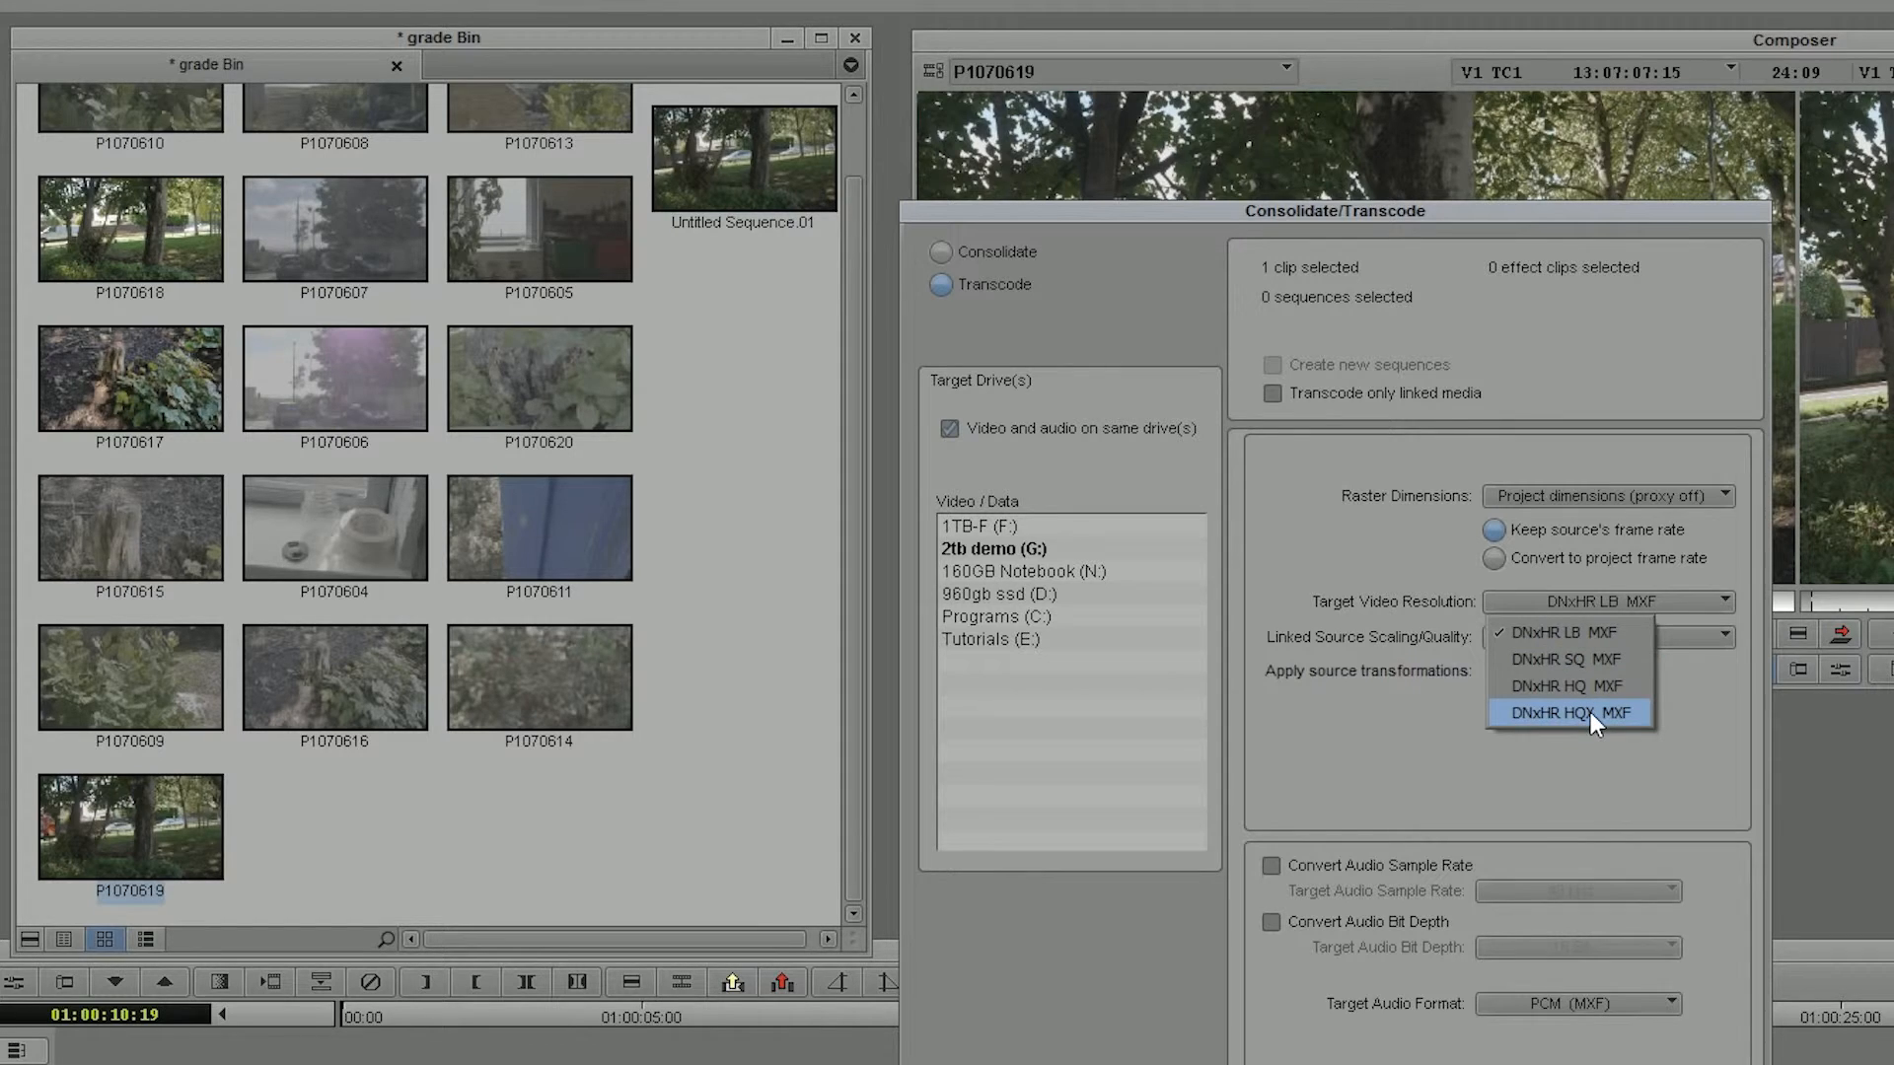
{"action": "mouse_move", "coordinate": [1567, 686]}
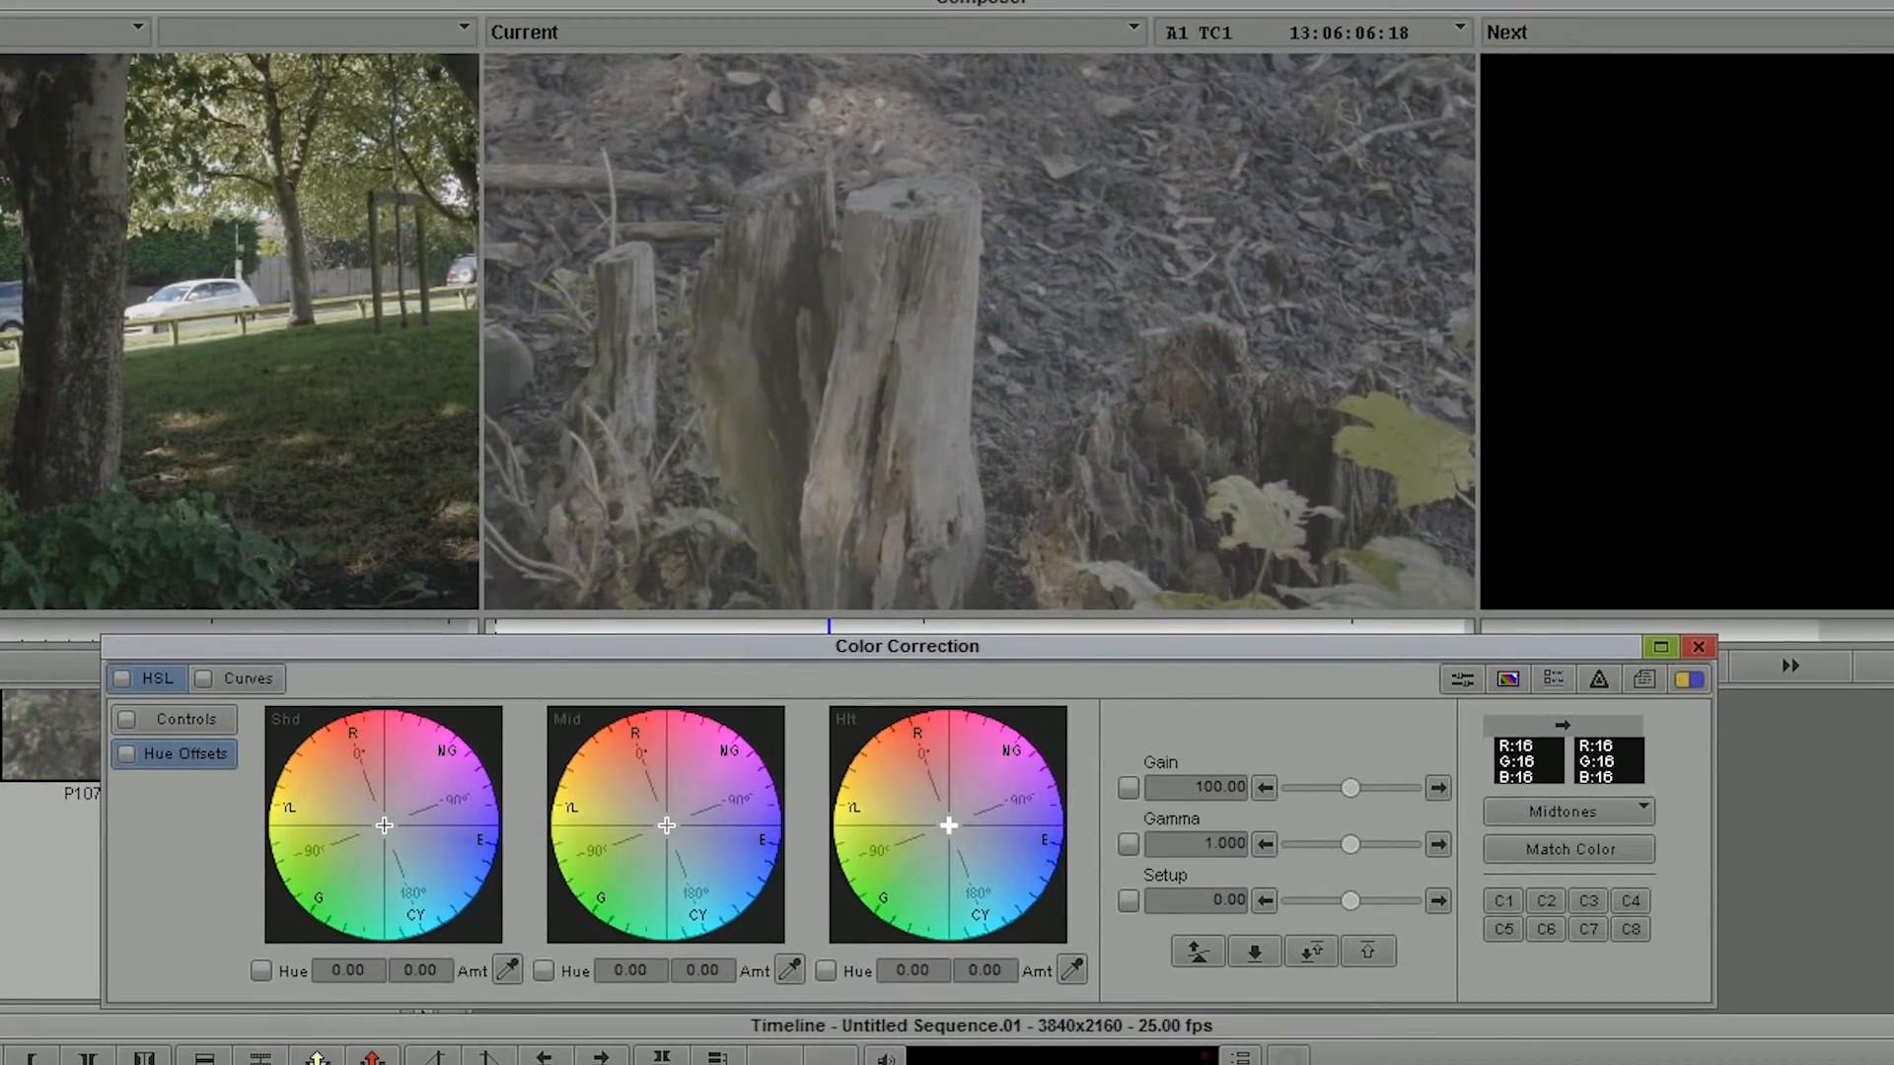
Apply Auto Contrast in Curves and pull the Blue curve down in the midtones.
{"action": "left_click", "coordinate": [246, 677]}
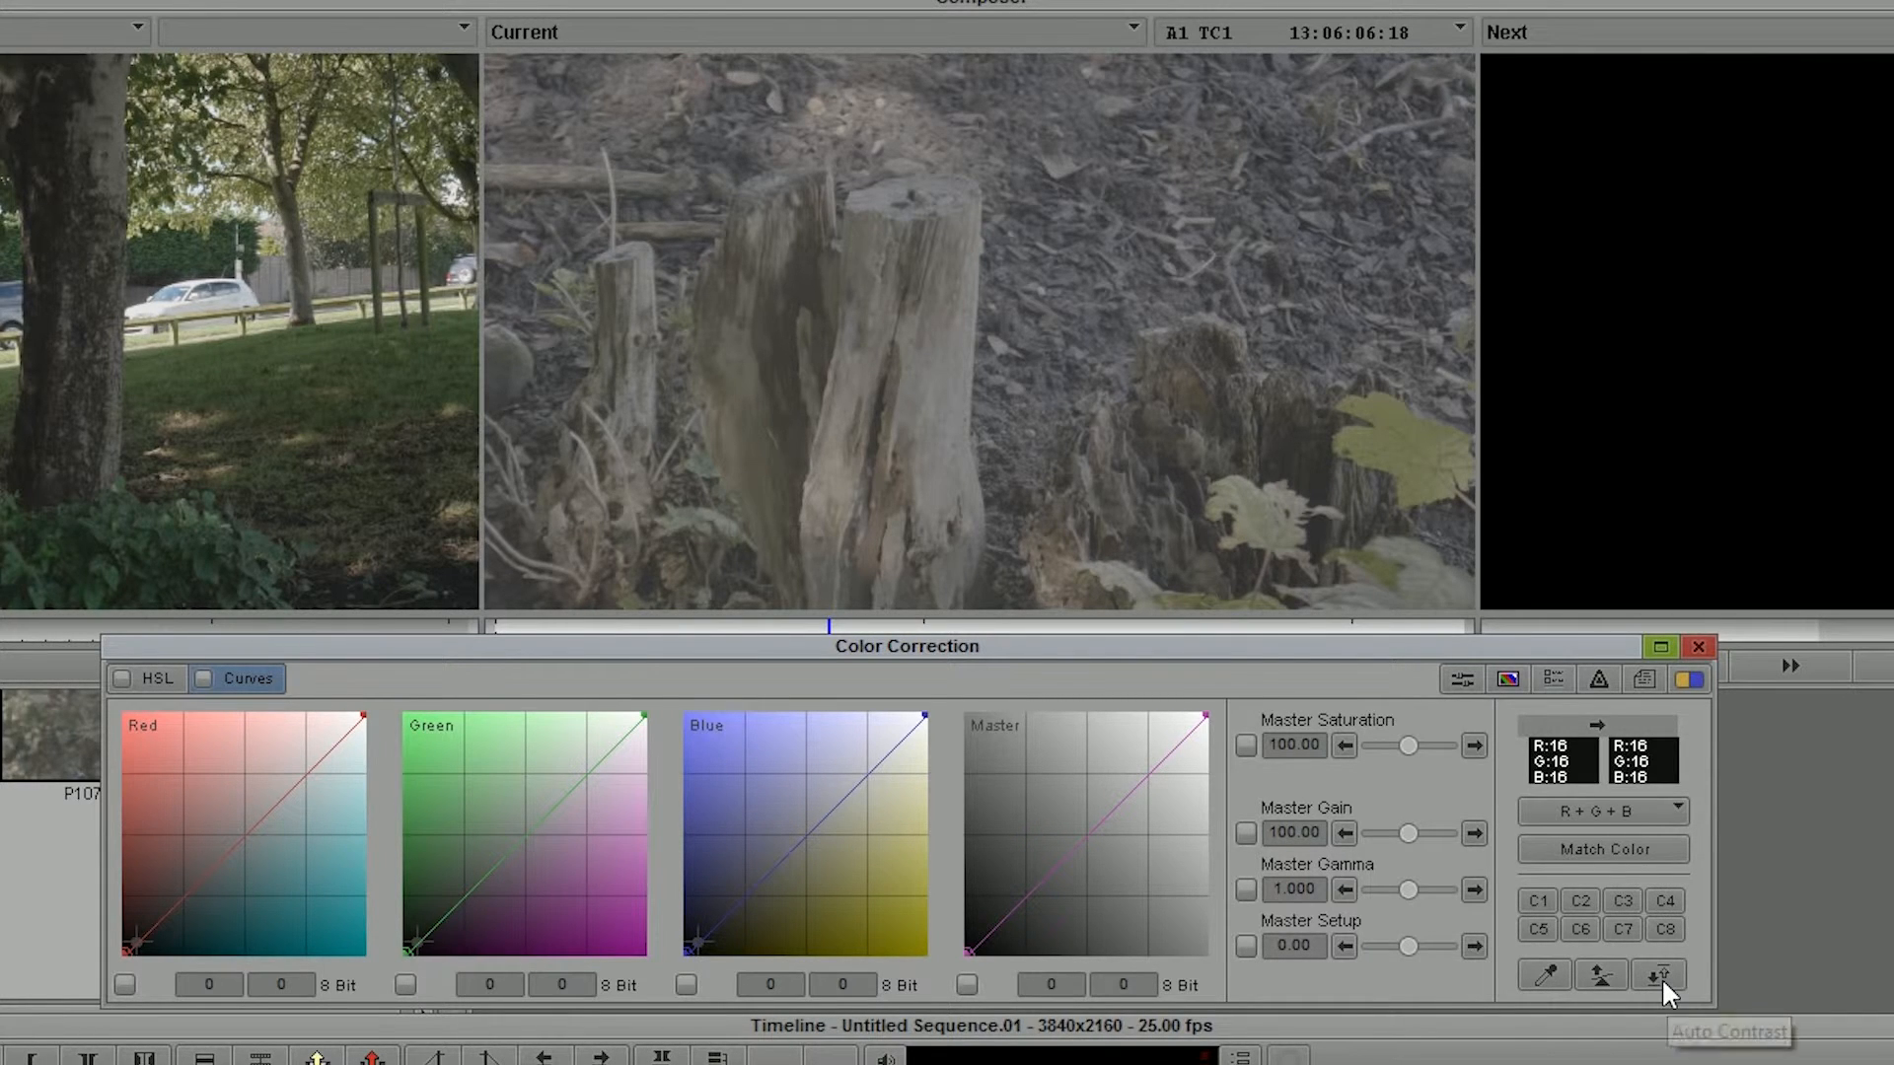
{"action": "left_click", "coordinate": [1657, 975]}
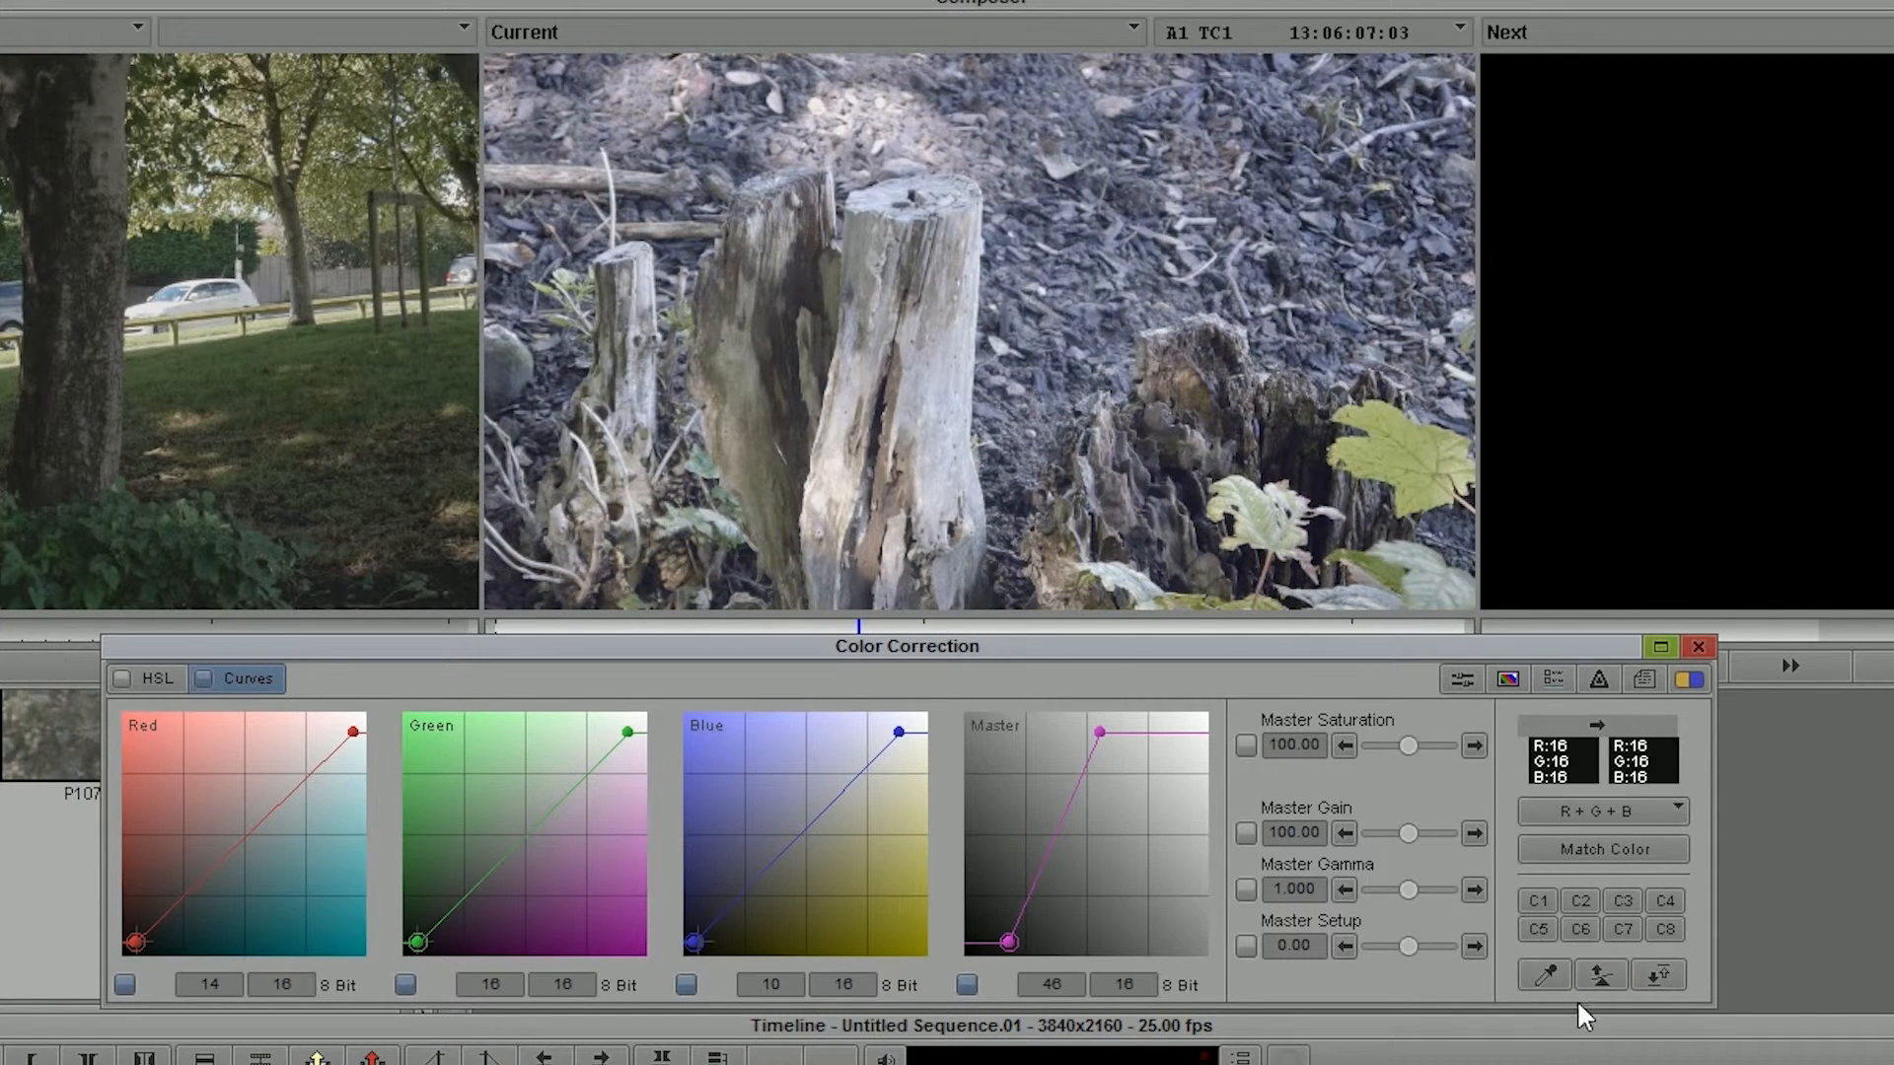
{"action": "mouse_move", "coordinate": [1588, 1017]}
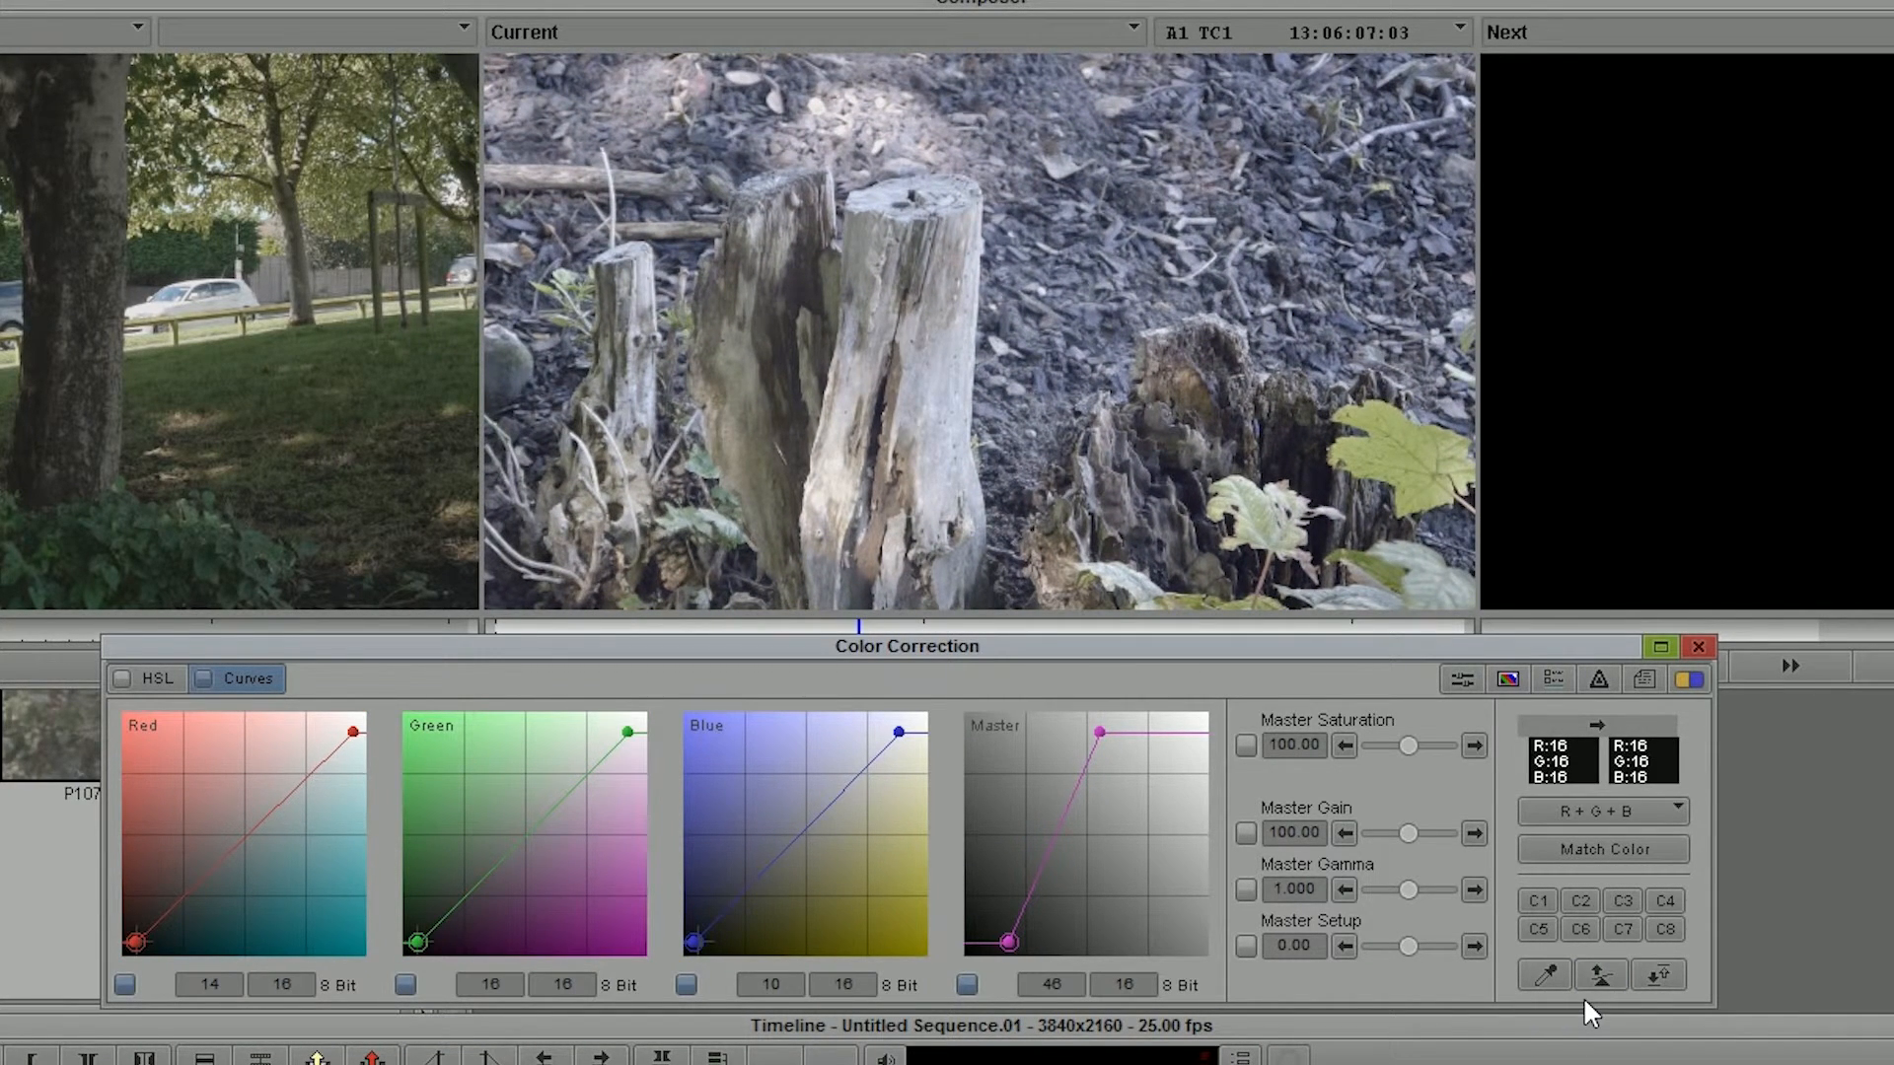
{"action": "left_click_drag", "start_coordinate": [701, 942], "coordinate": [737, 882]}
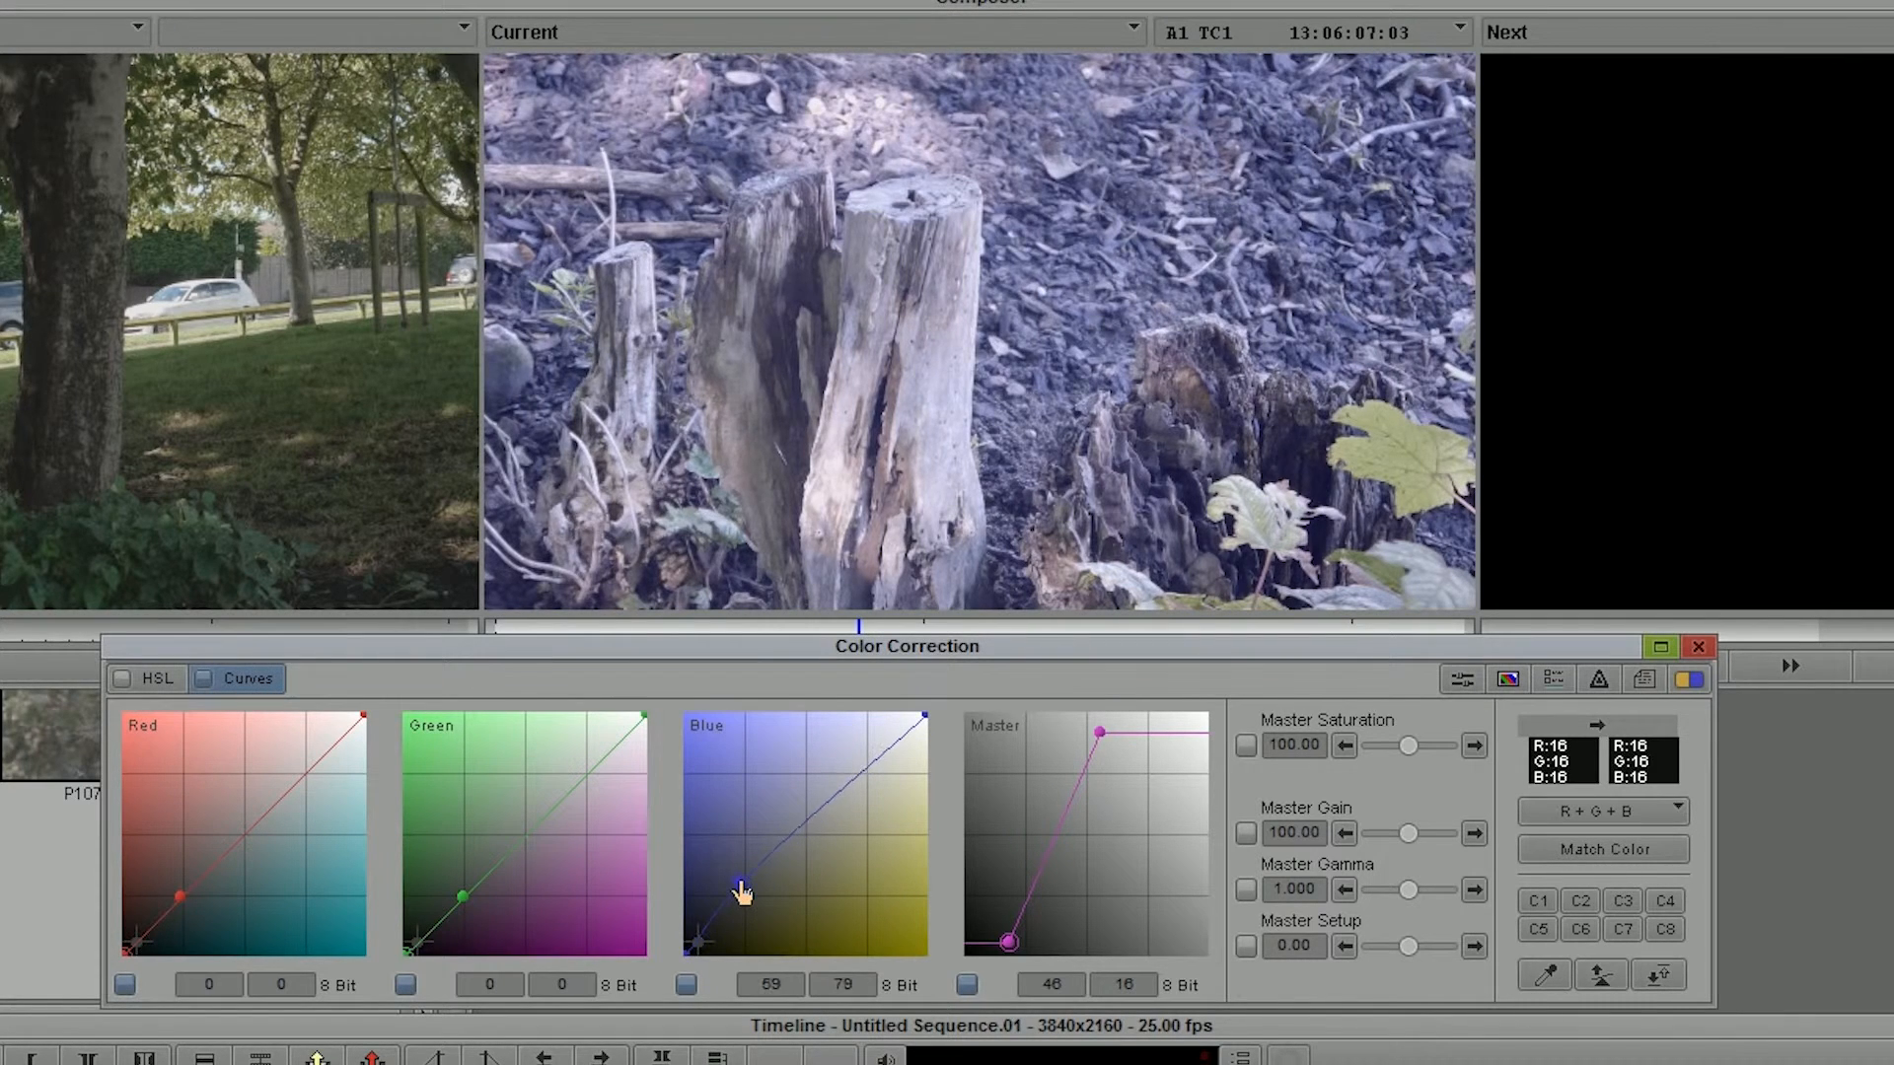
{"action": "left_click_drag", "start_coordinate": [741, 881], "coordinate": [833, 797]}
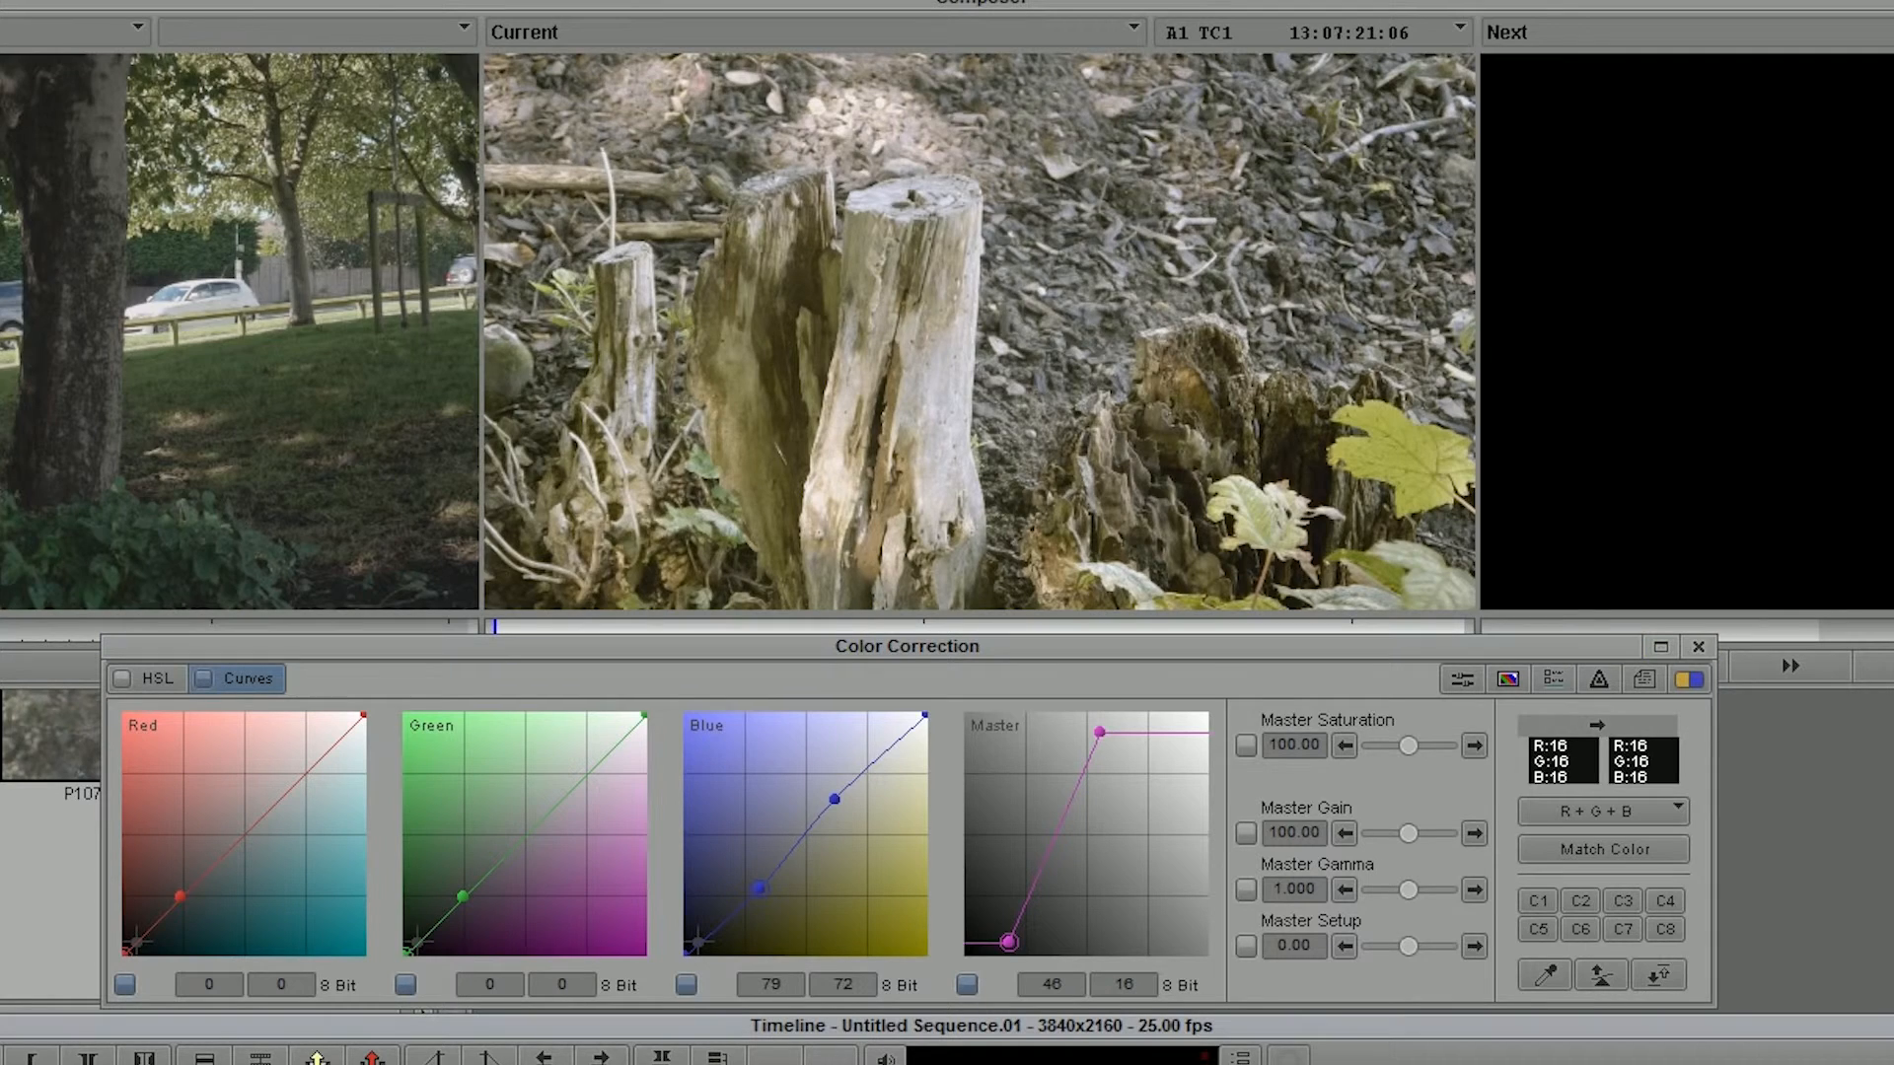
On the trees-and-vans shot, bend the master curve's midtones and deepen its shadows.
{"action": "left_click", "coordinate": [1657, 974]}
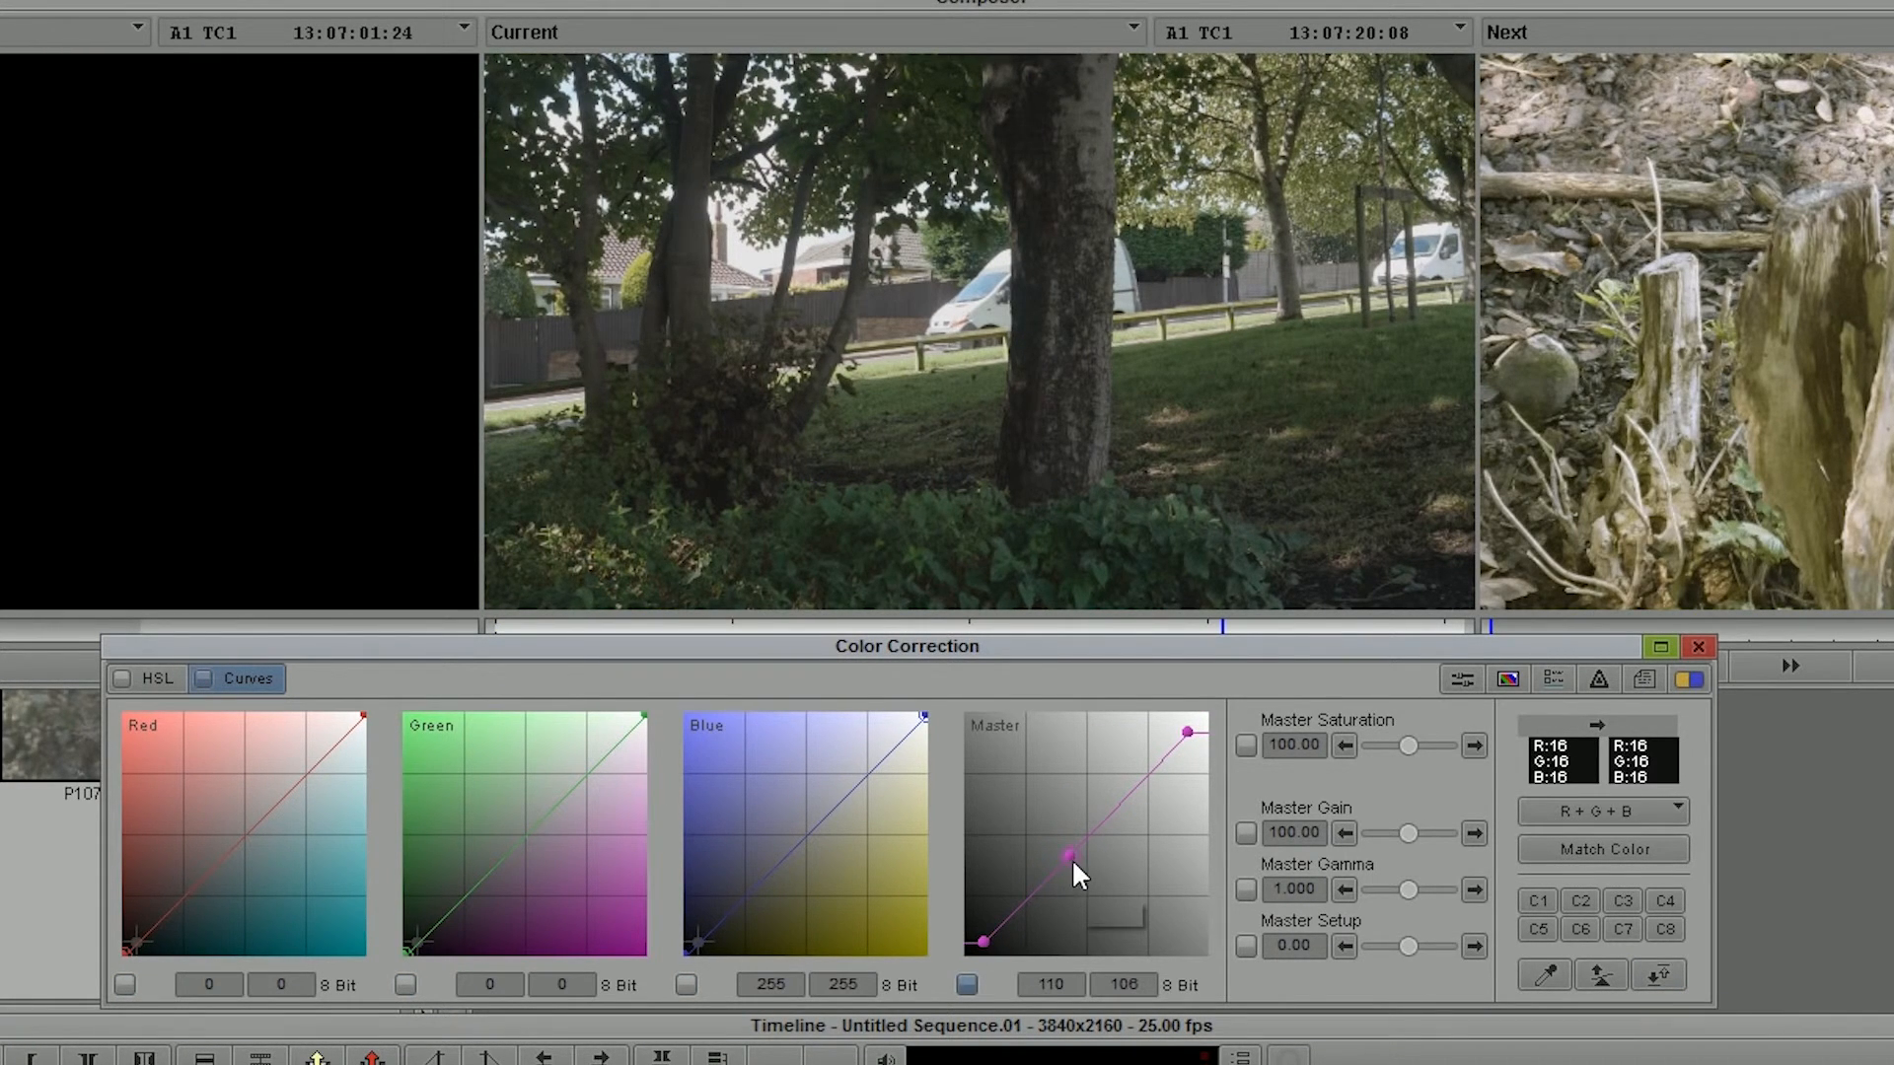
{"action": "left_click_drag", "start_coordinate": [1077, 841], "coordinate": [1050, 854]}
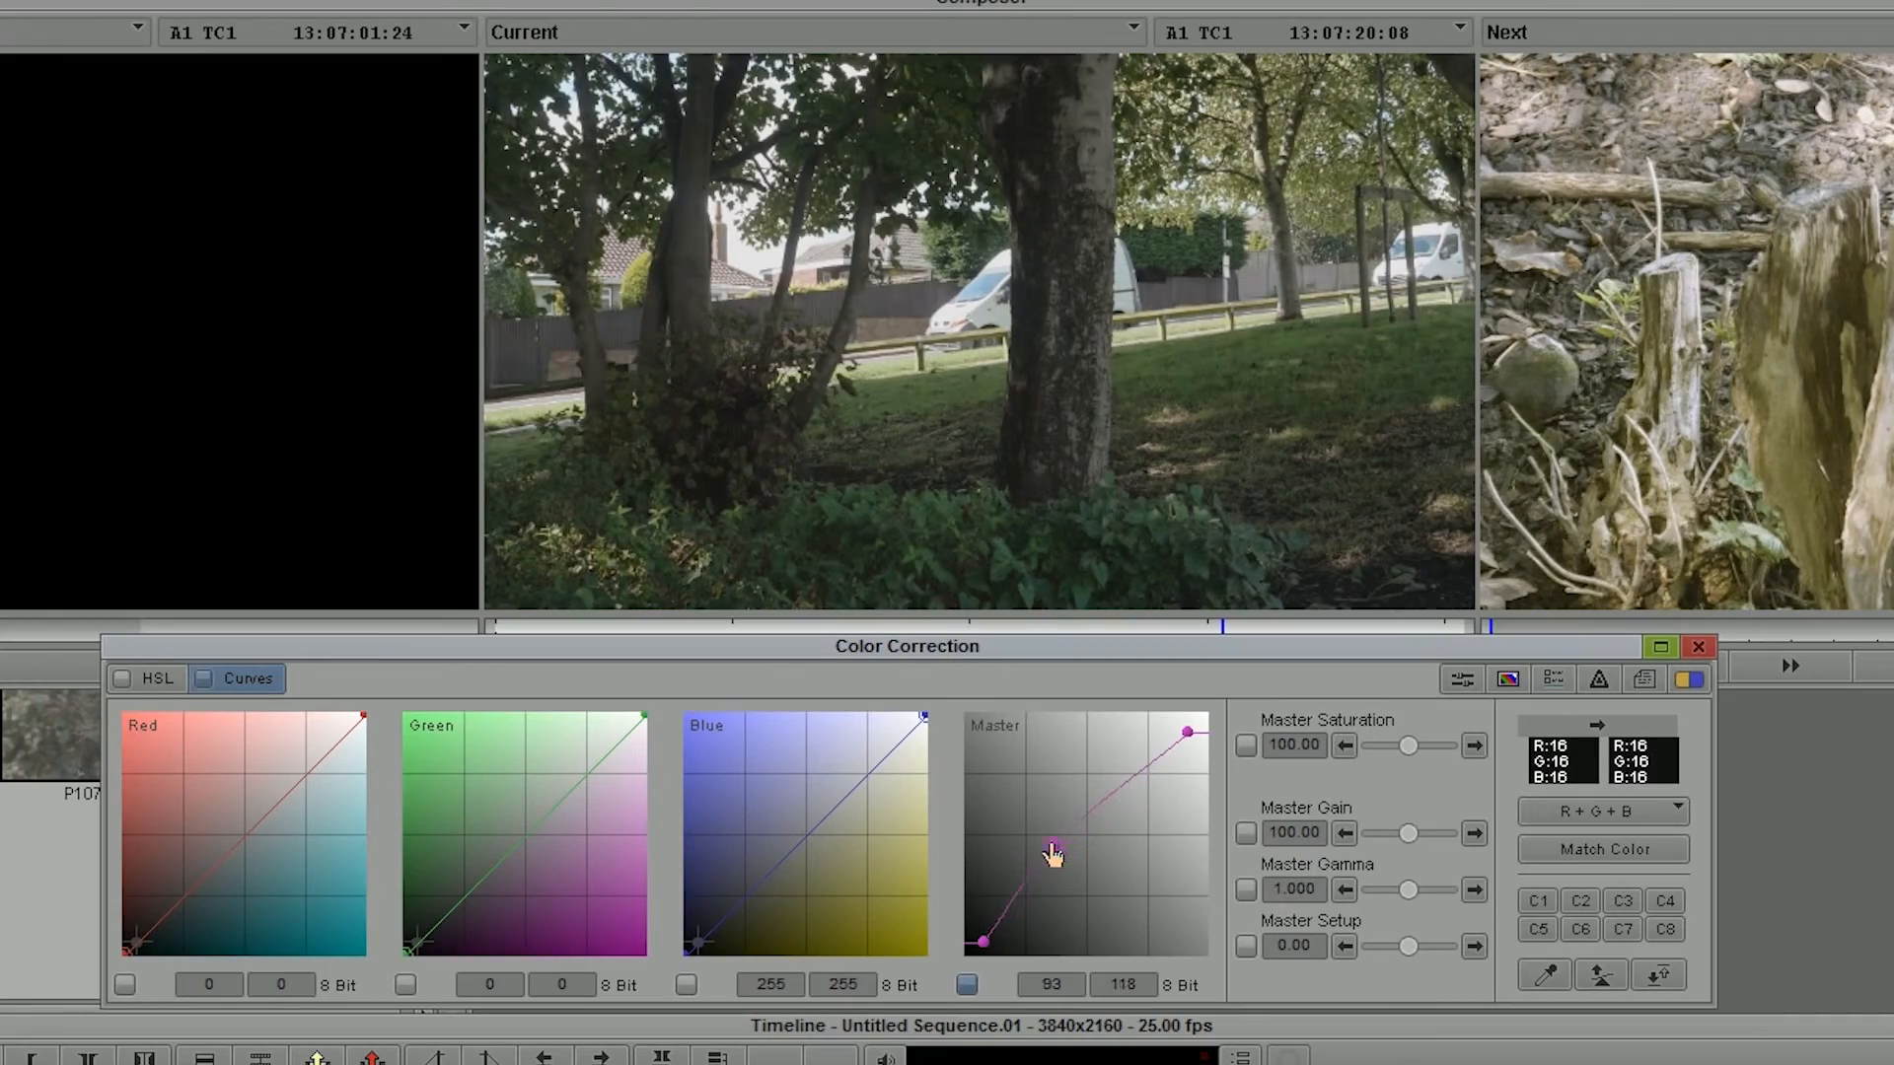
{"action": "left_click_drag", "start_coordinate": [1052, 850], "coordinate": [1008, 919]}
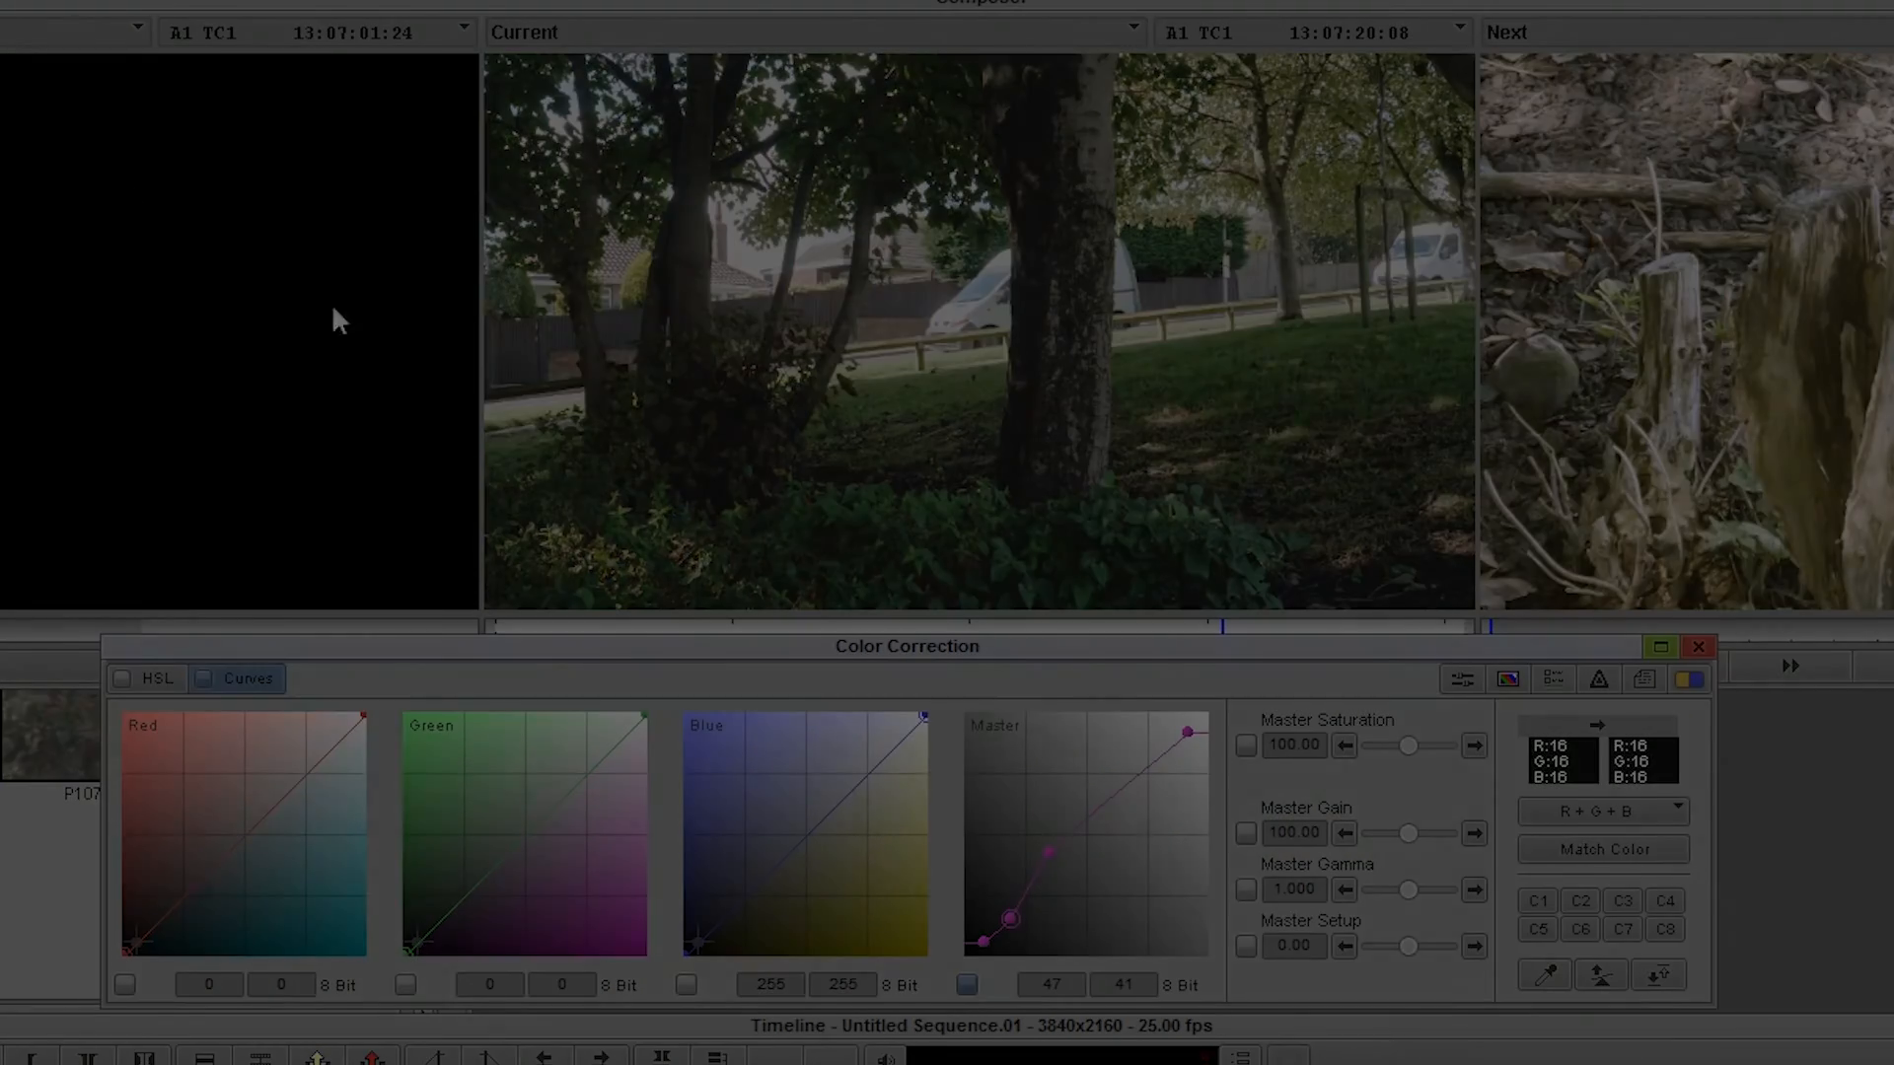